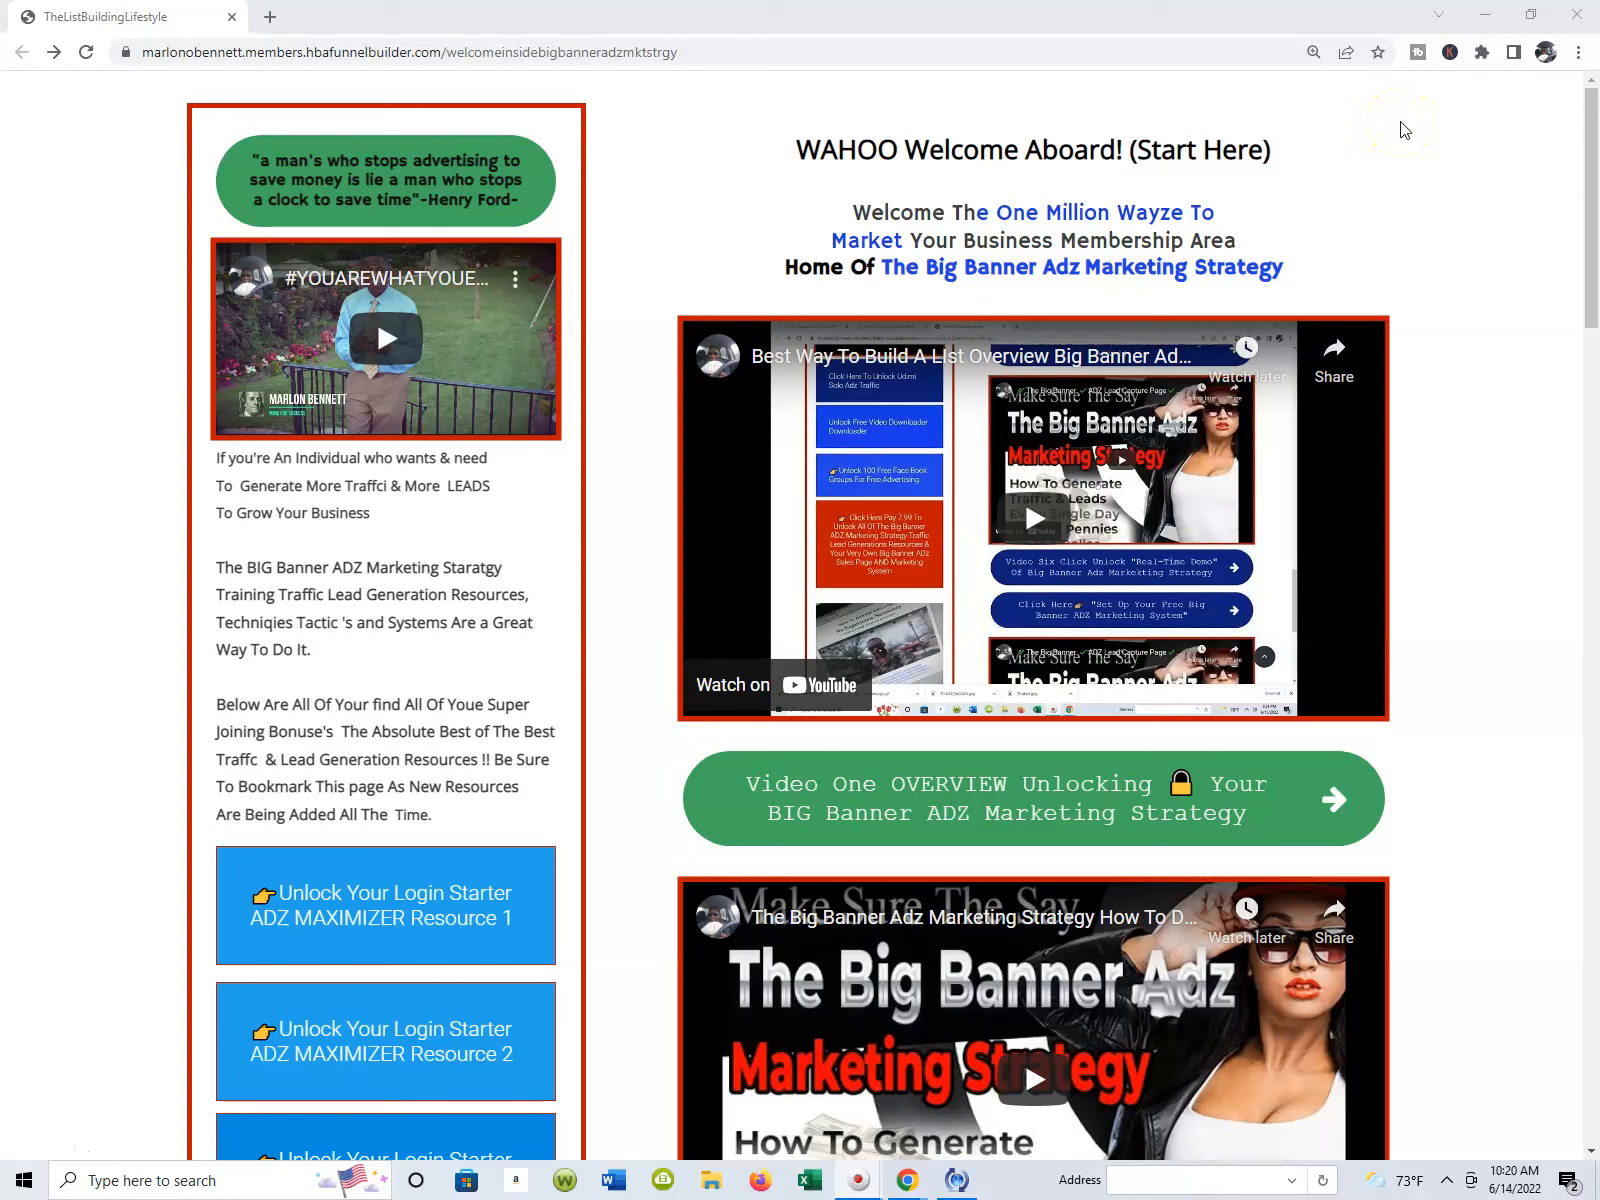
mouse_move(1406, 128)
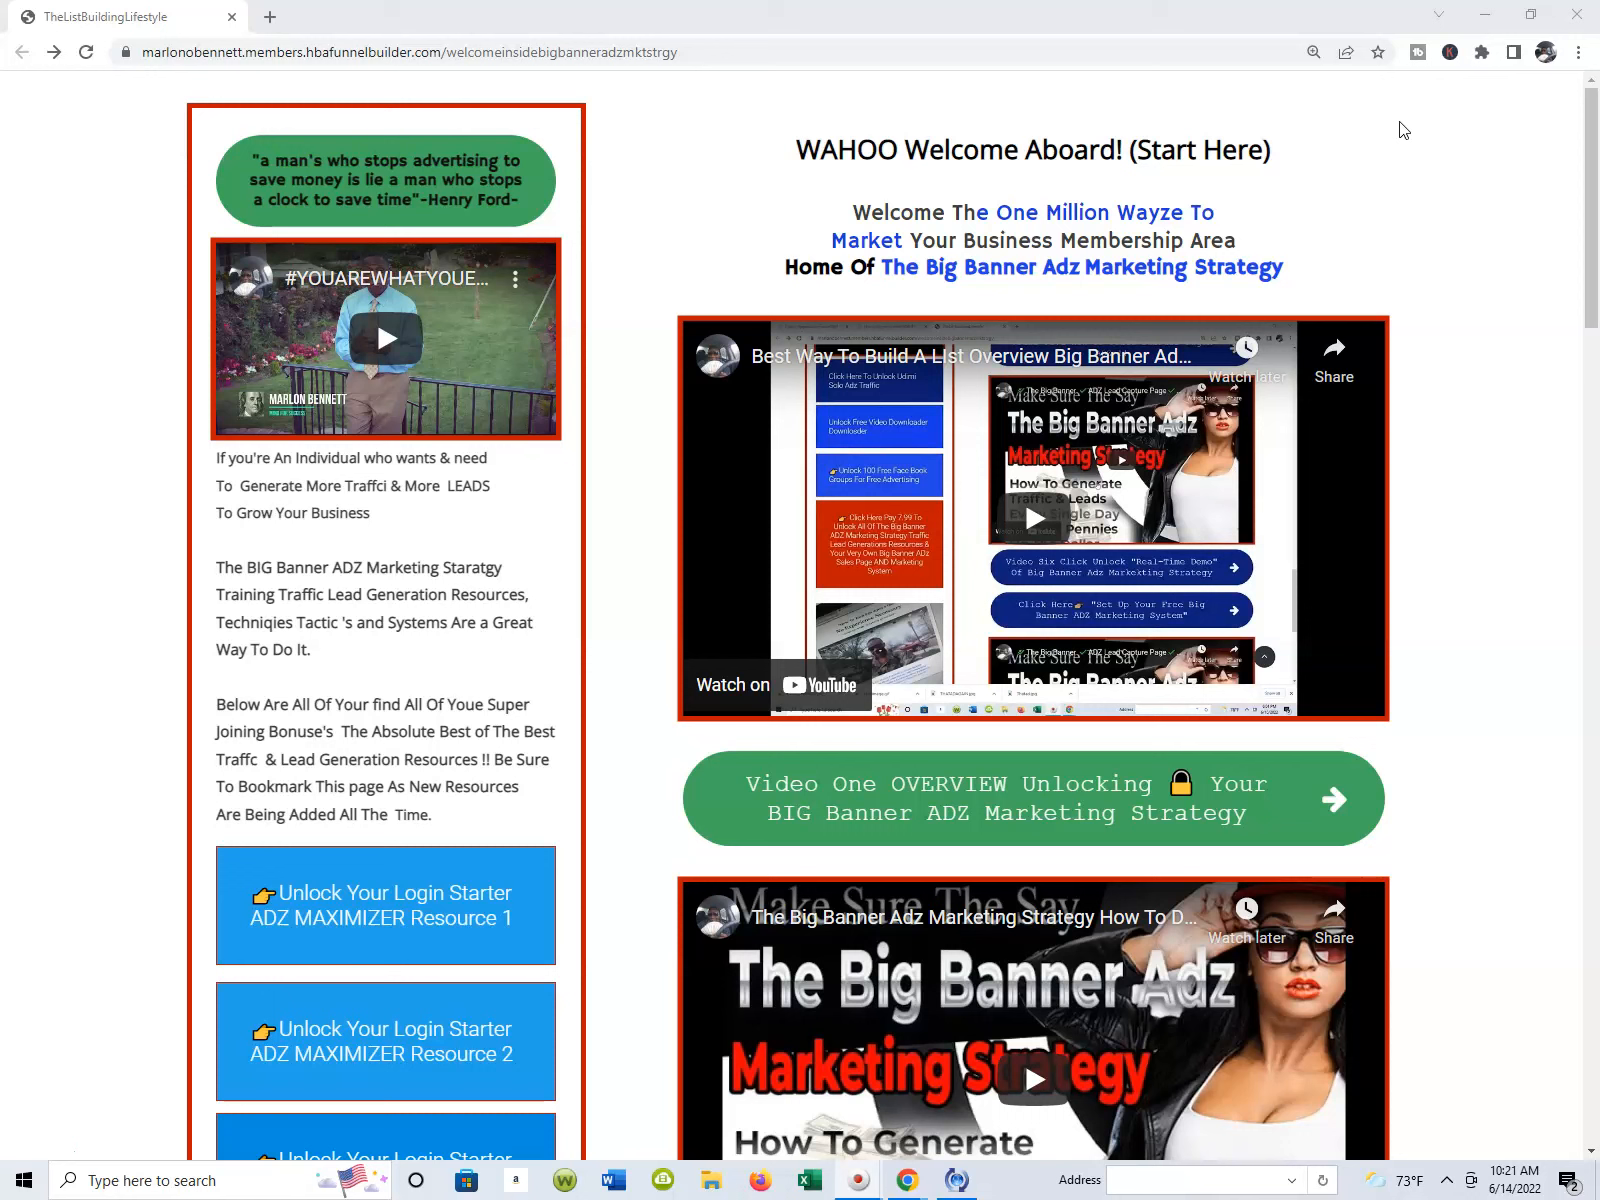
mouse_move(1580, 28)
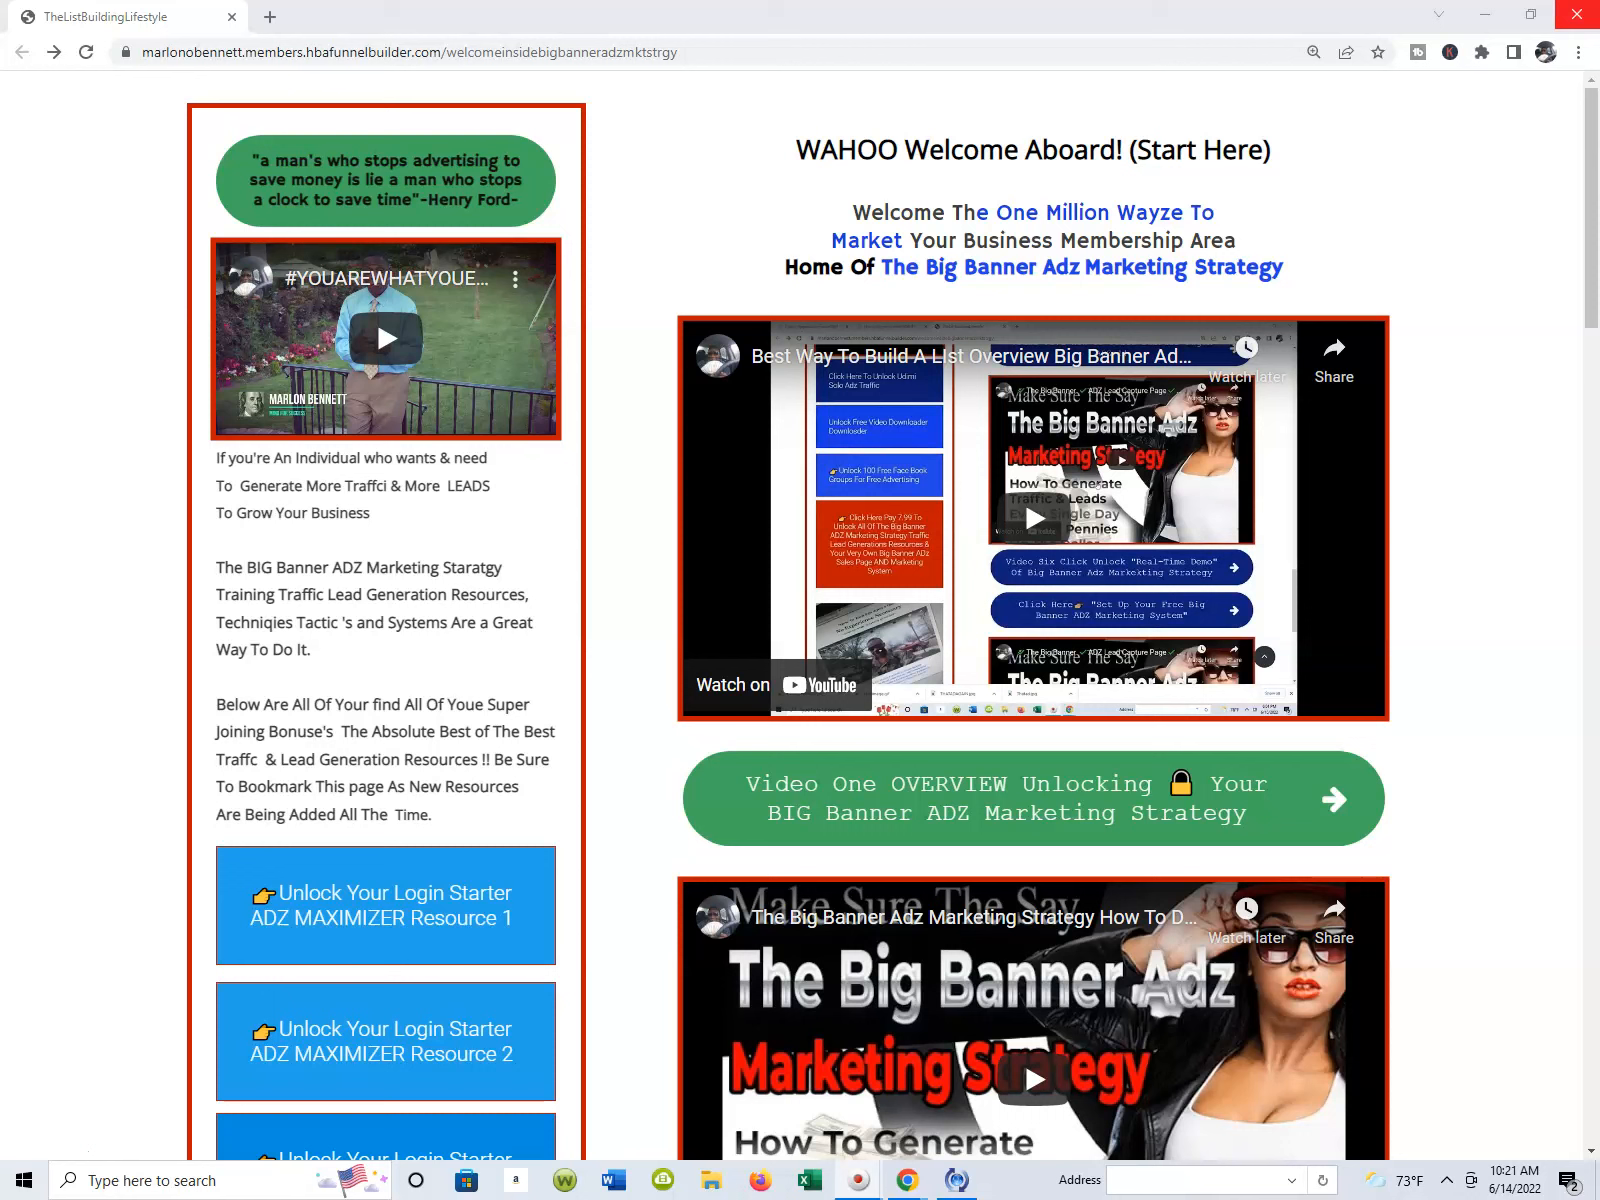
mouse_move(1476, 318)
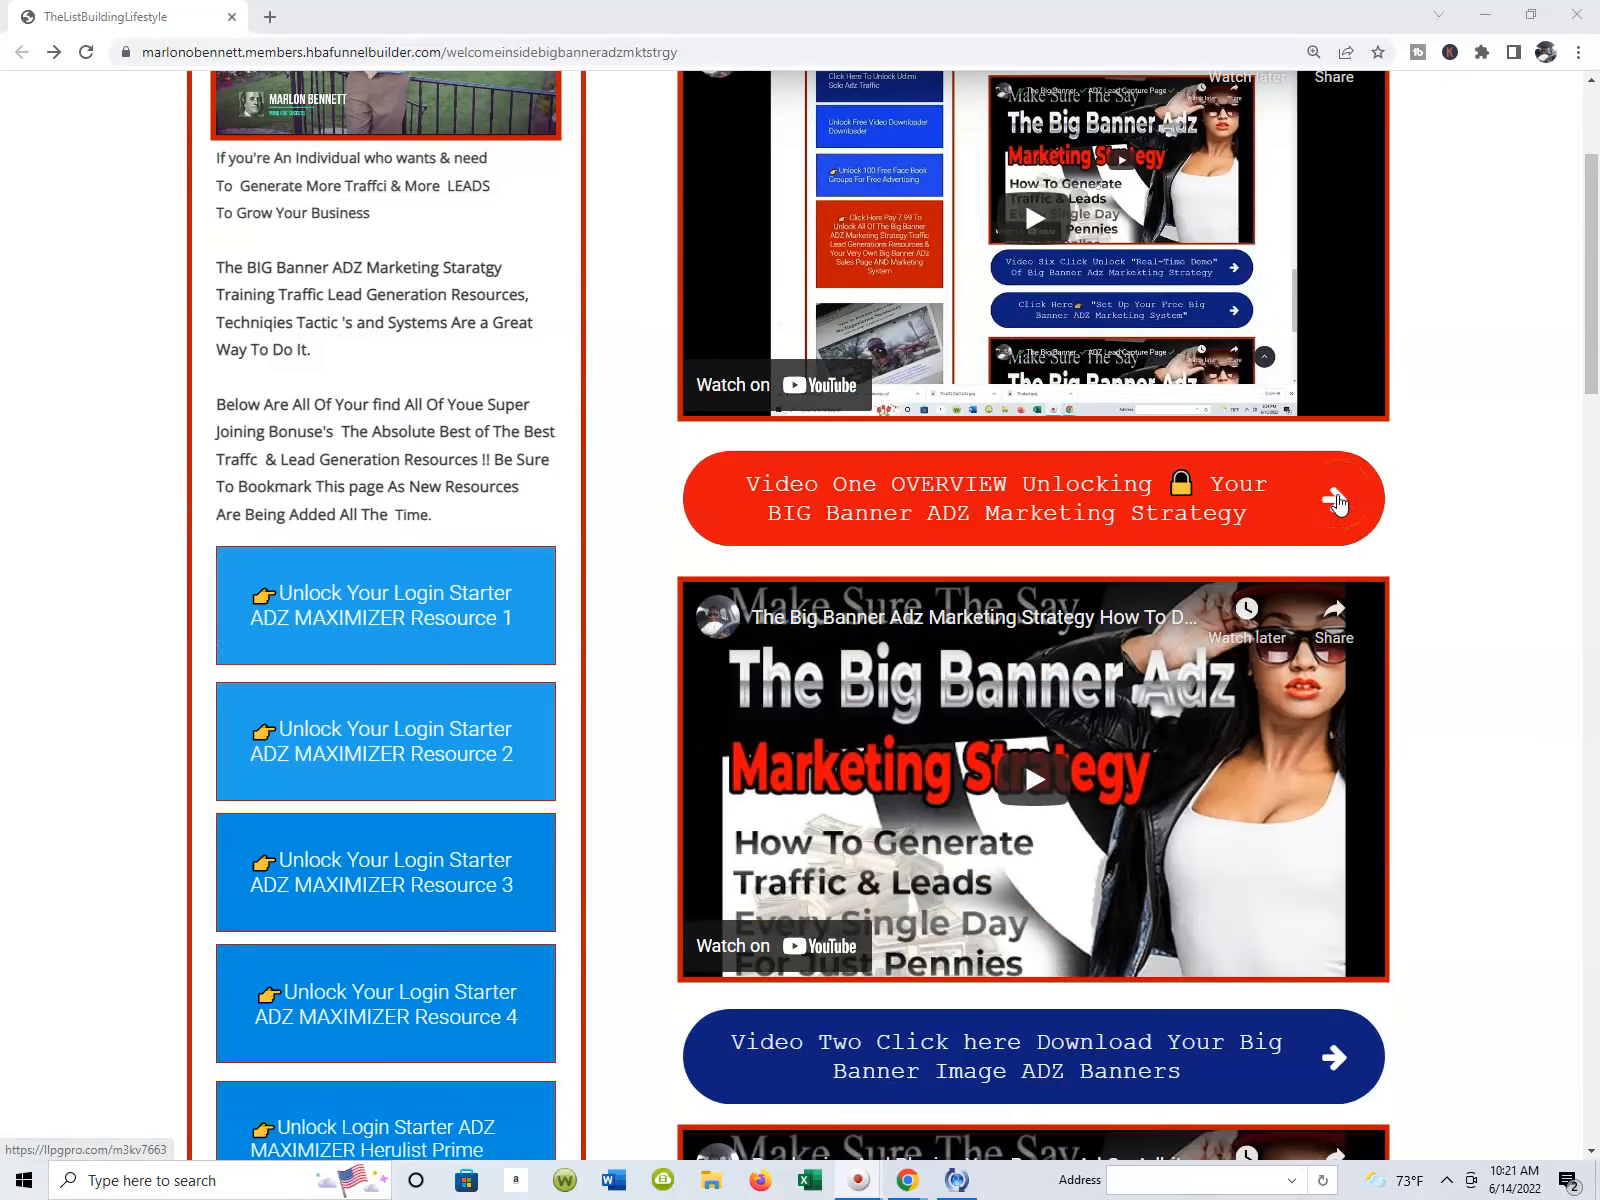
- Scroll down through the membership page's videos and training sections
scroll("down", 3)
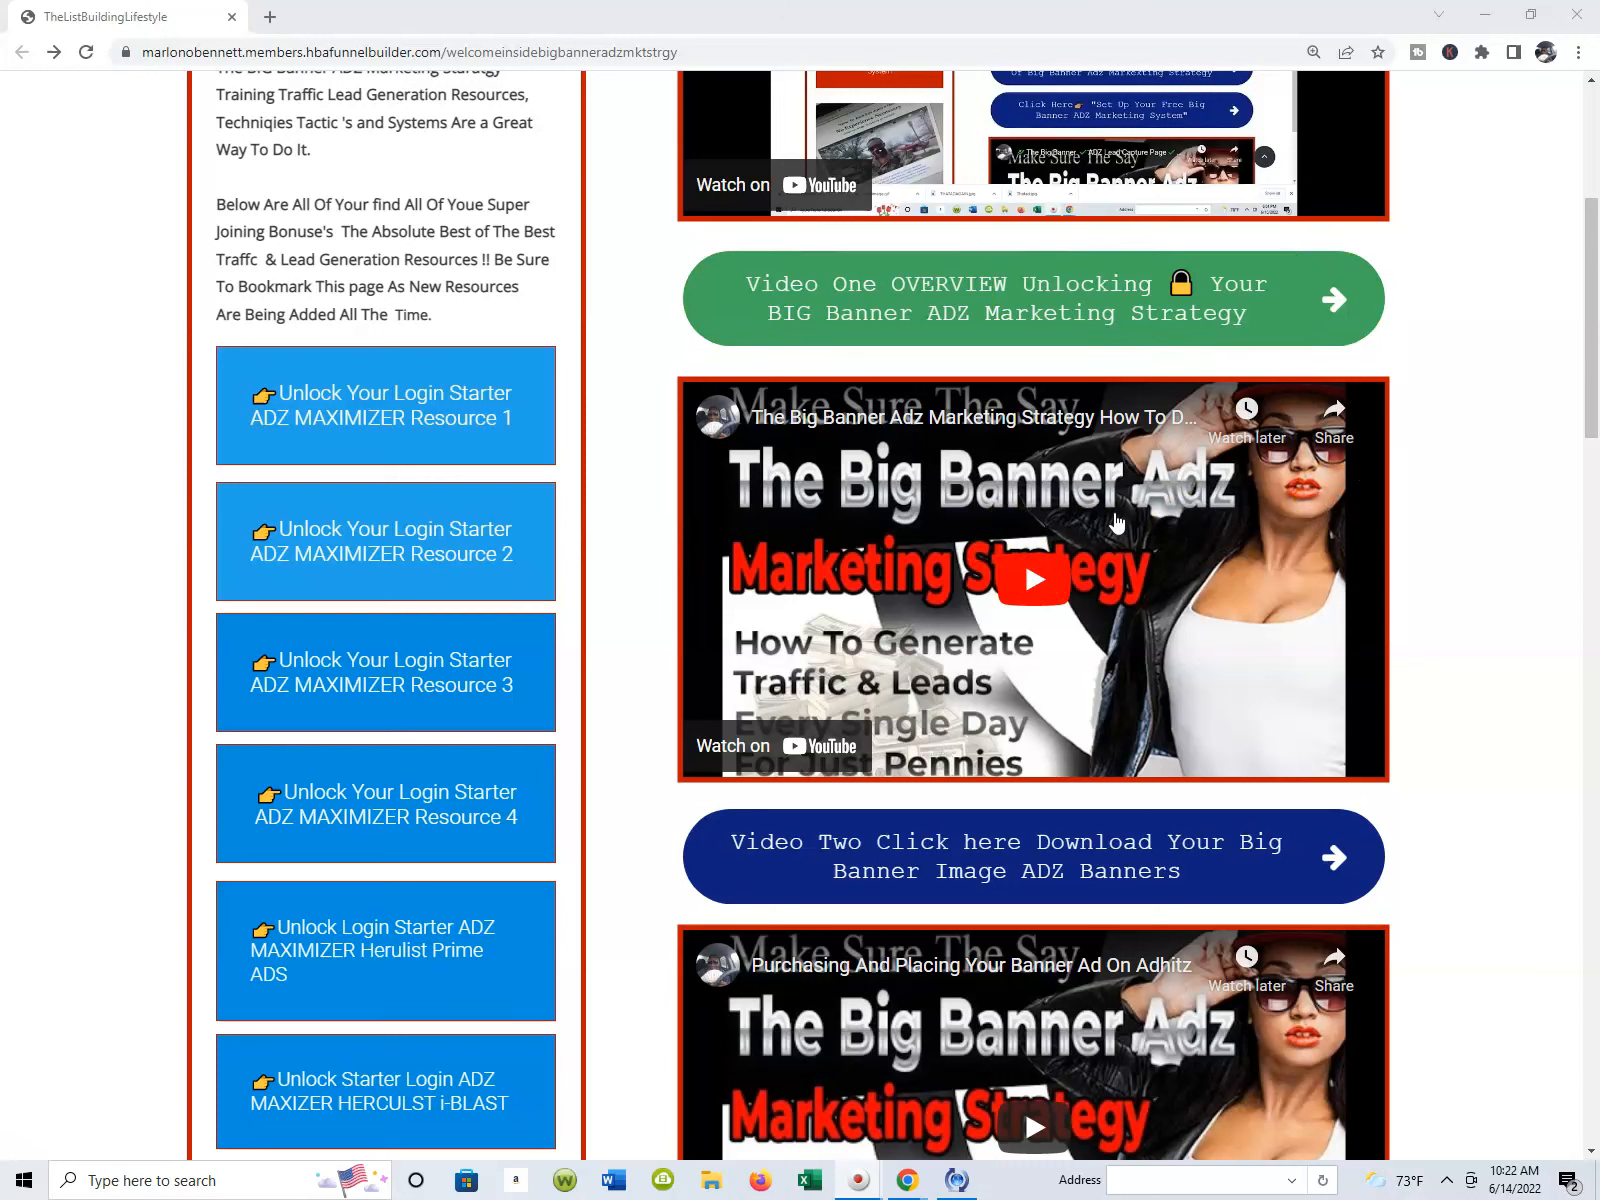
scroll("down", 3)
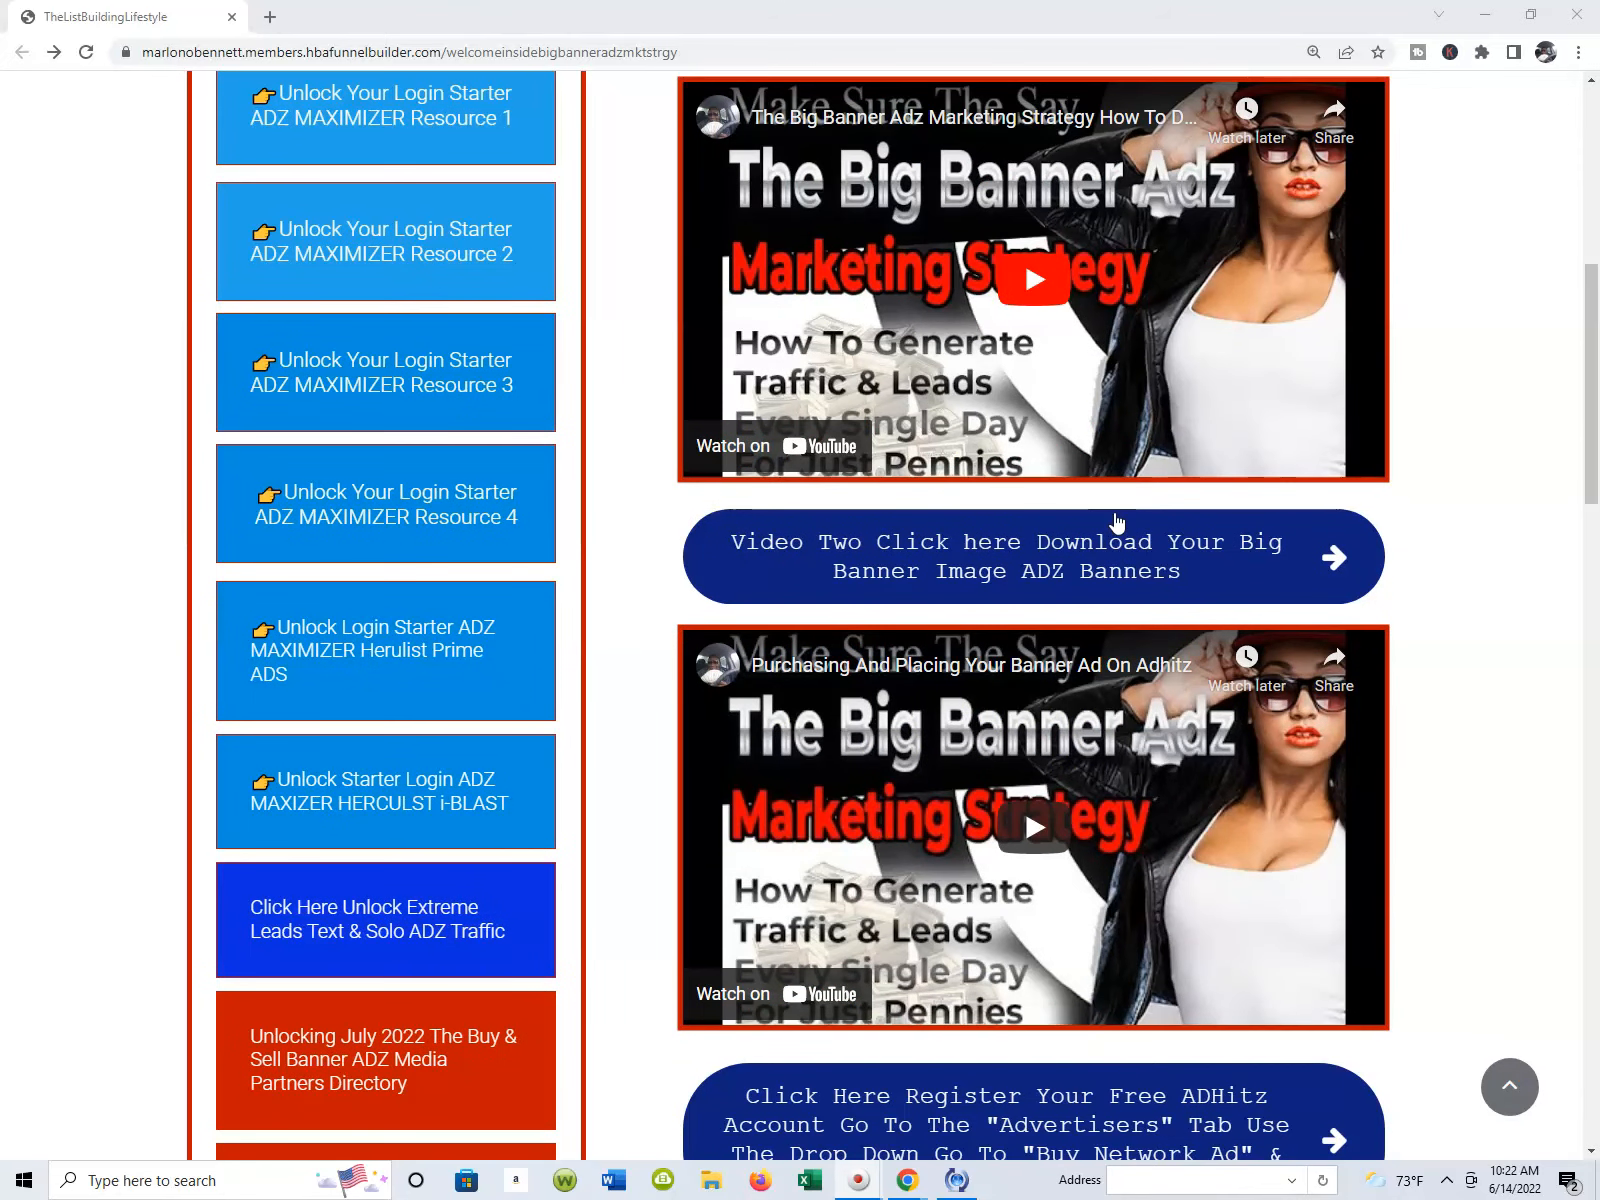
scroll("down", 3)
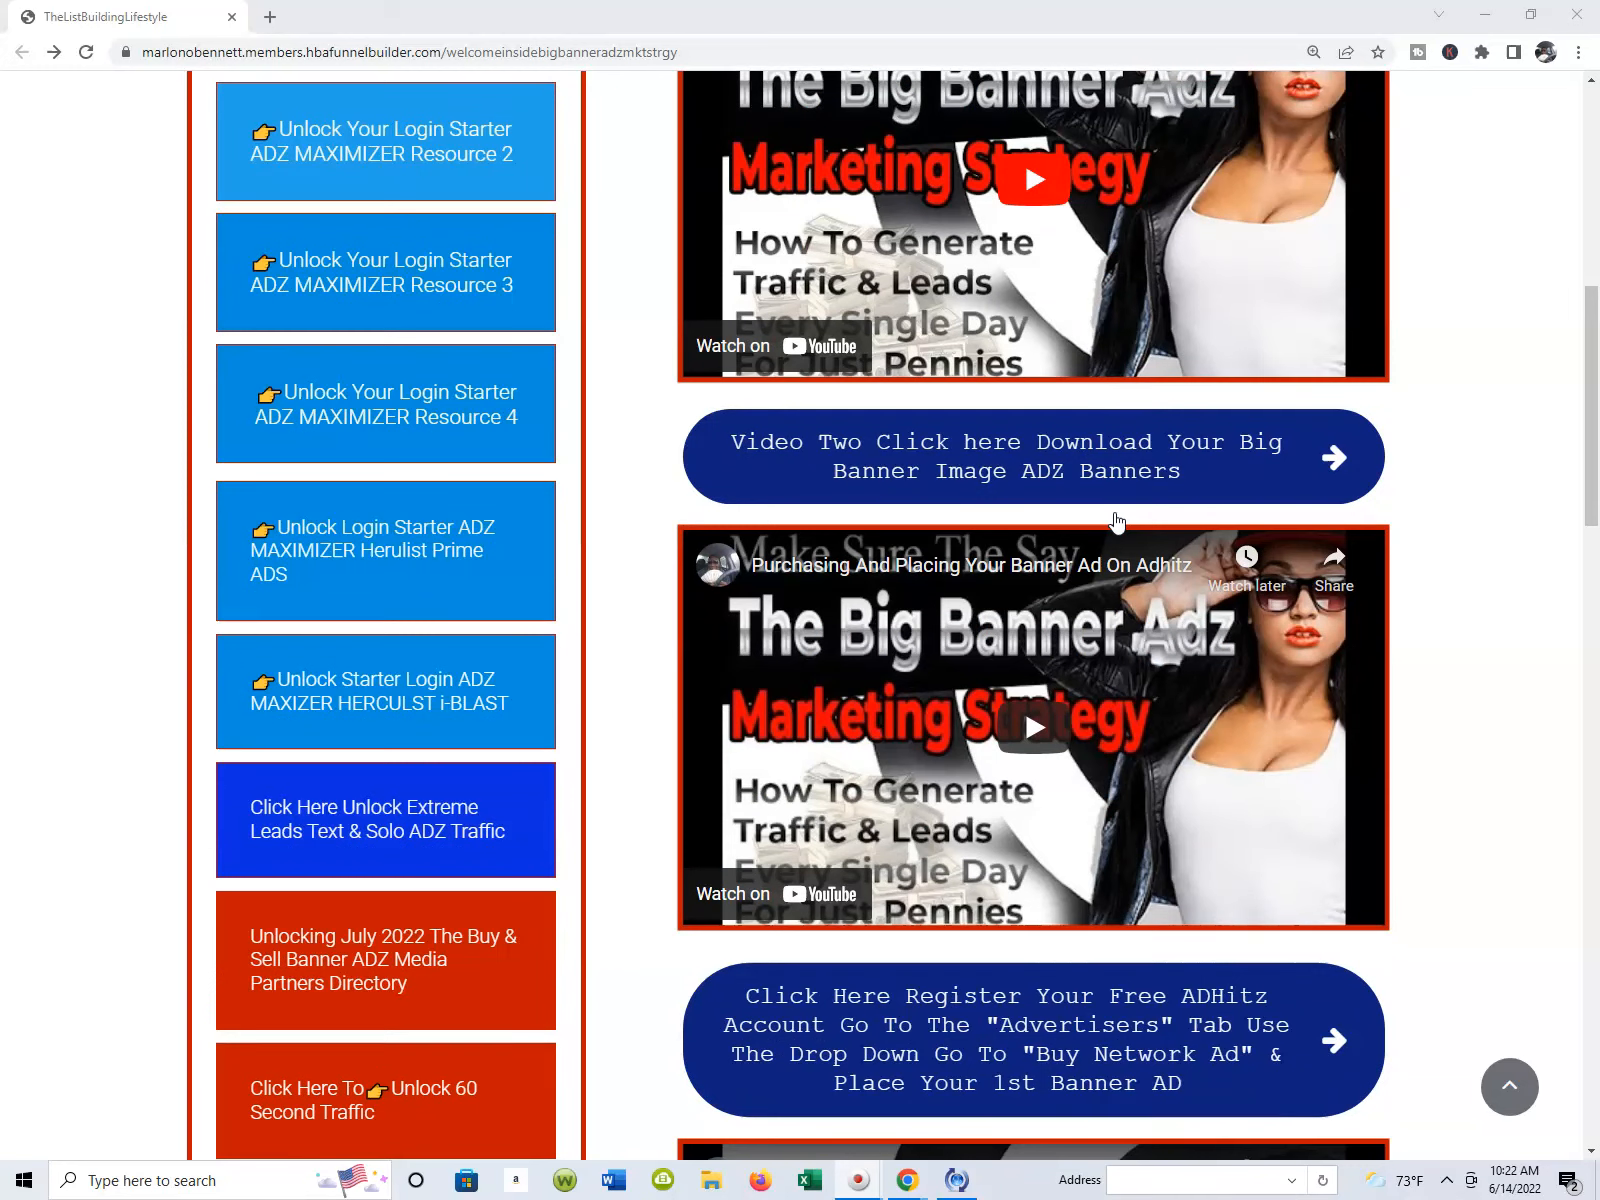
scroll("down", 3)
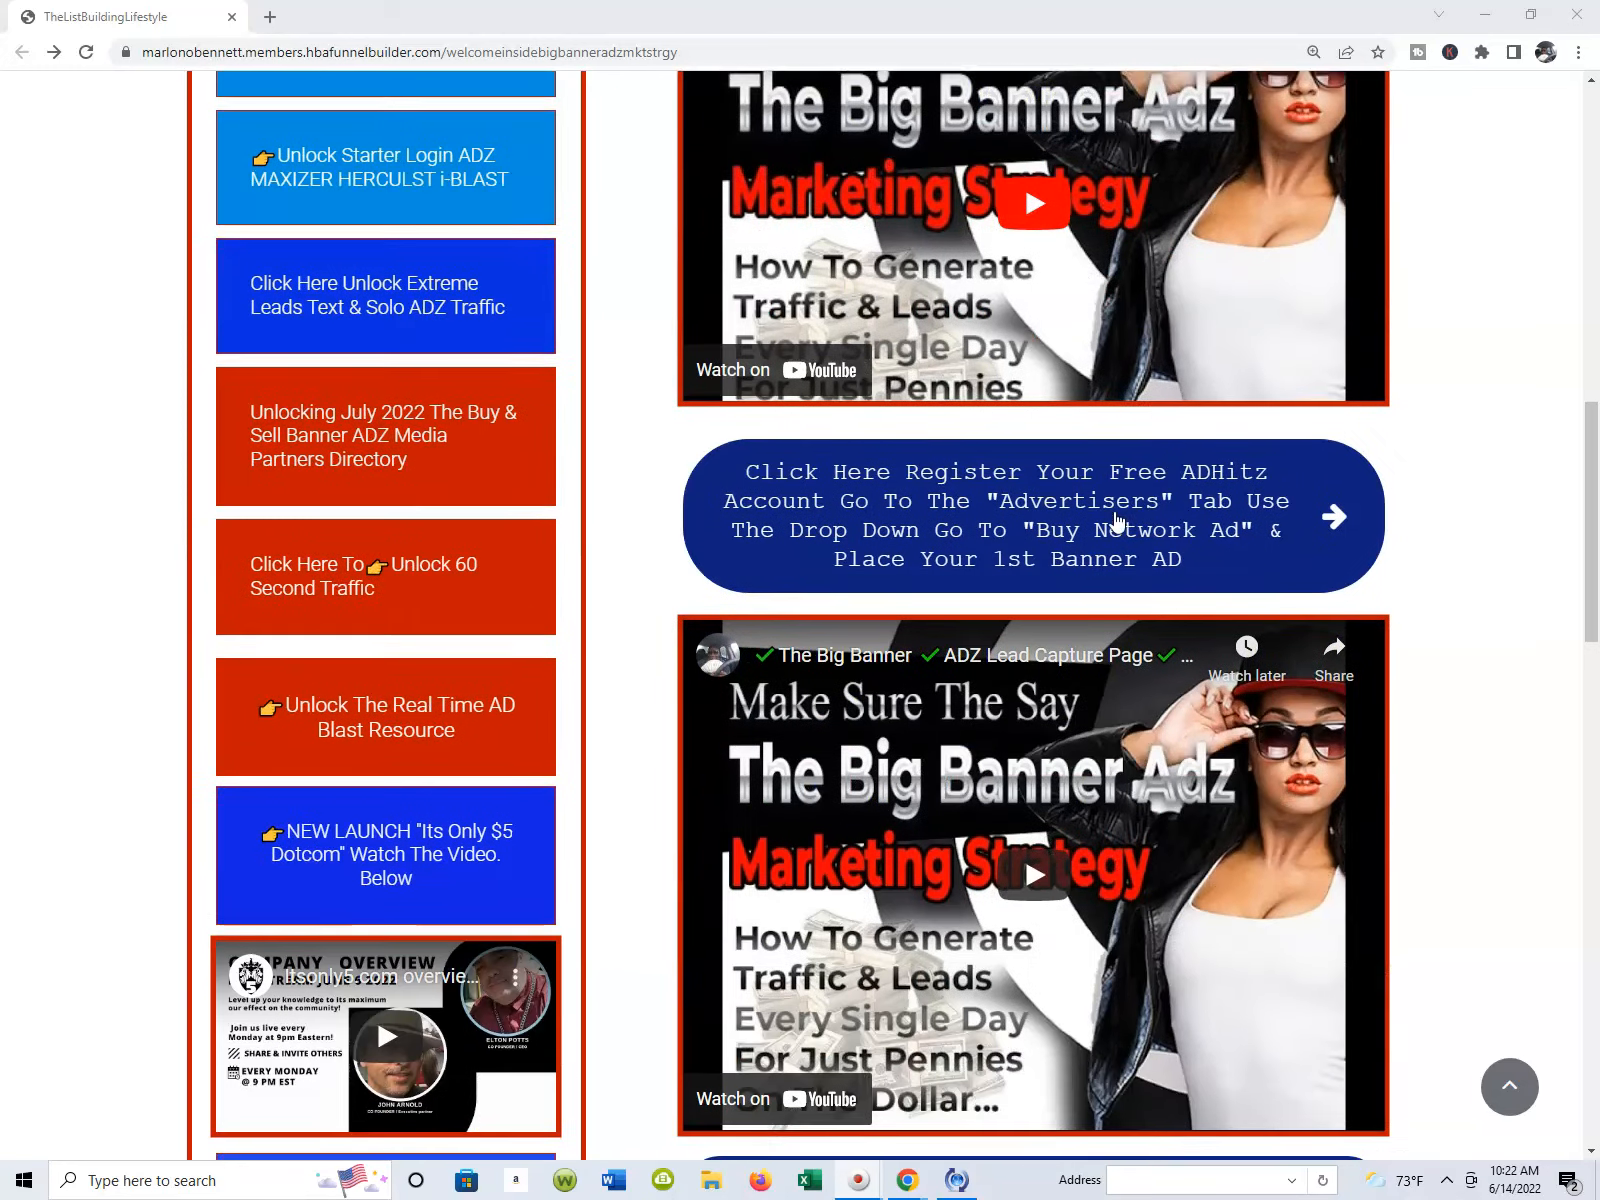
scroll("down", 3)
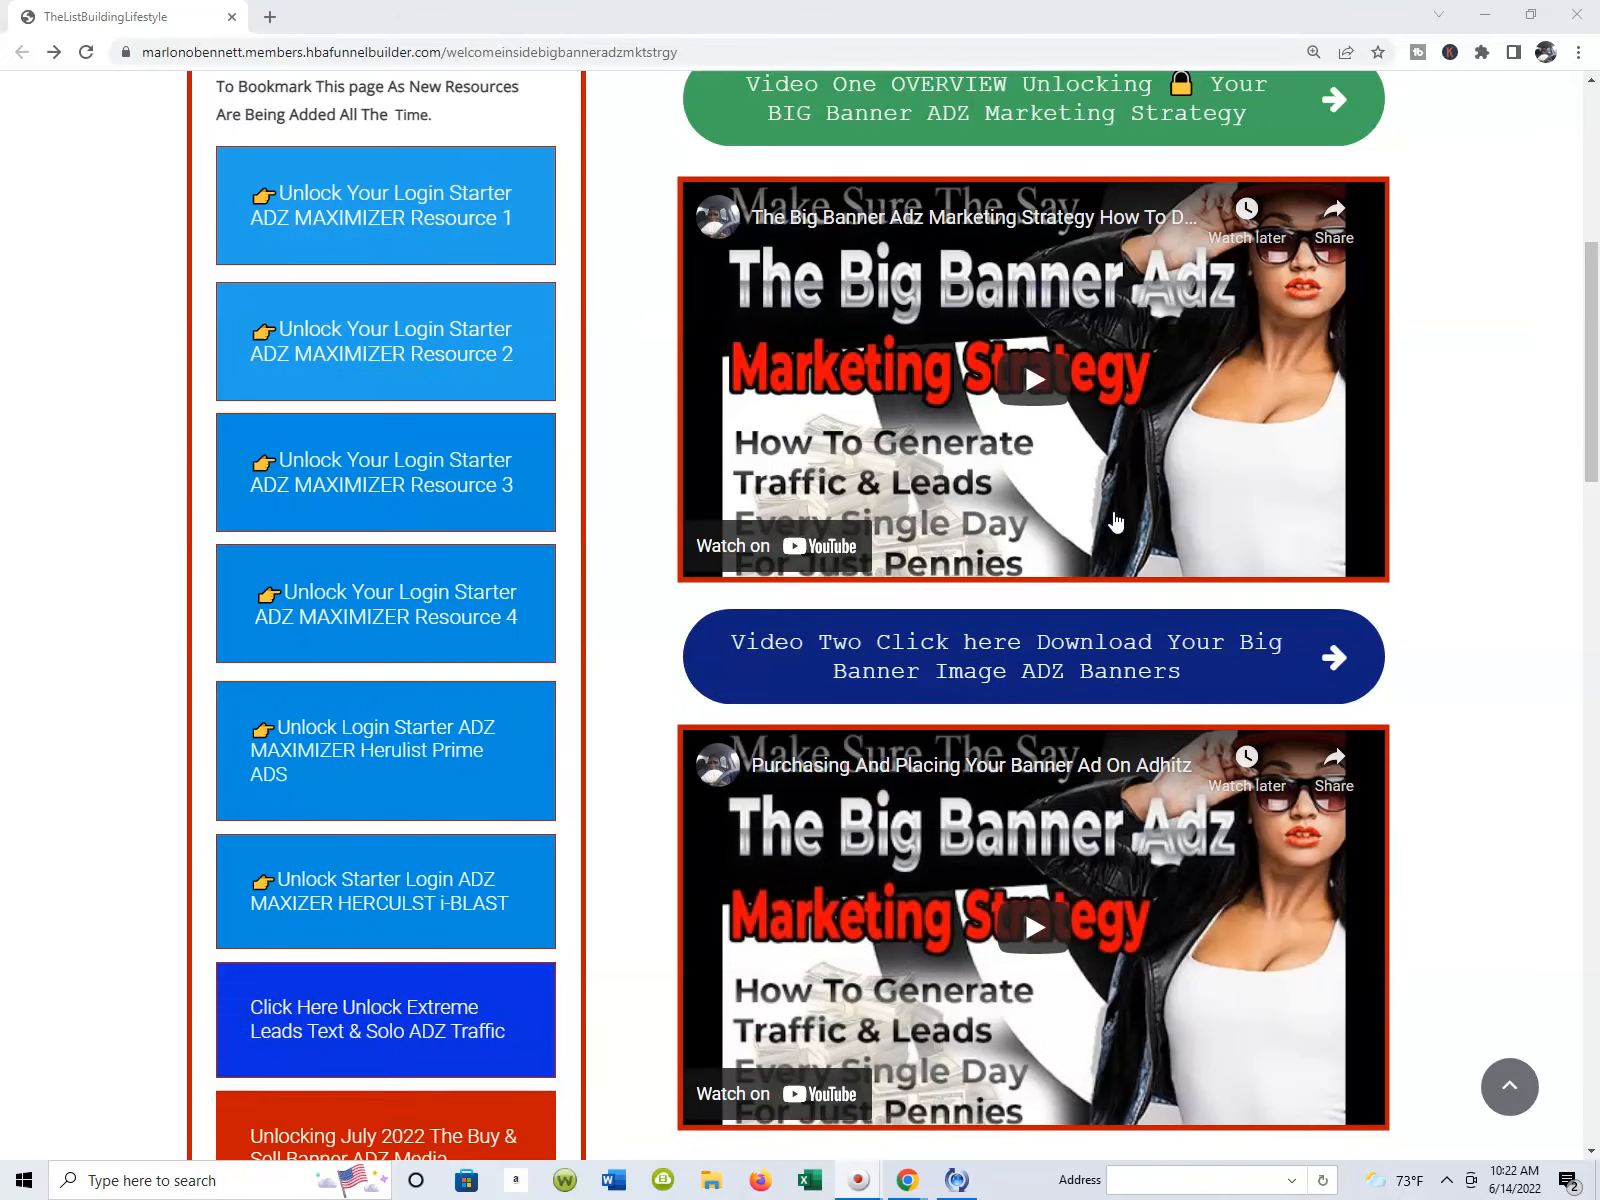
left_click(462, 222)
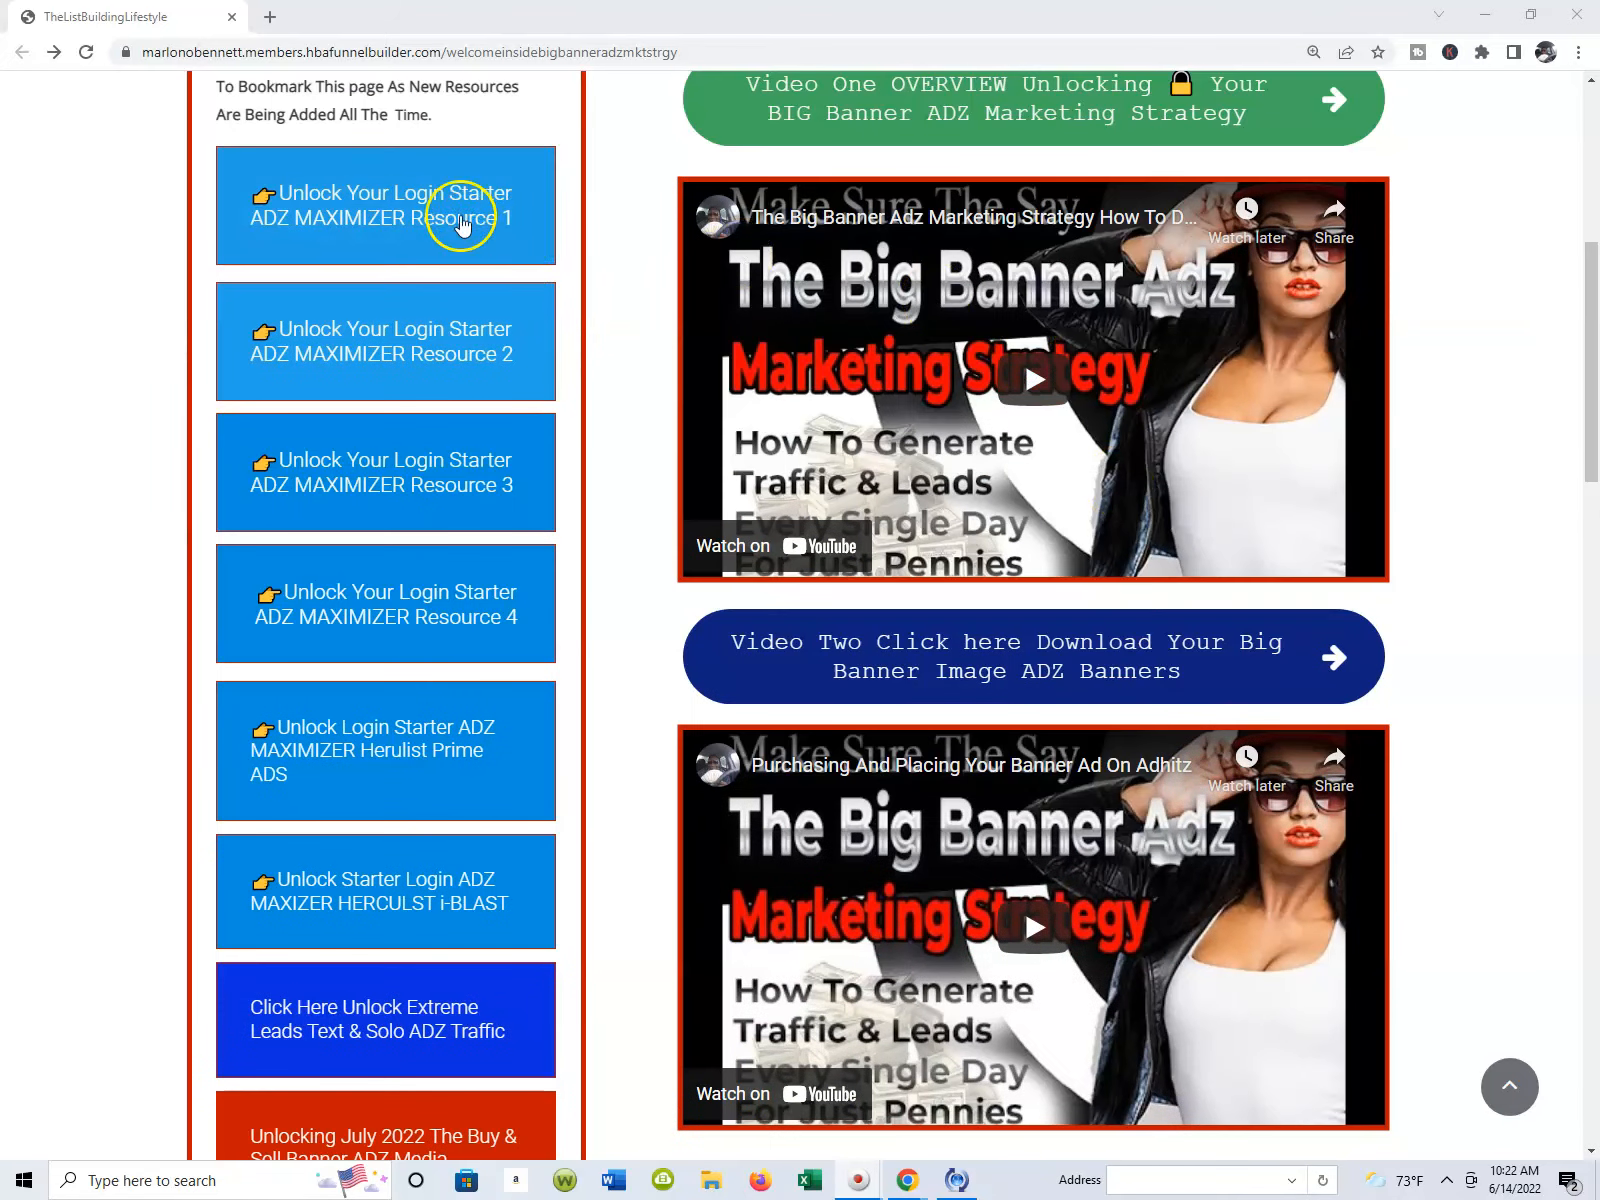
scroll("down", 3)
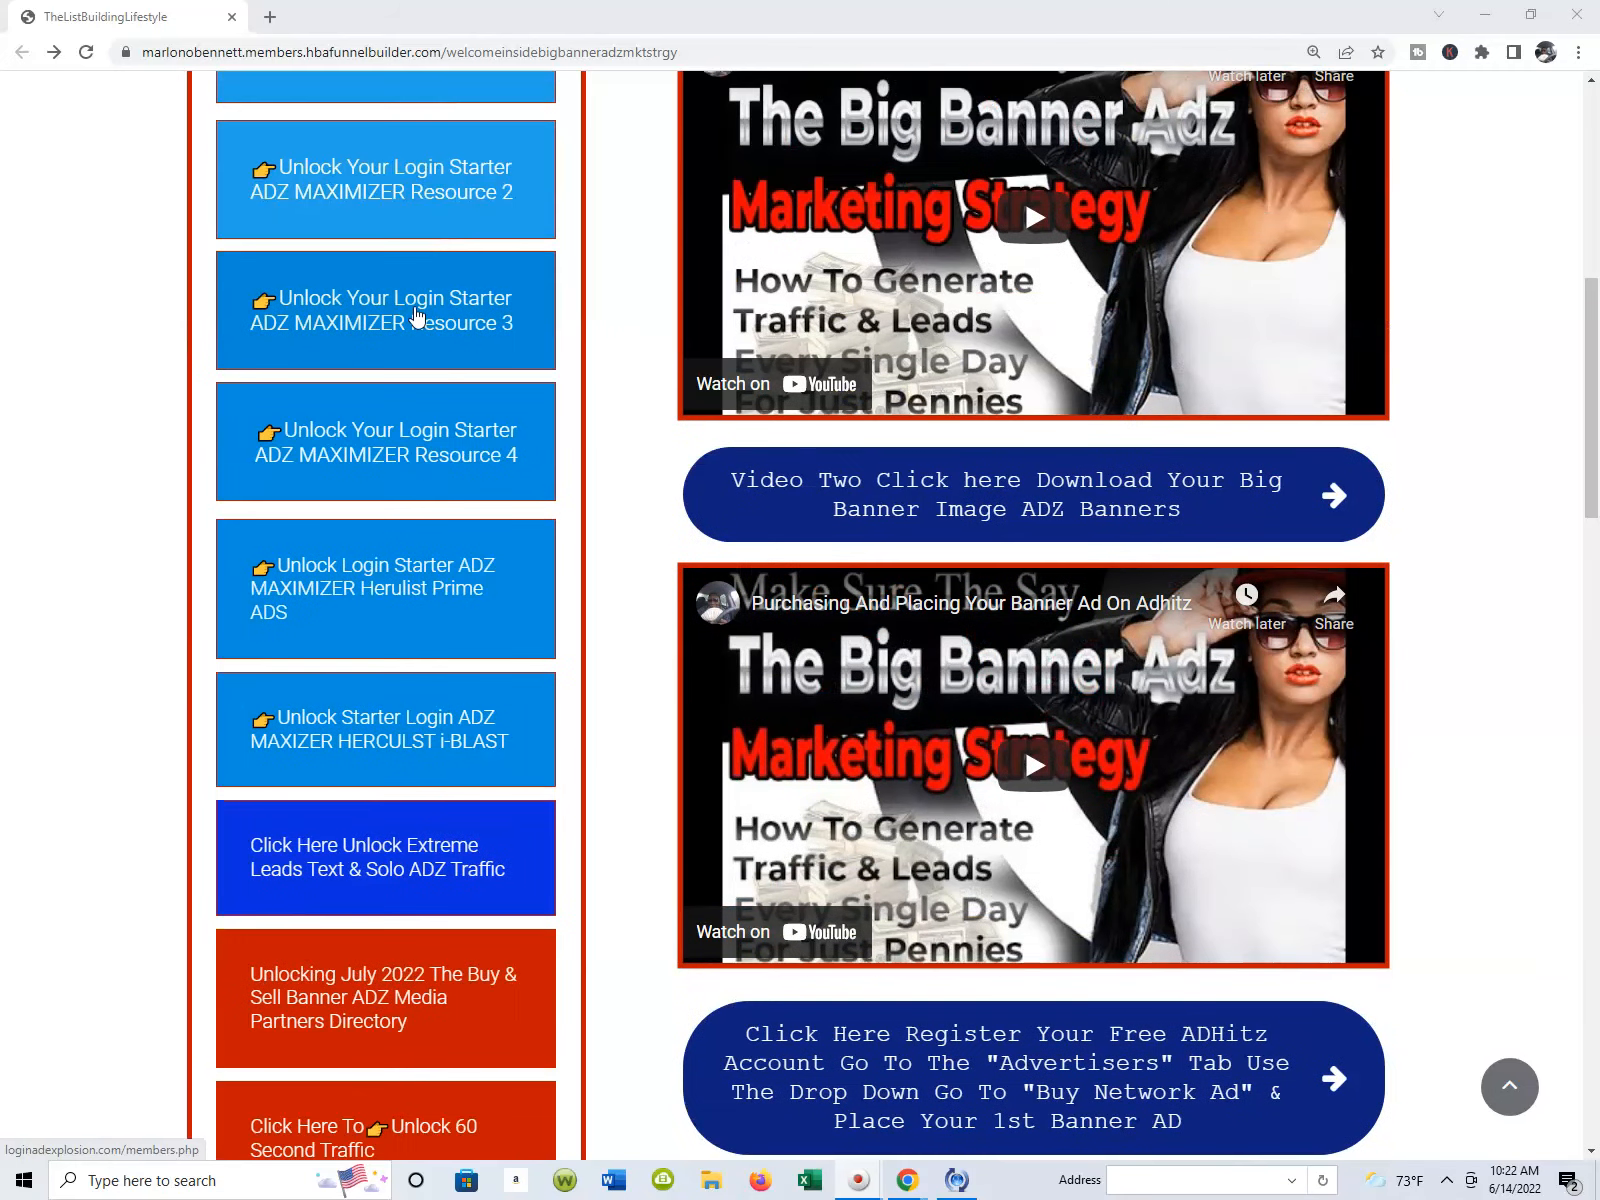
scroll("up", 3)
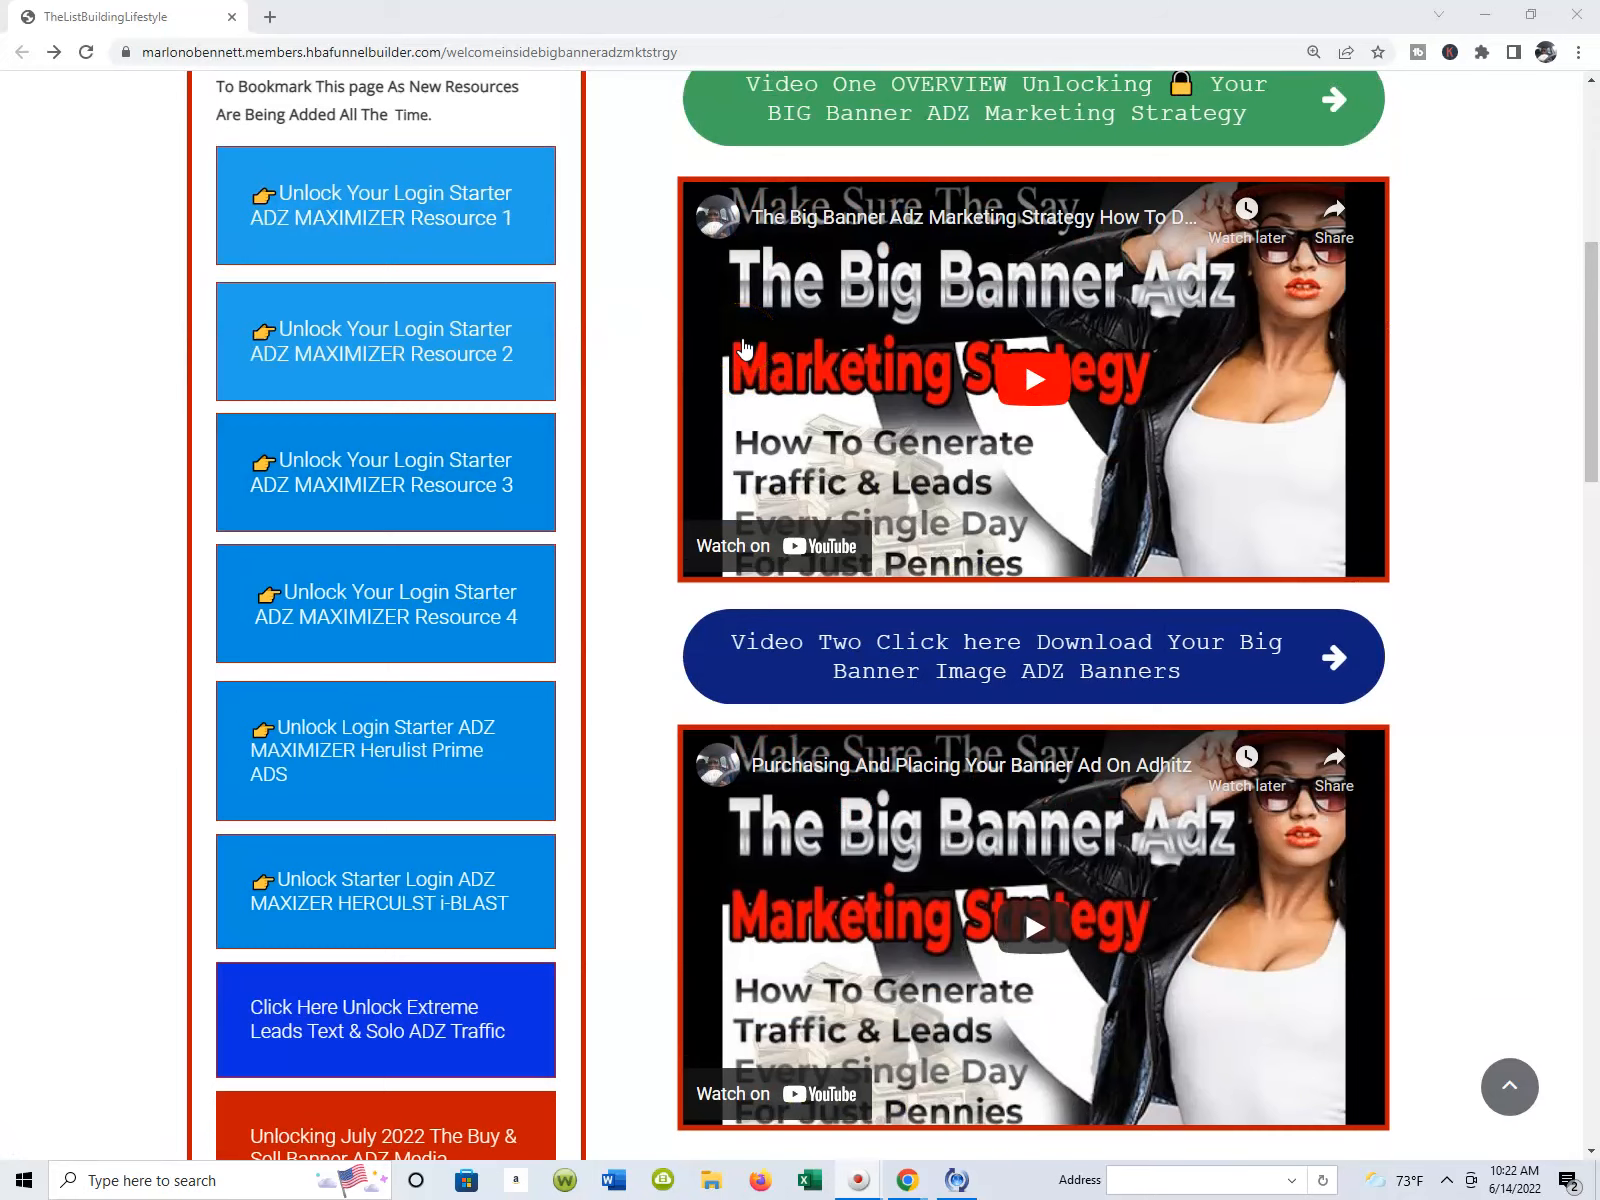
scroll("down", 3)
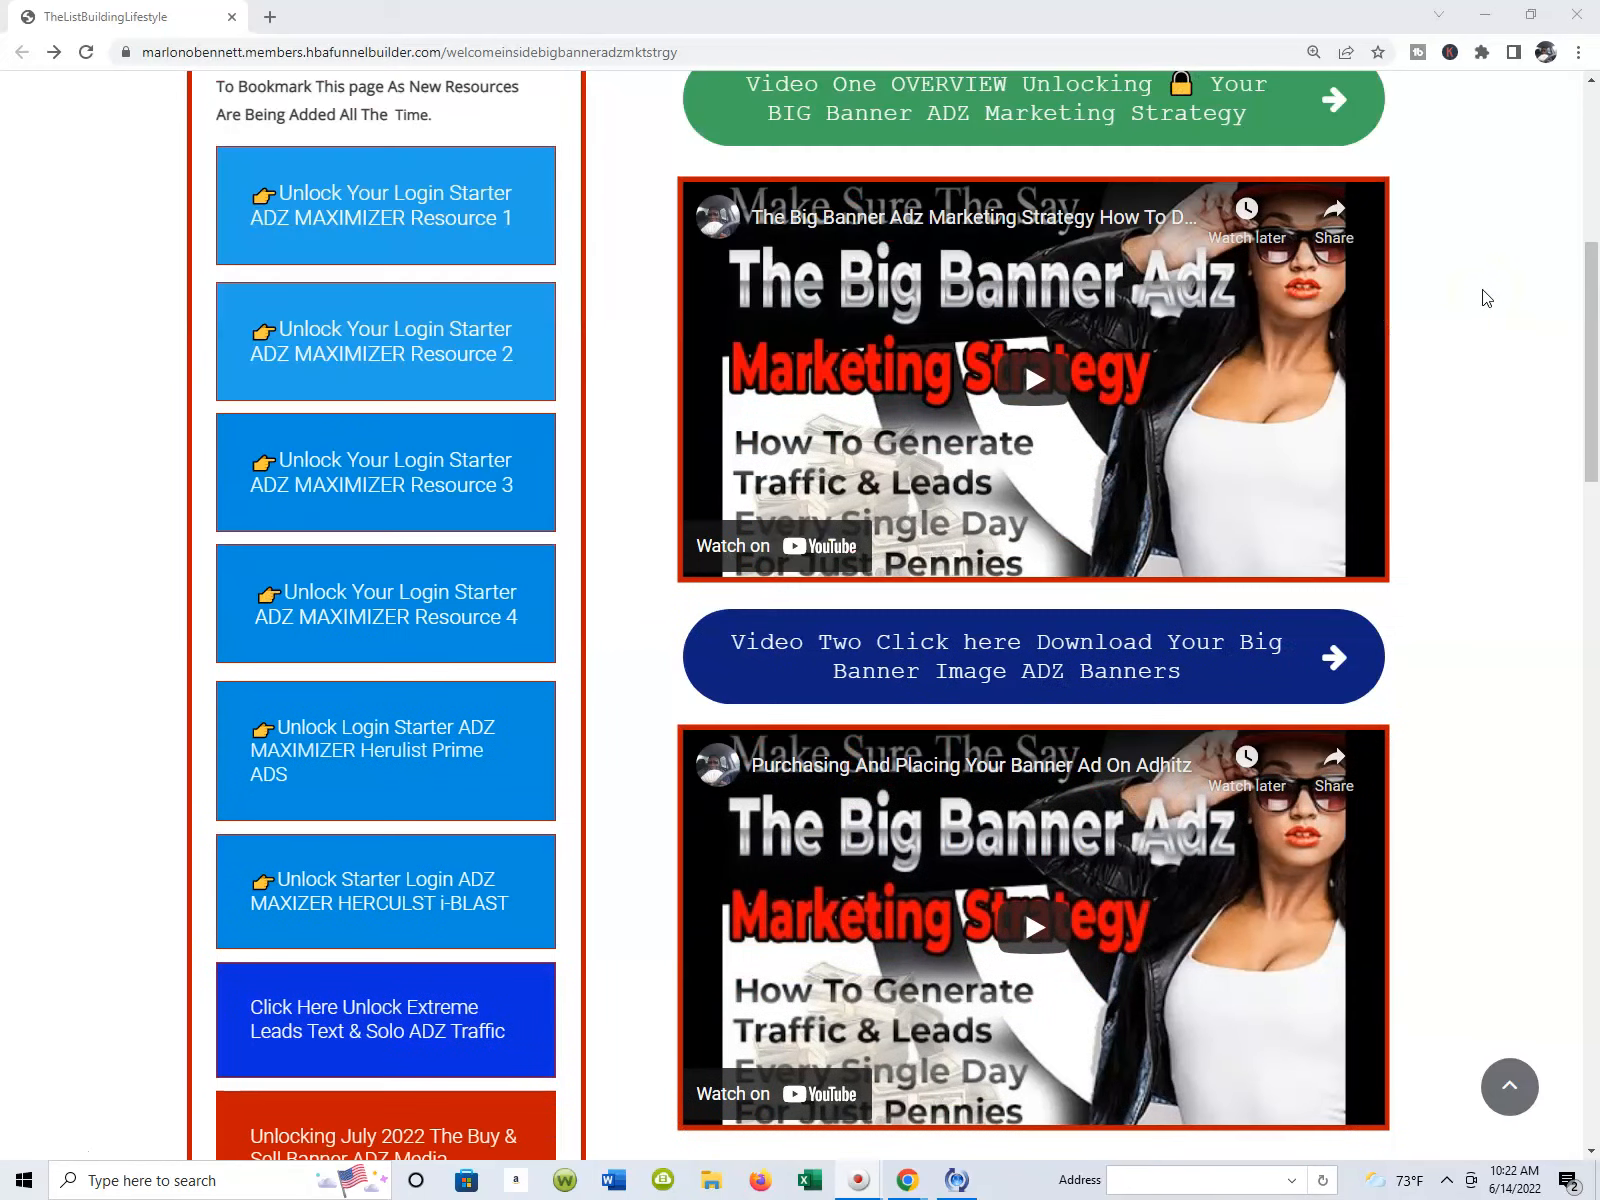
scroll("down", 3)
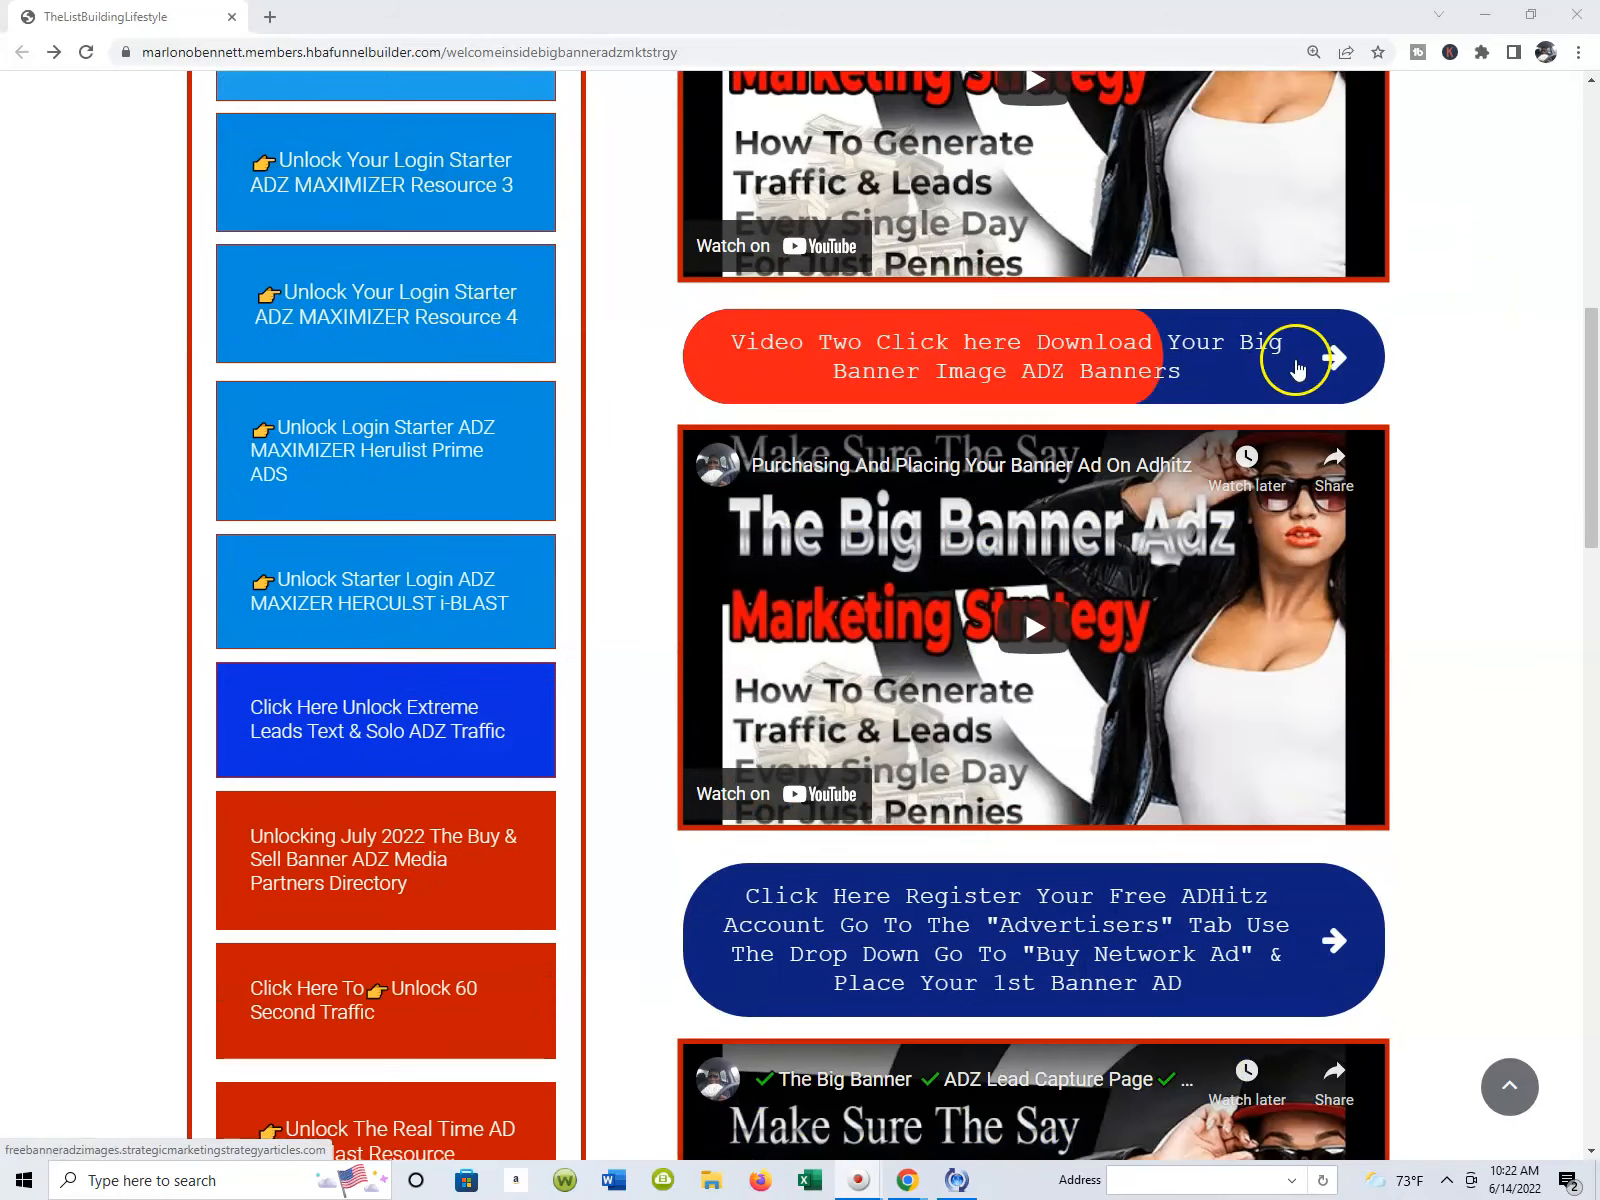
scroll("down", 3)
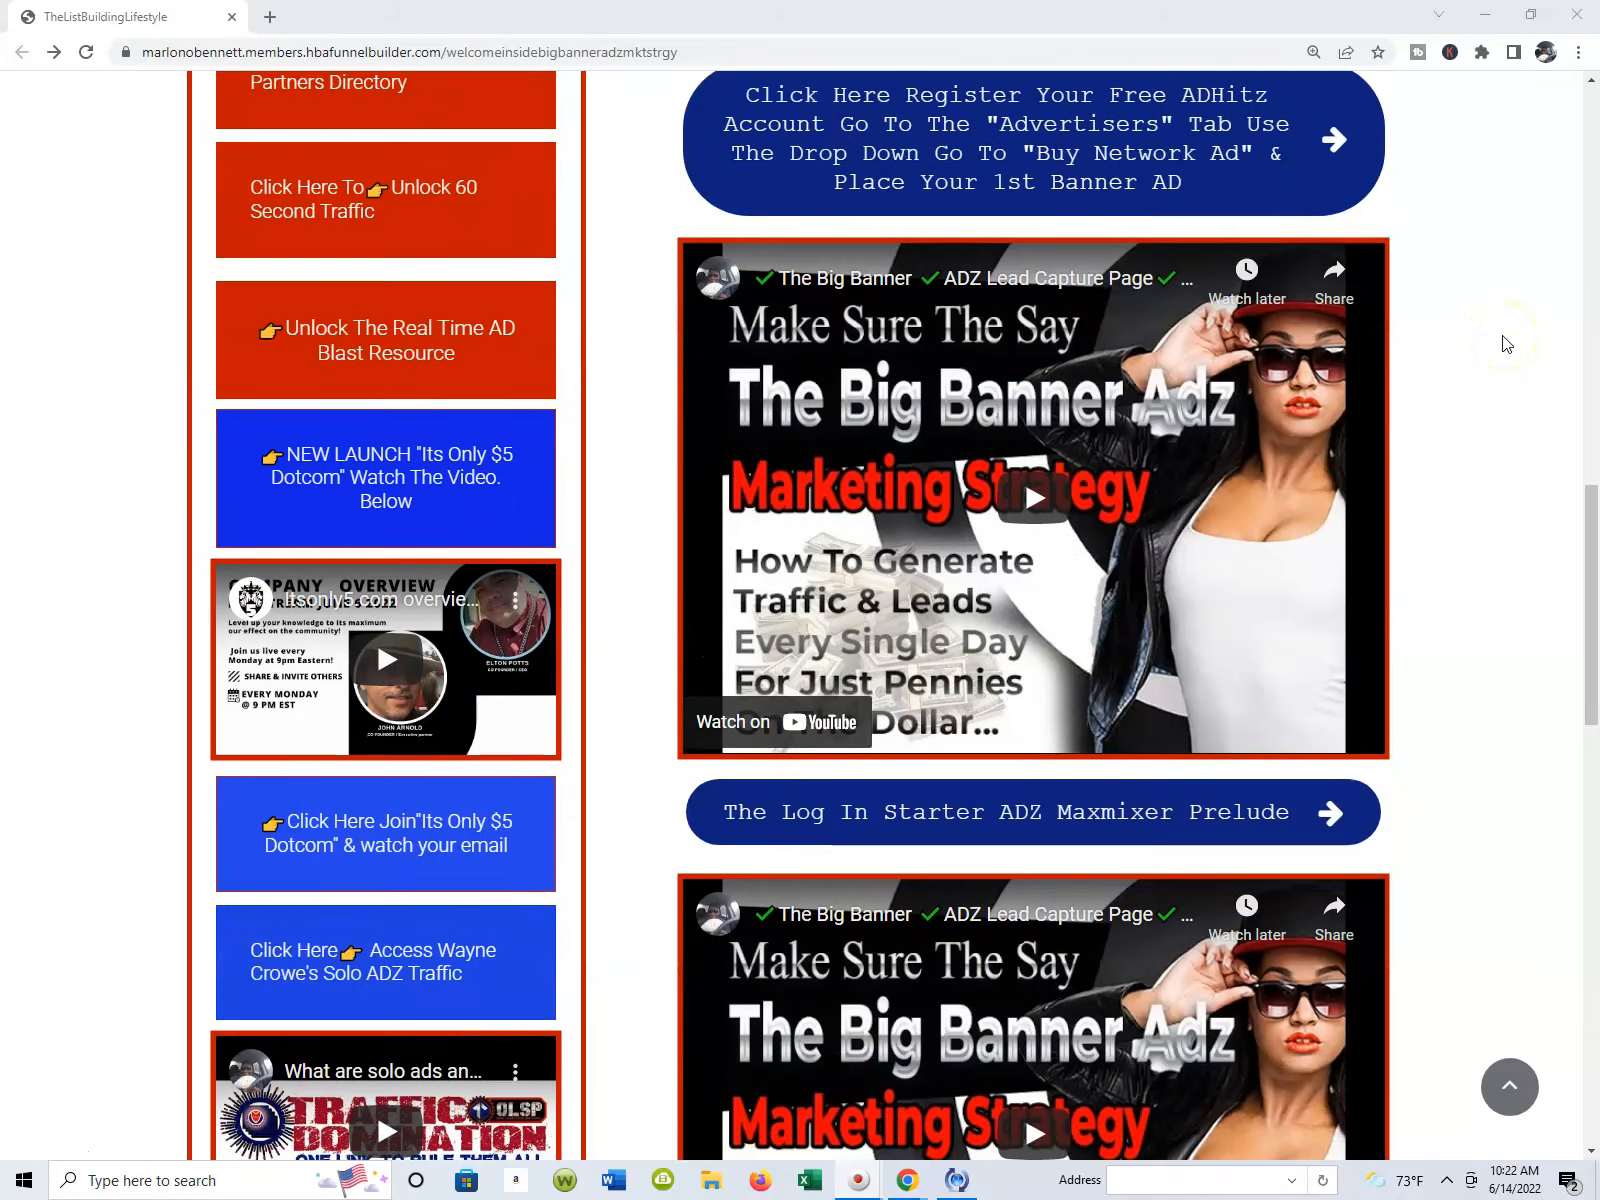
scroll("down", 3)
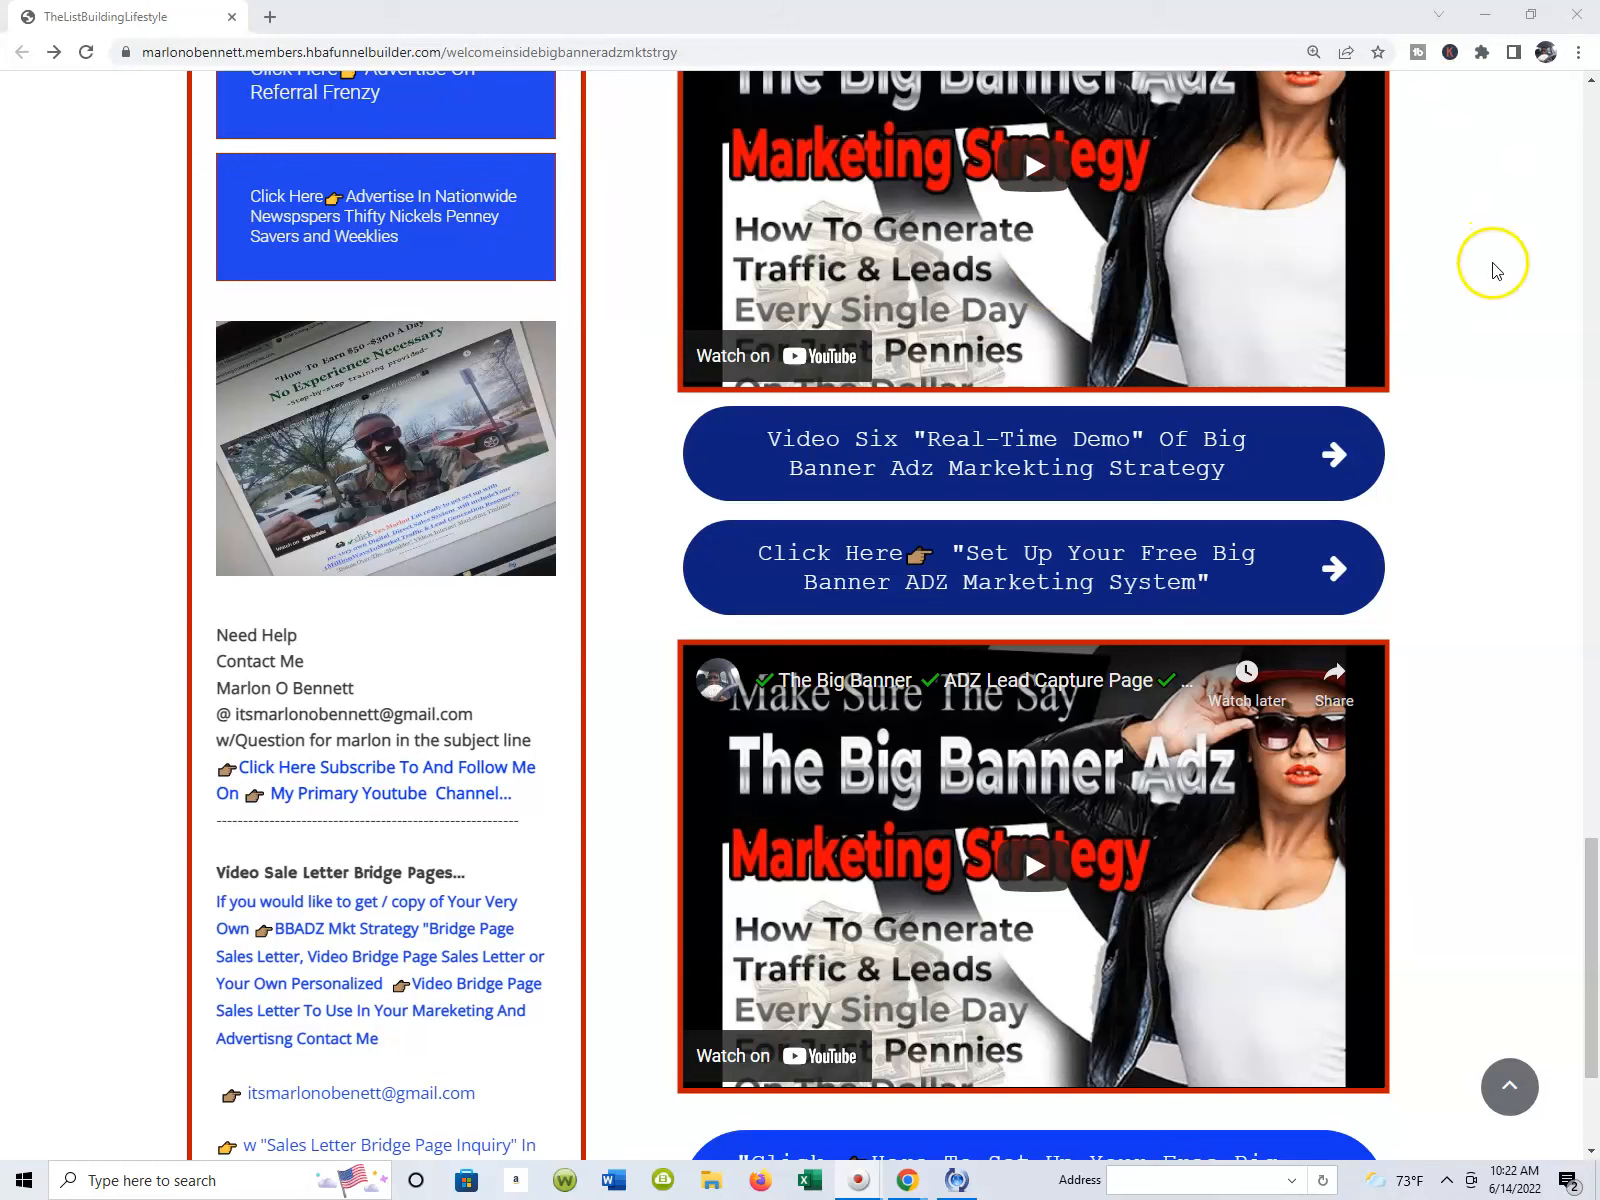
mouse_move(1246, 672)
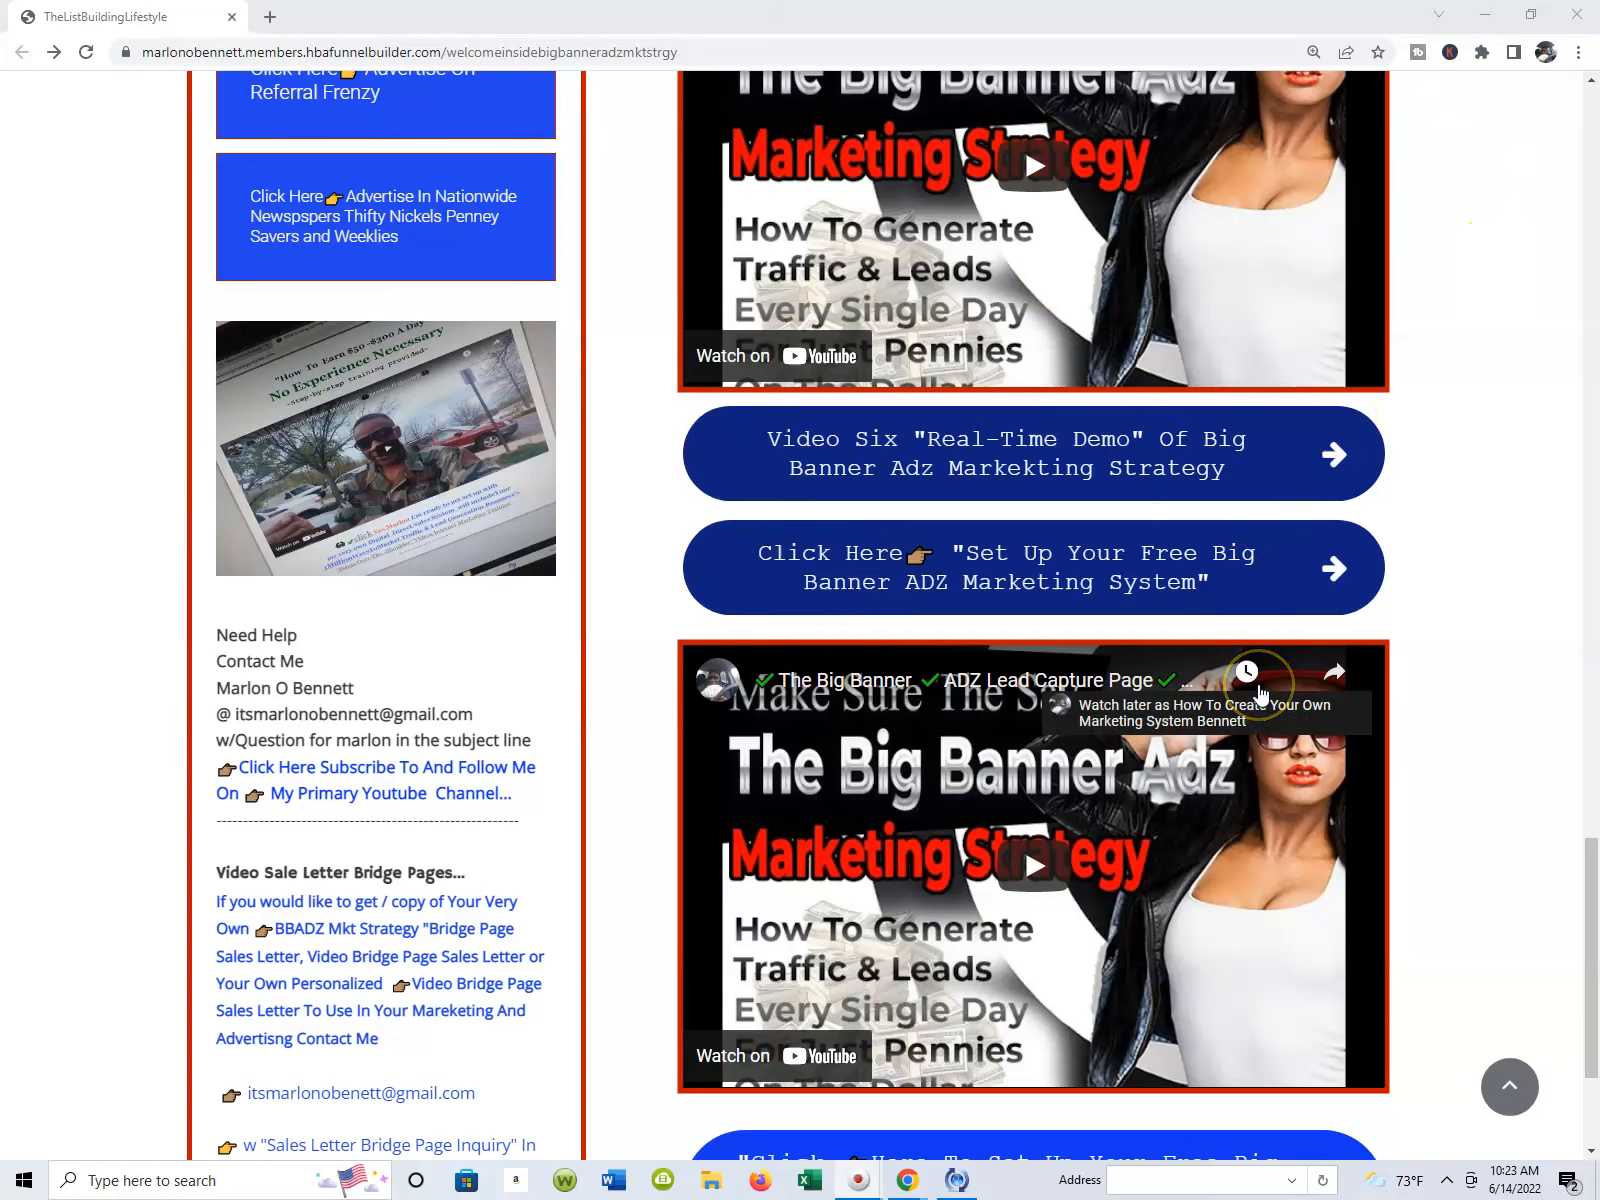
- Reach the bottom help section and open the 'BBADZ Mkt Strategy' bridge page from the sidebar
scroll("down", 3)
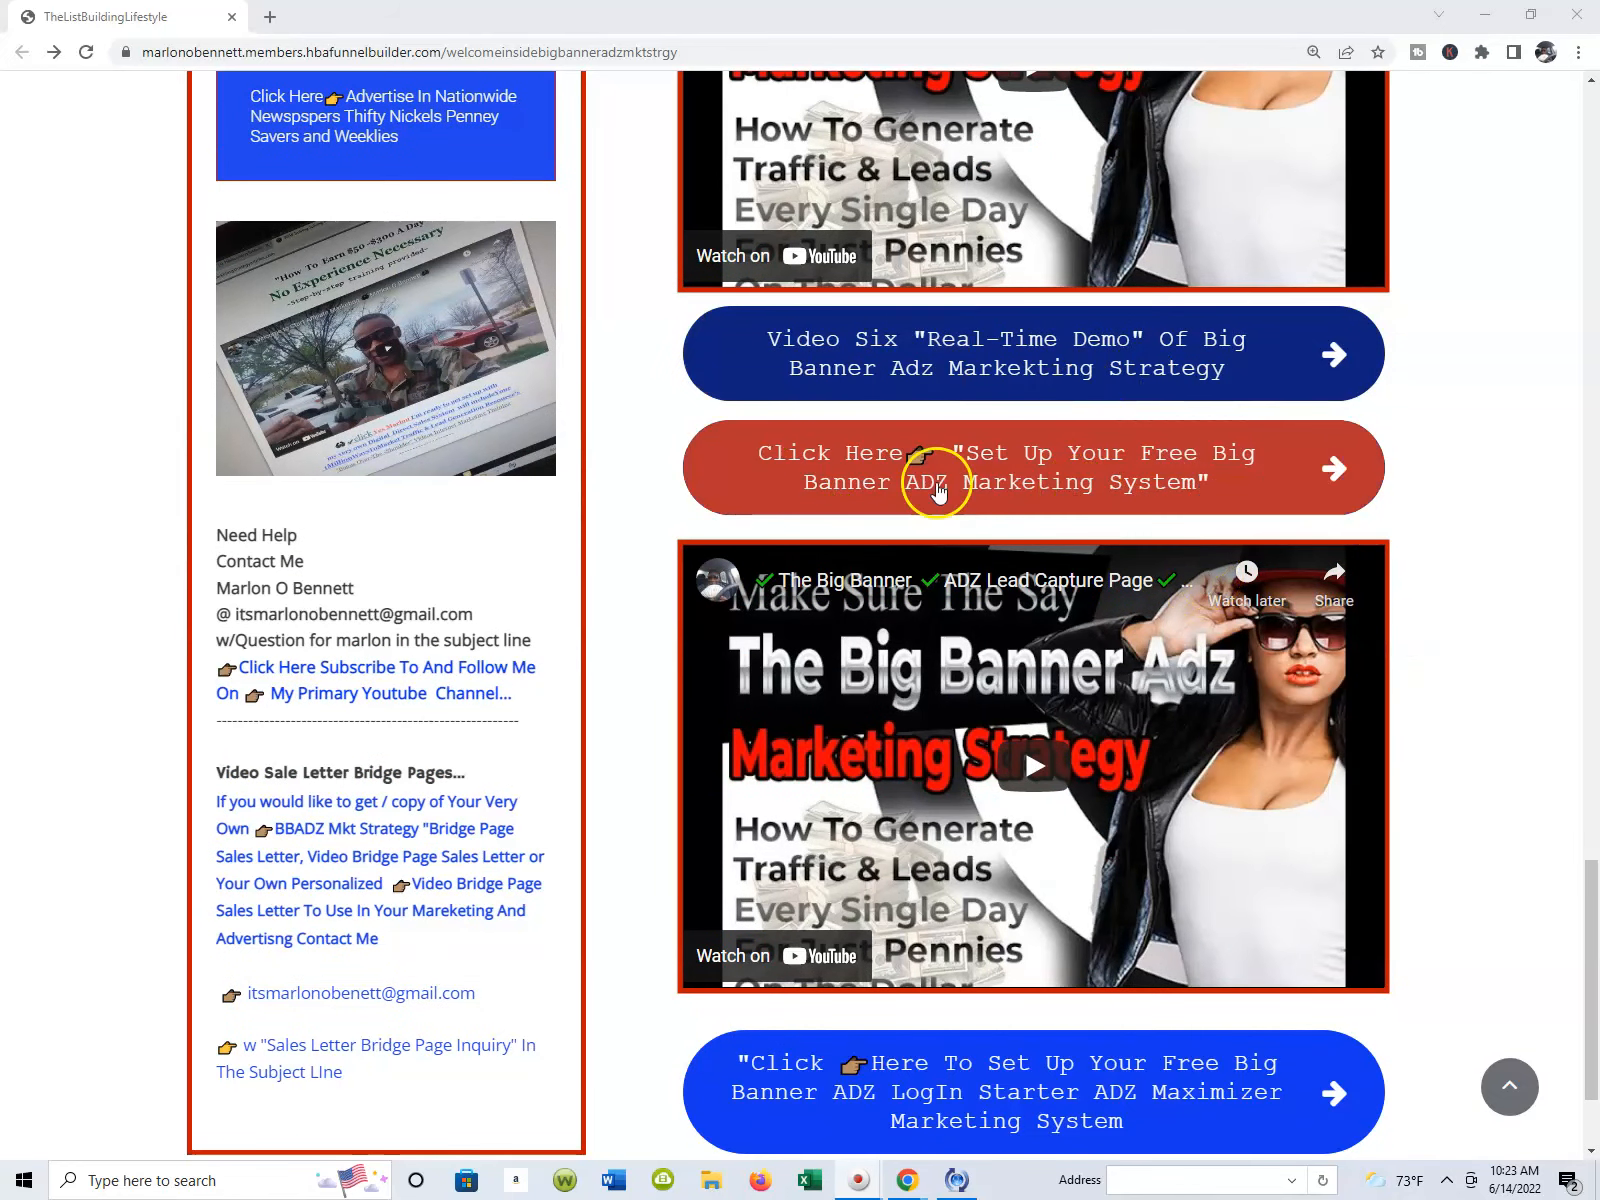
scroll("down", 3)
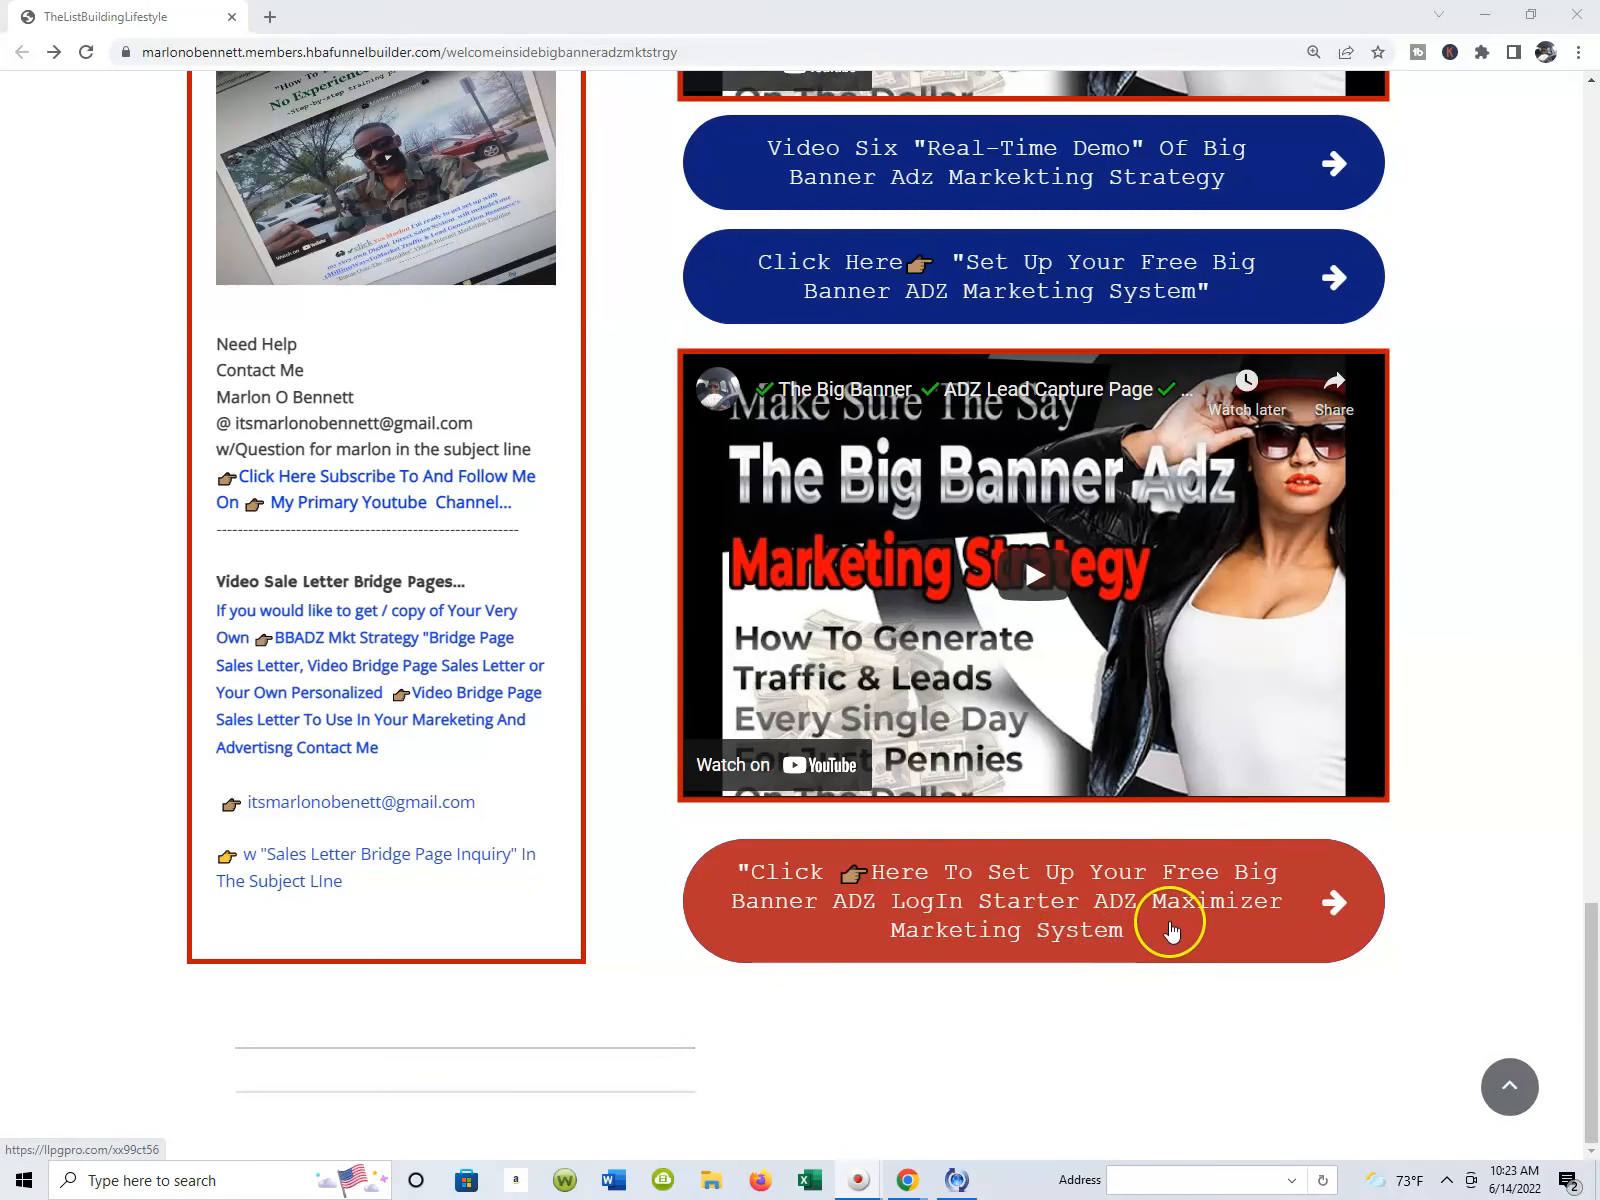
scroll("up", 3)
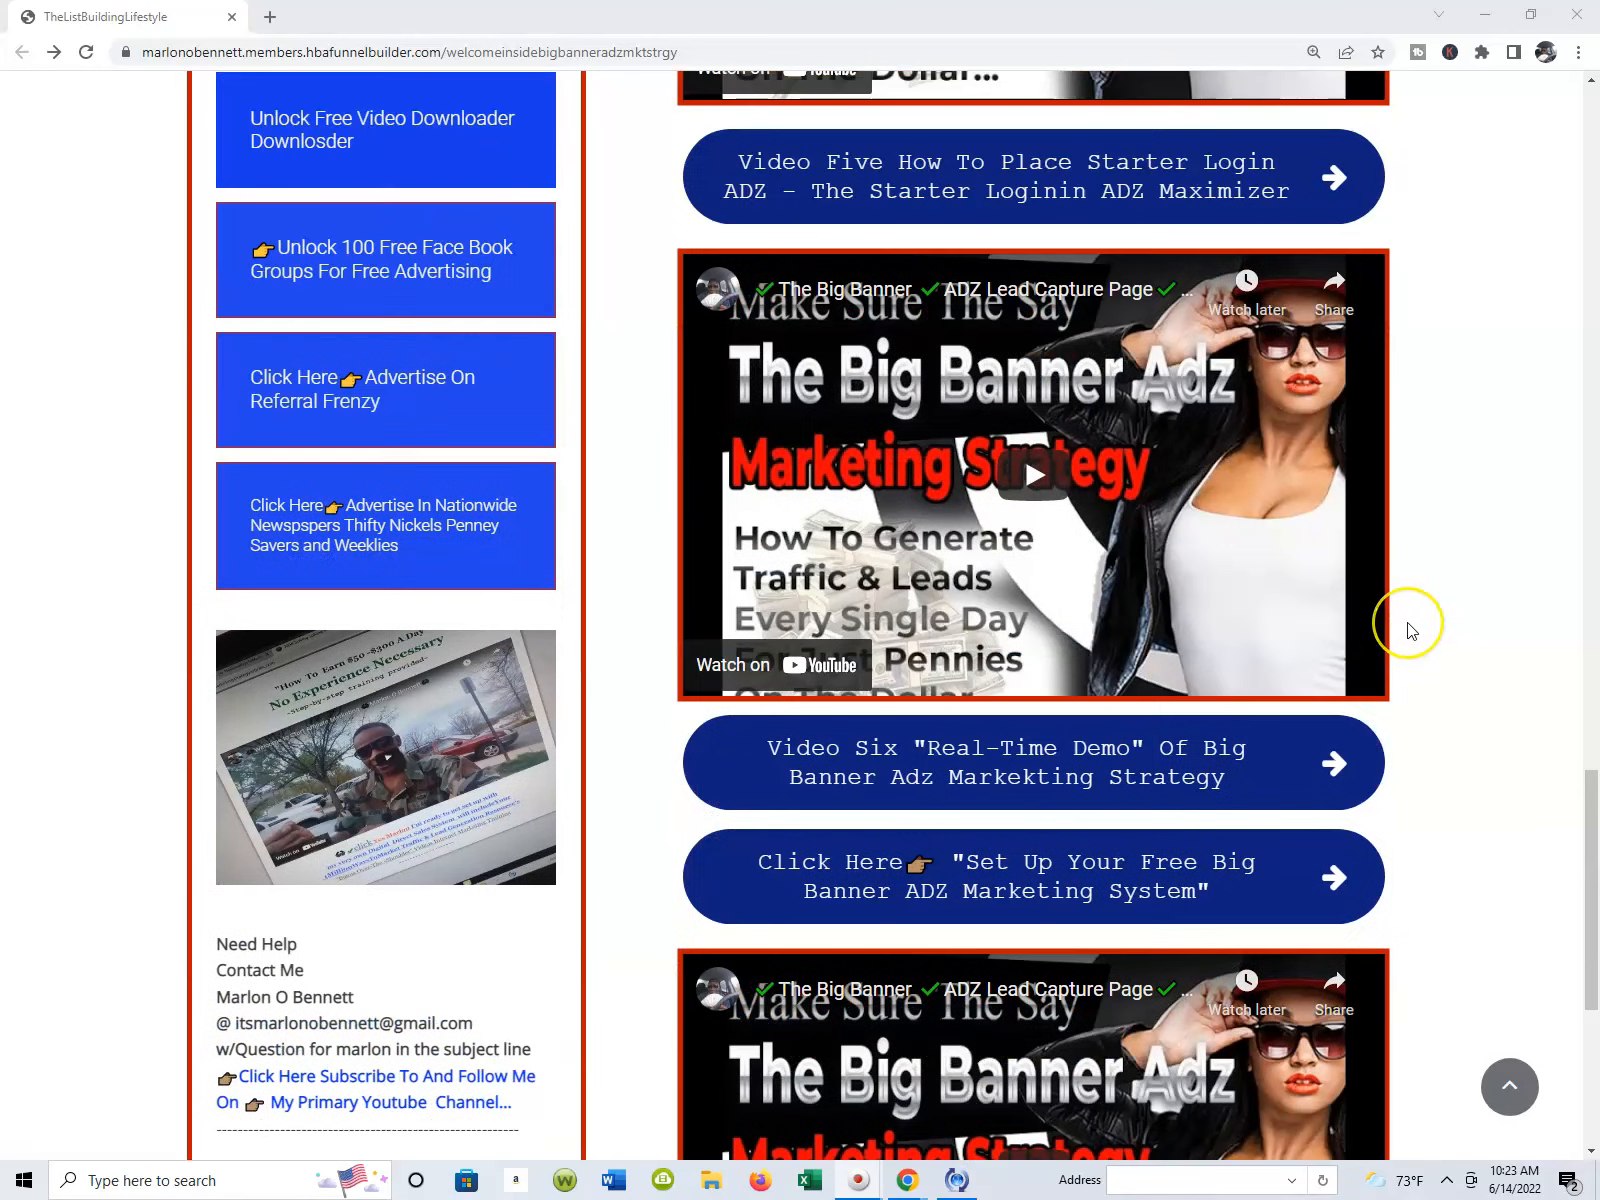
scroll("down", 3)
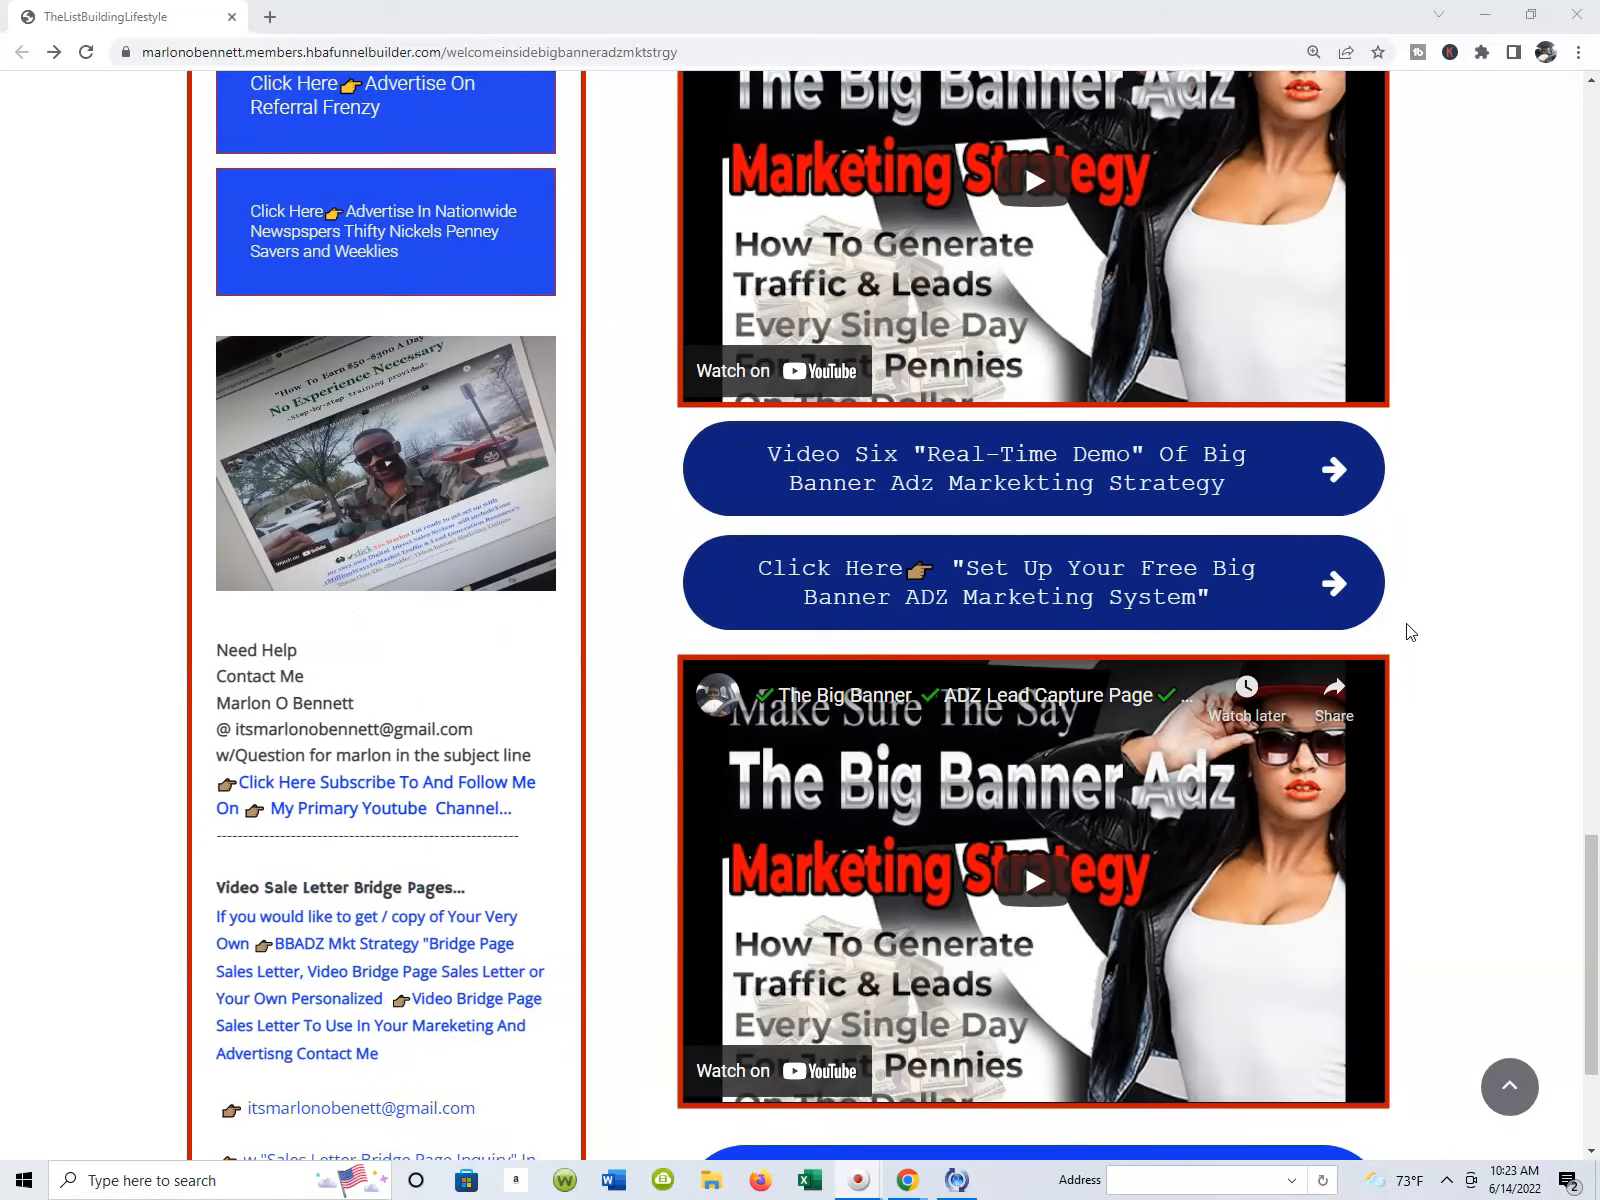
scroll("down", 3)
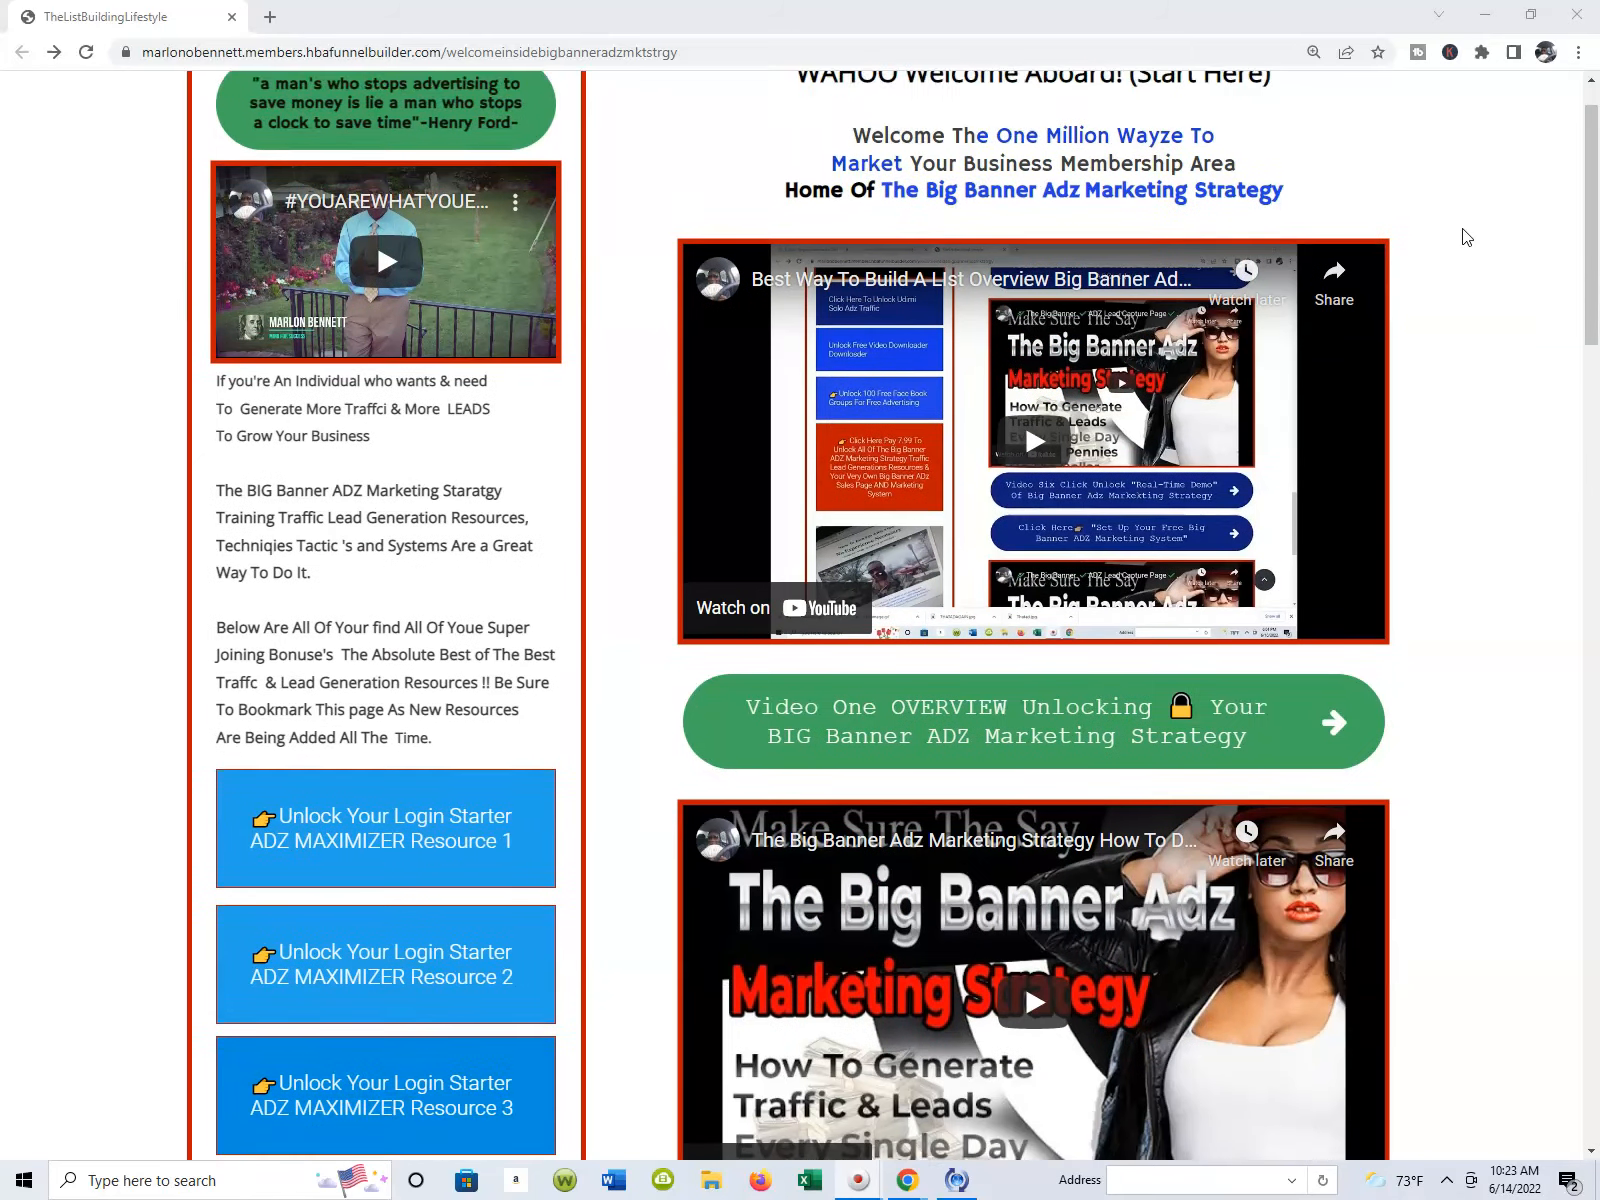
scroll("down", 3)
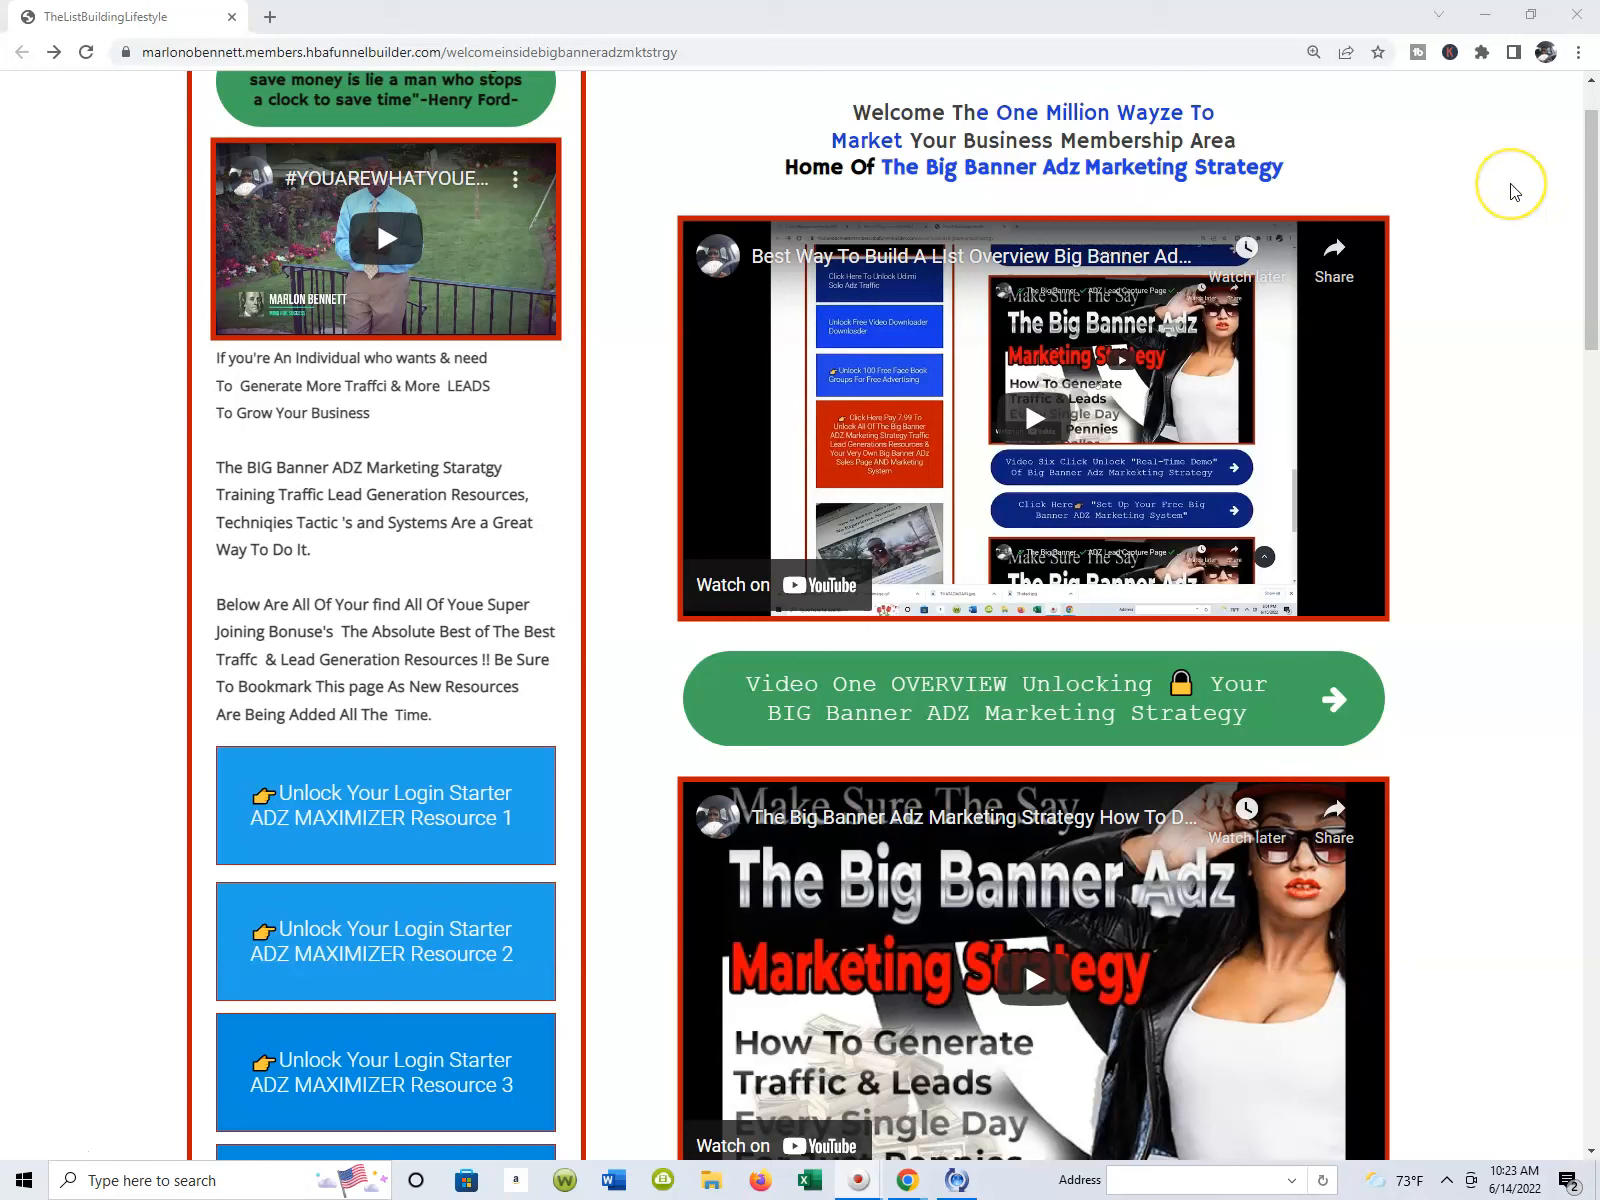
scroll("down", 3)
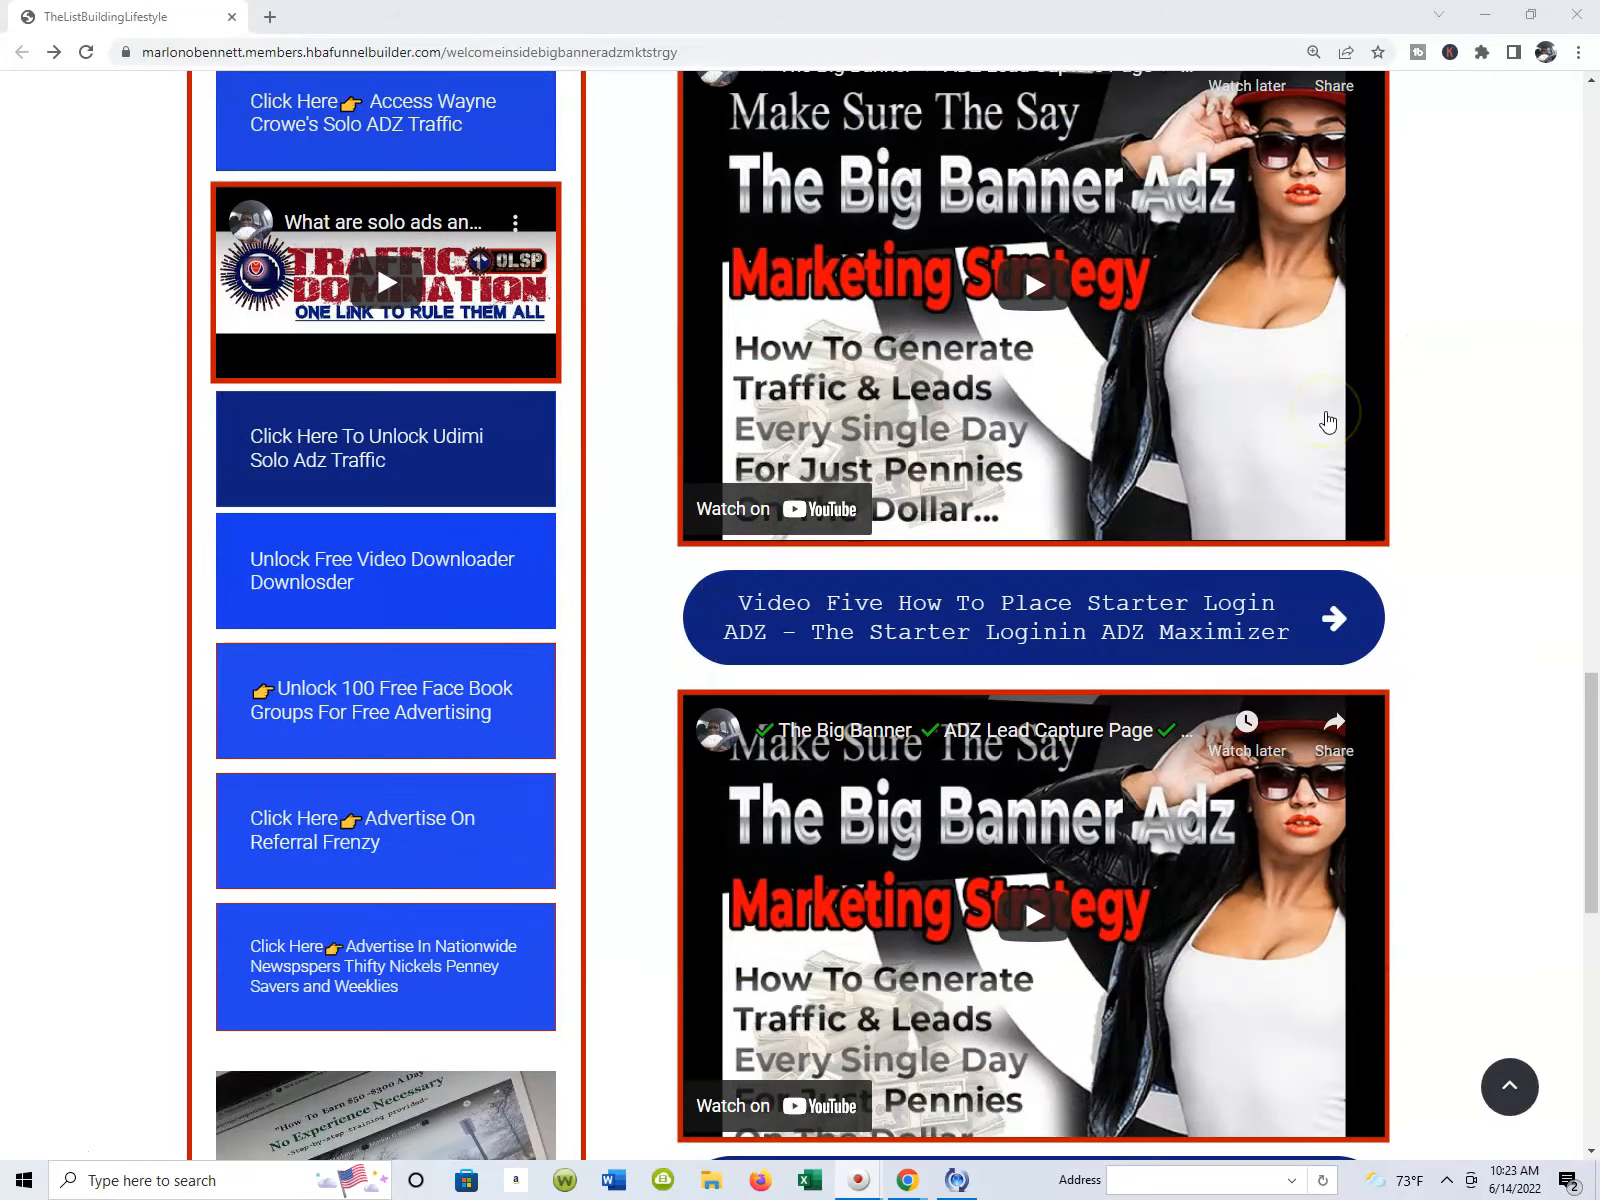
scroll("down", 3)
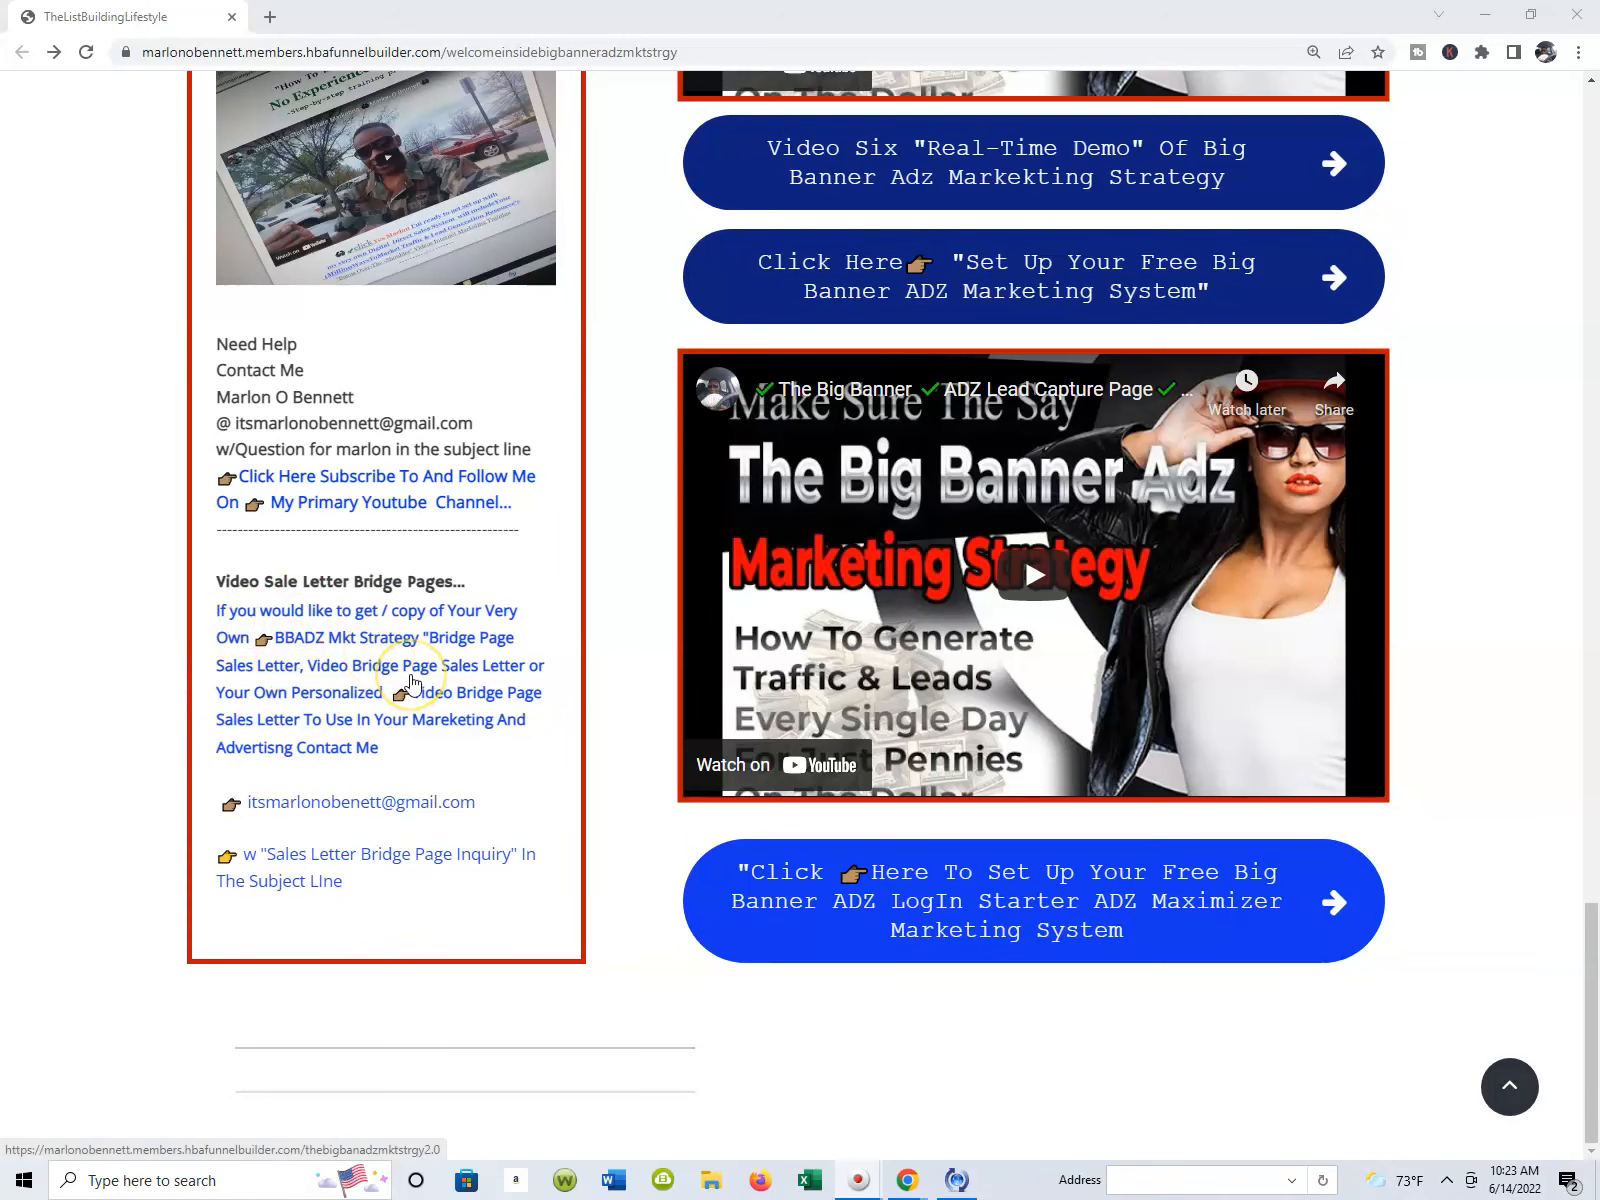
mouse_move(462, 764)
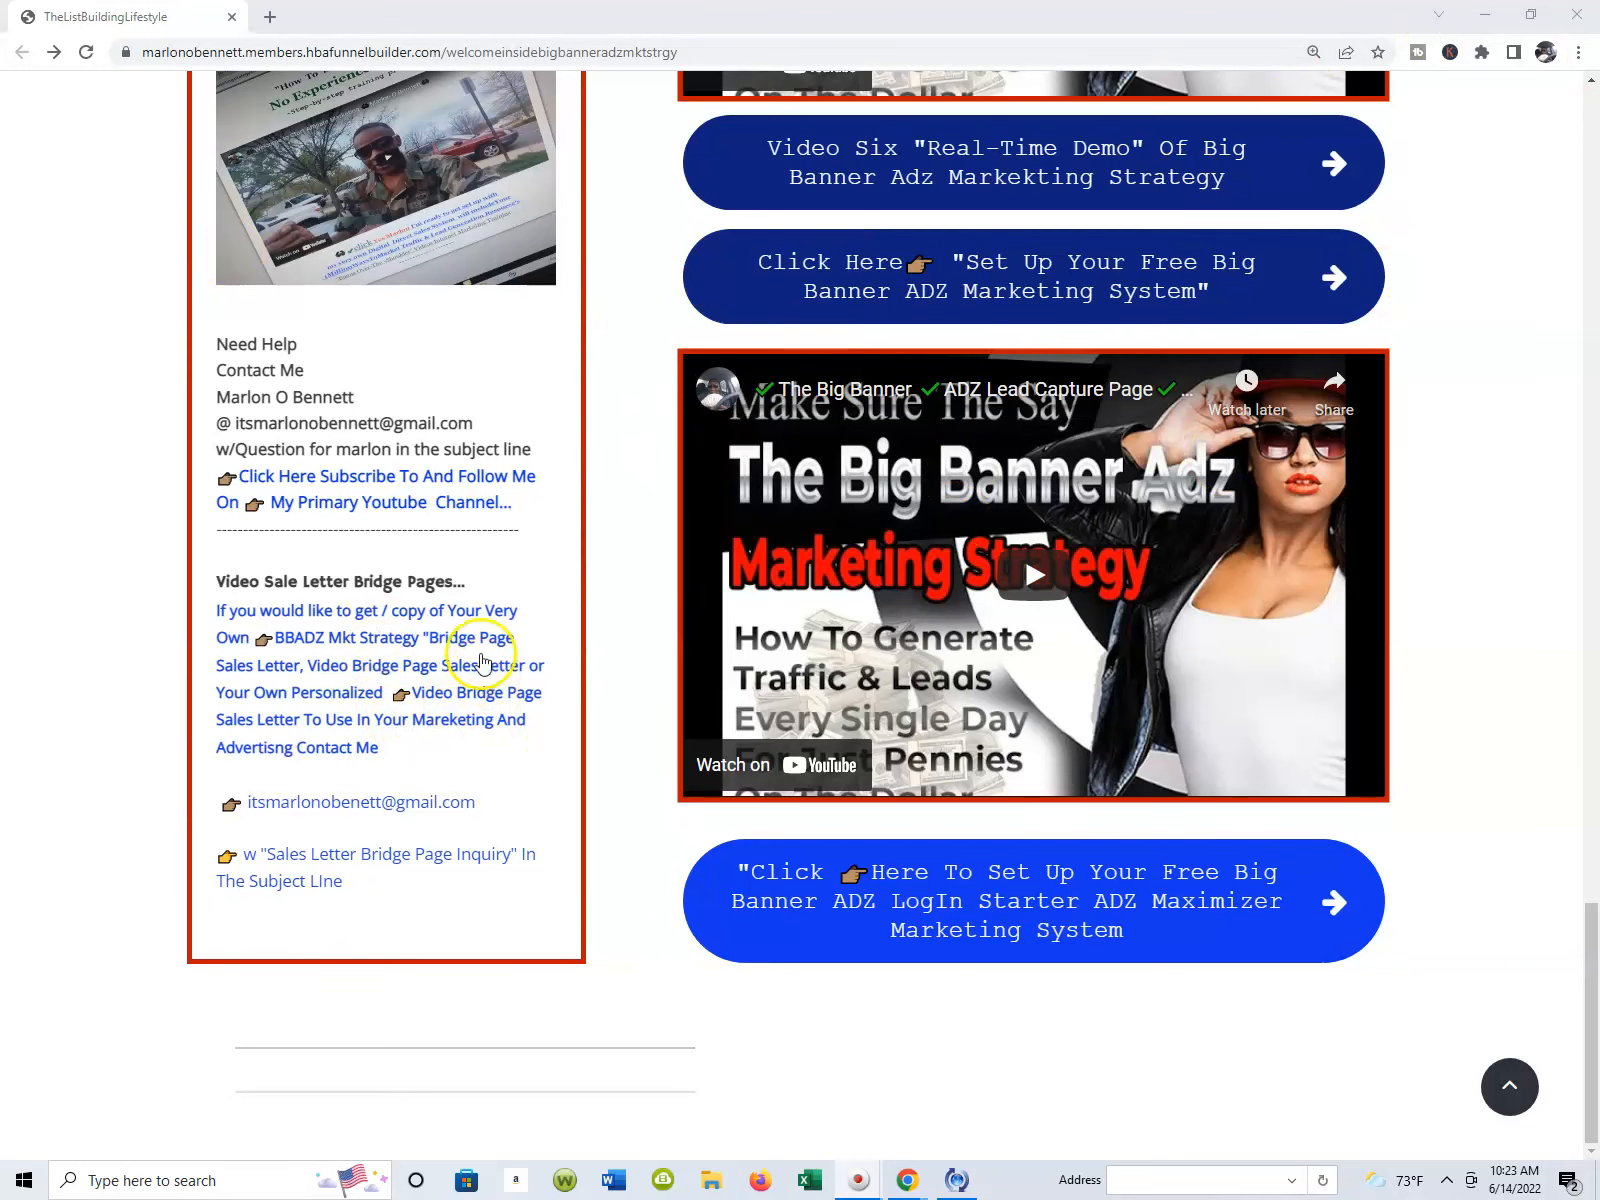
mouse_move(494, 696)
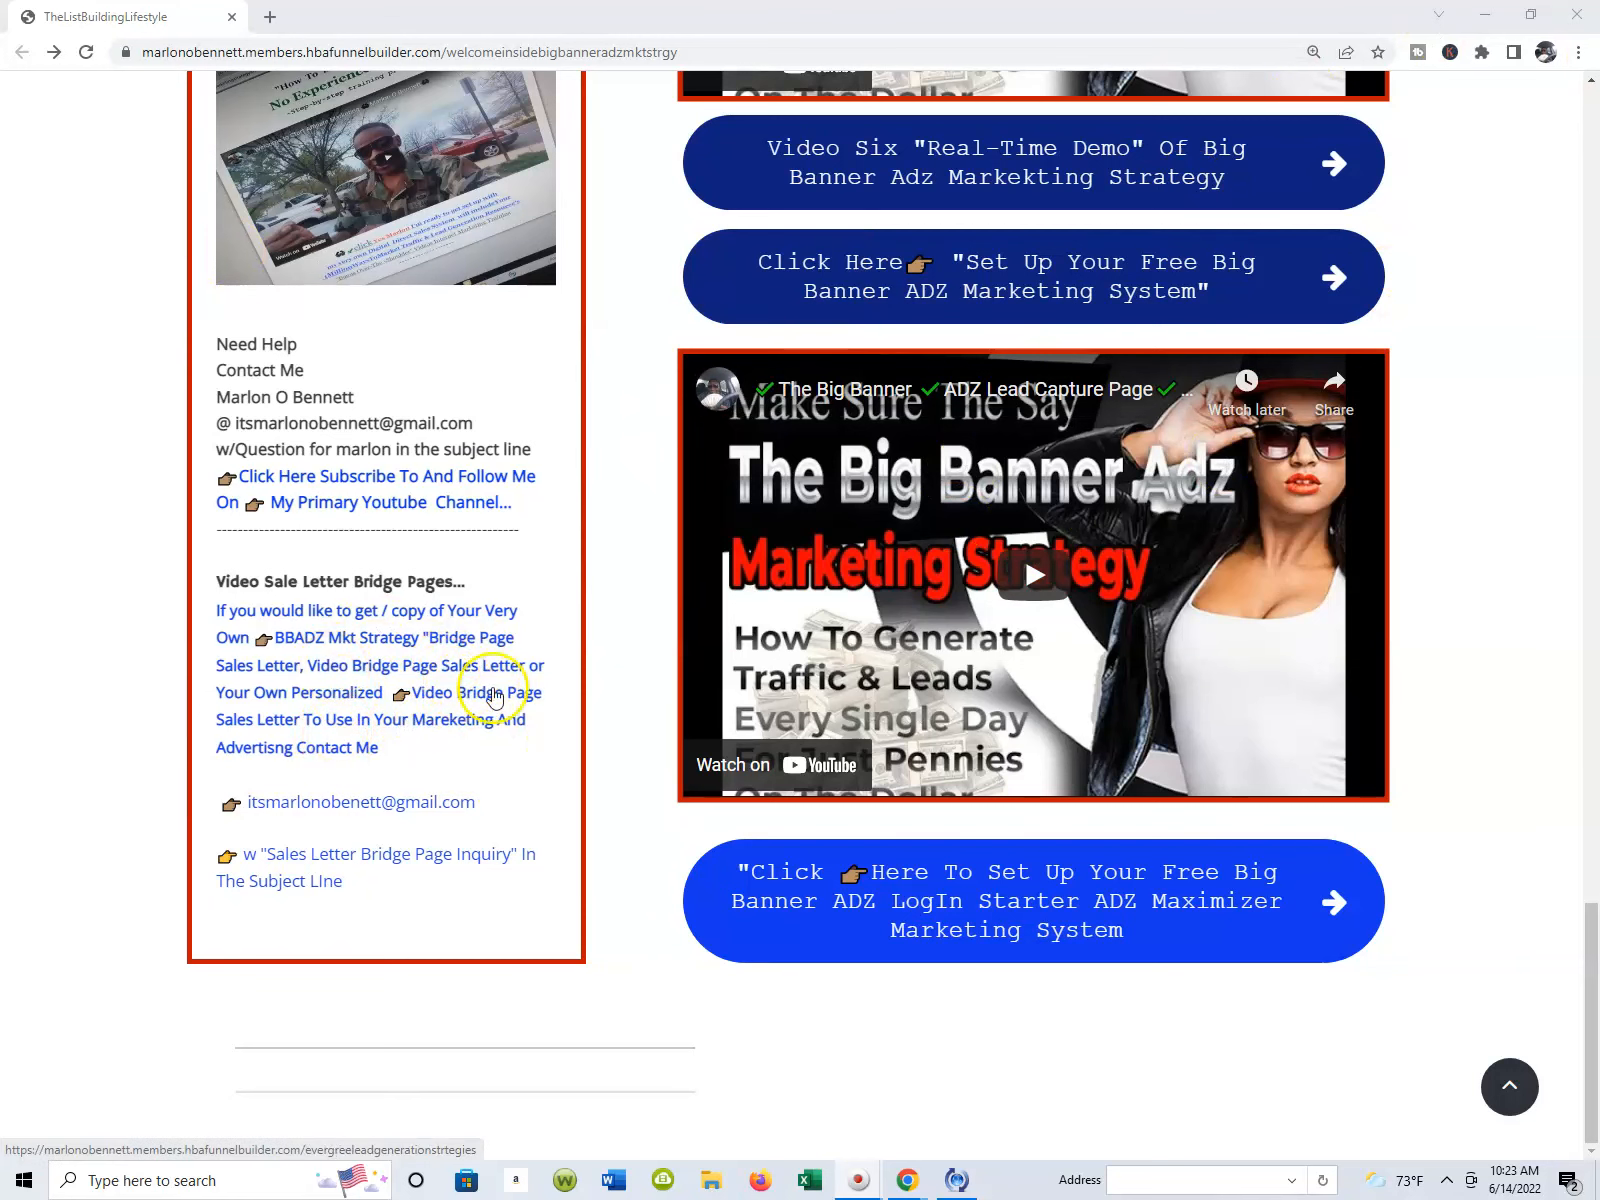
mouse_move(430, 648)
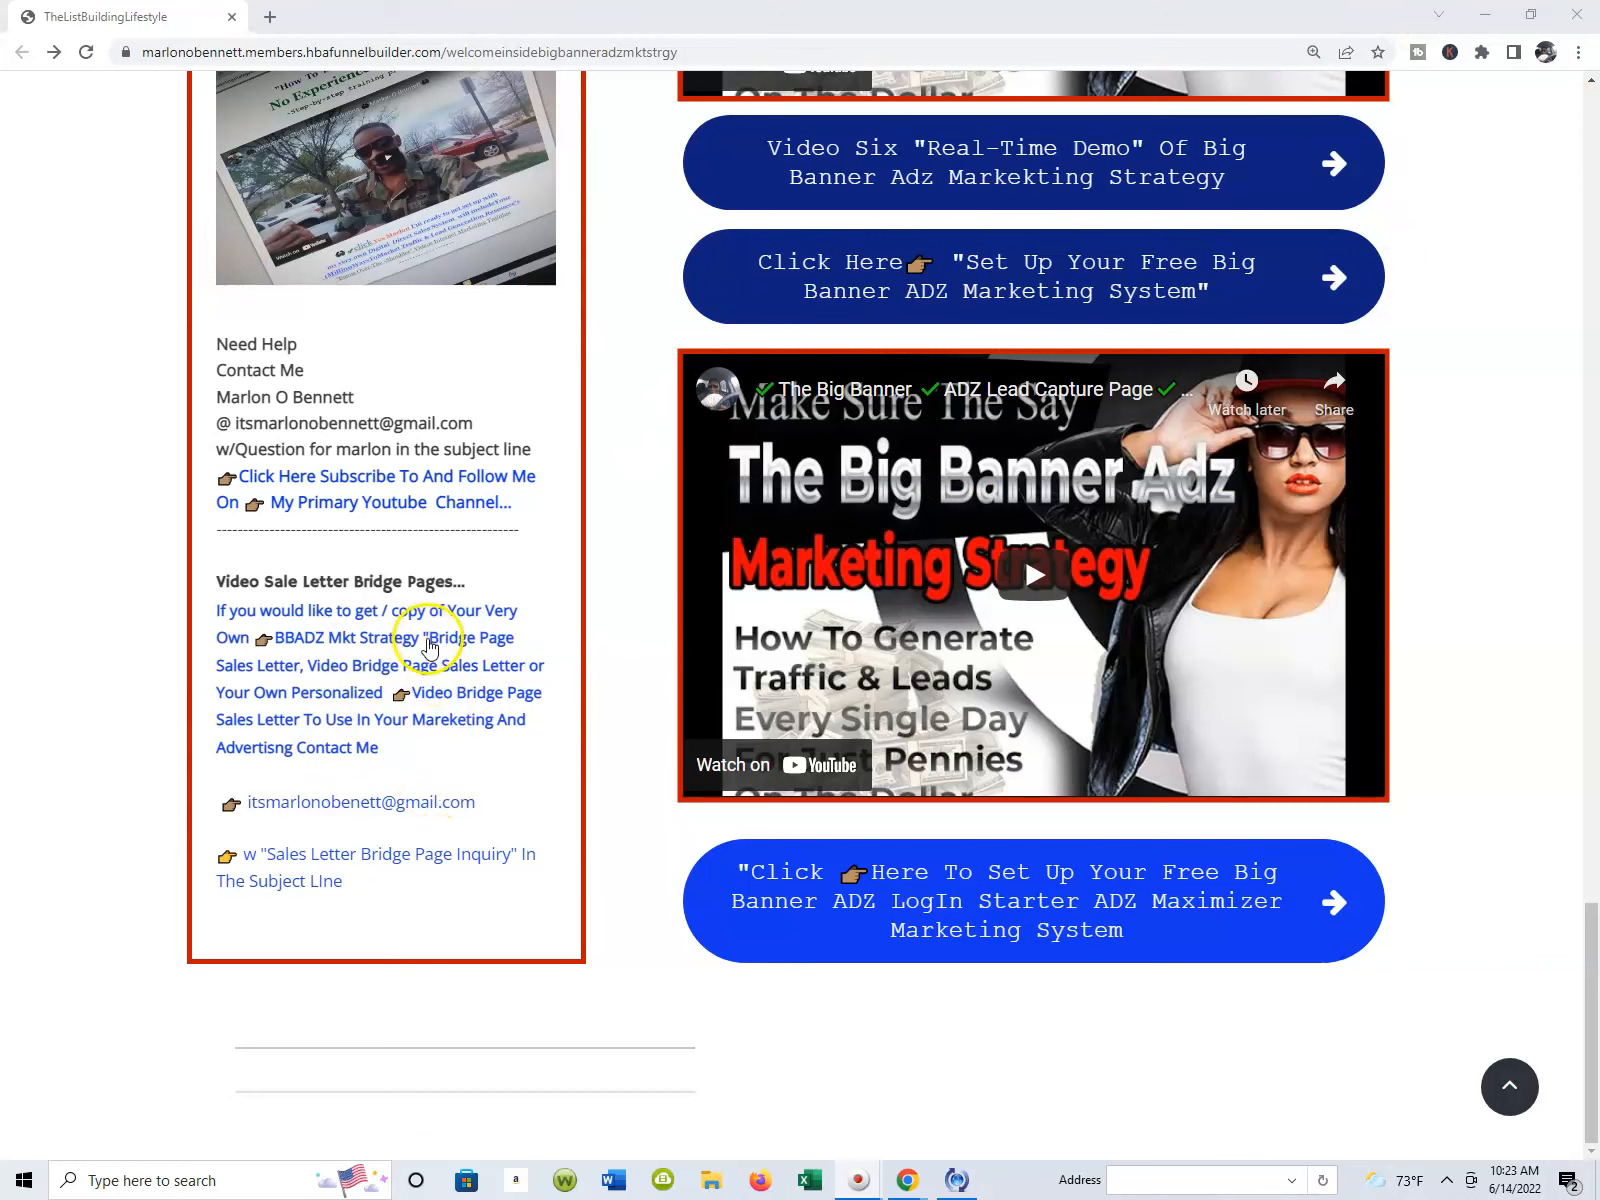
mouse_move(428, 644)
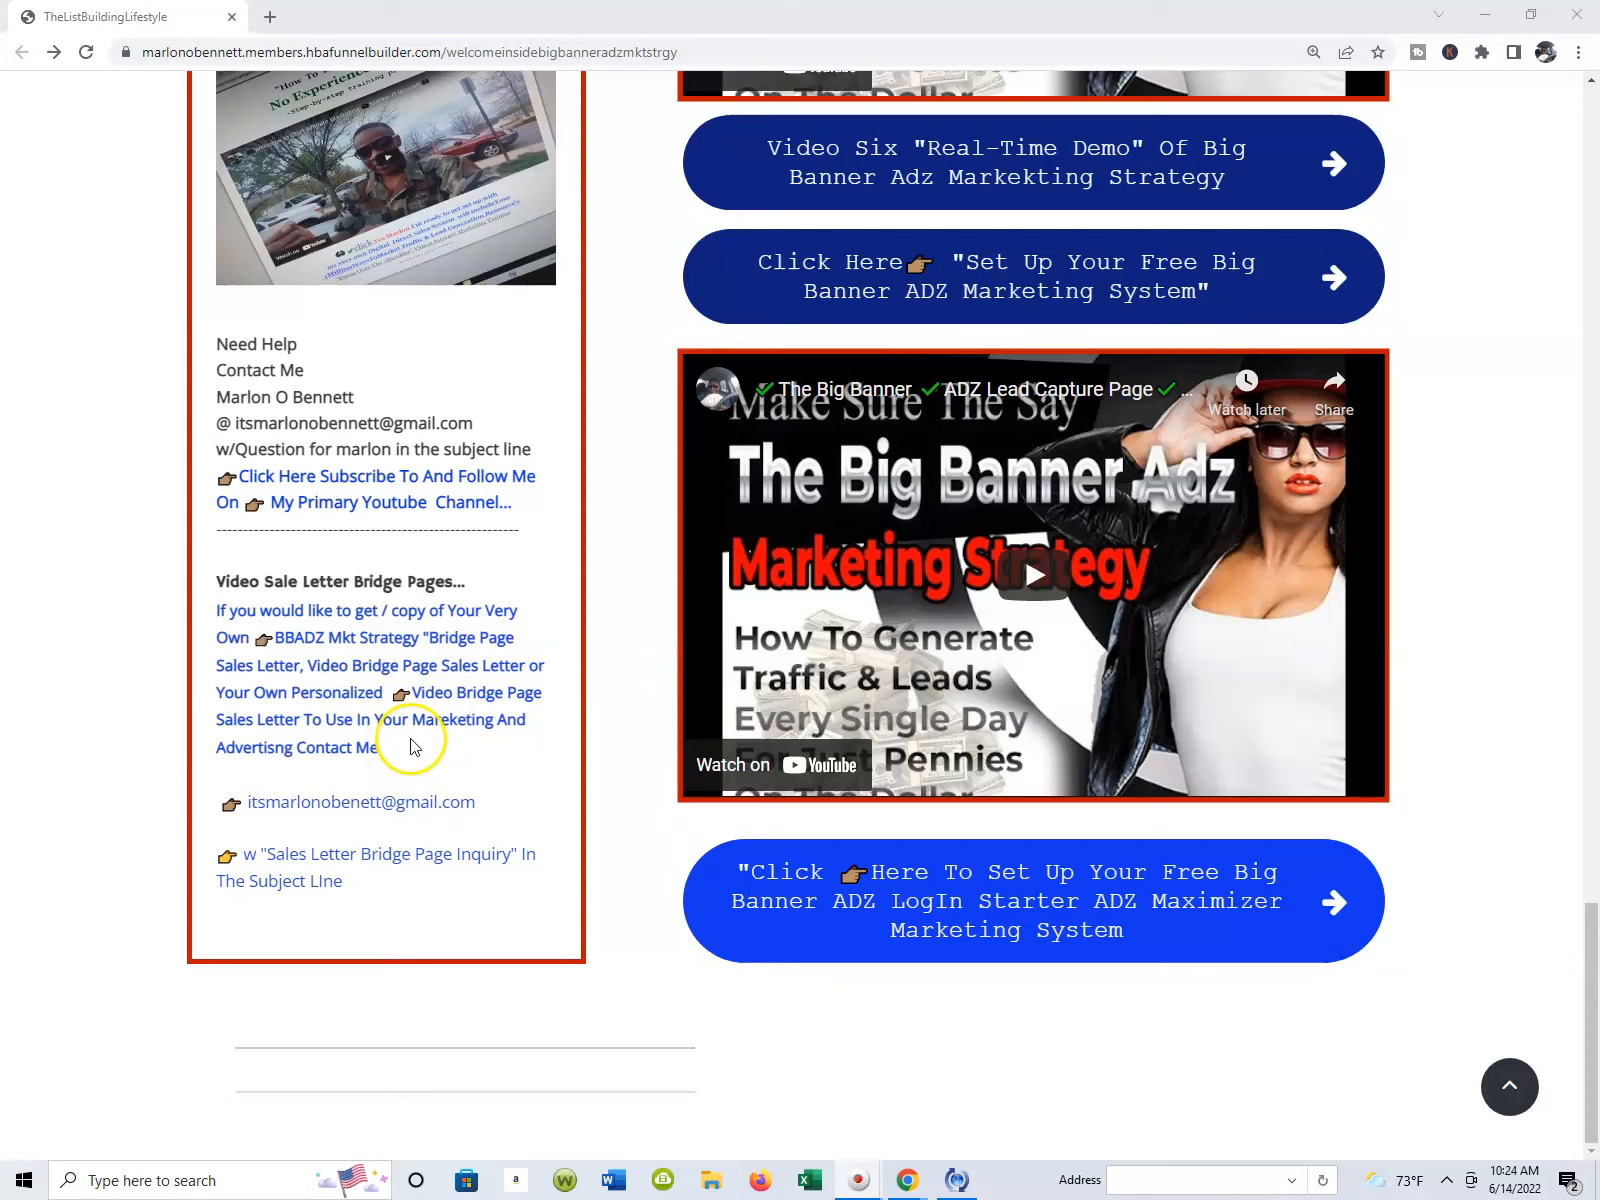
mouse_move(316, 656)
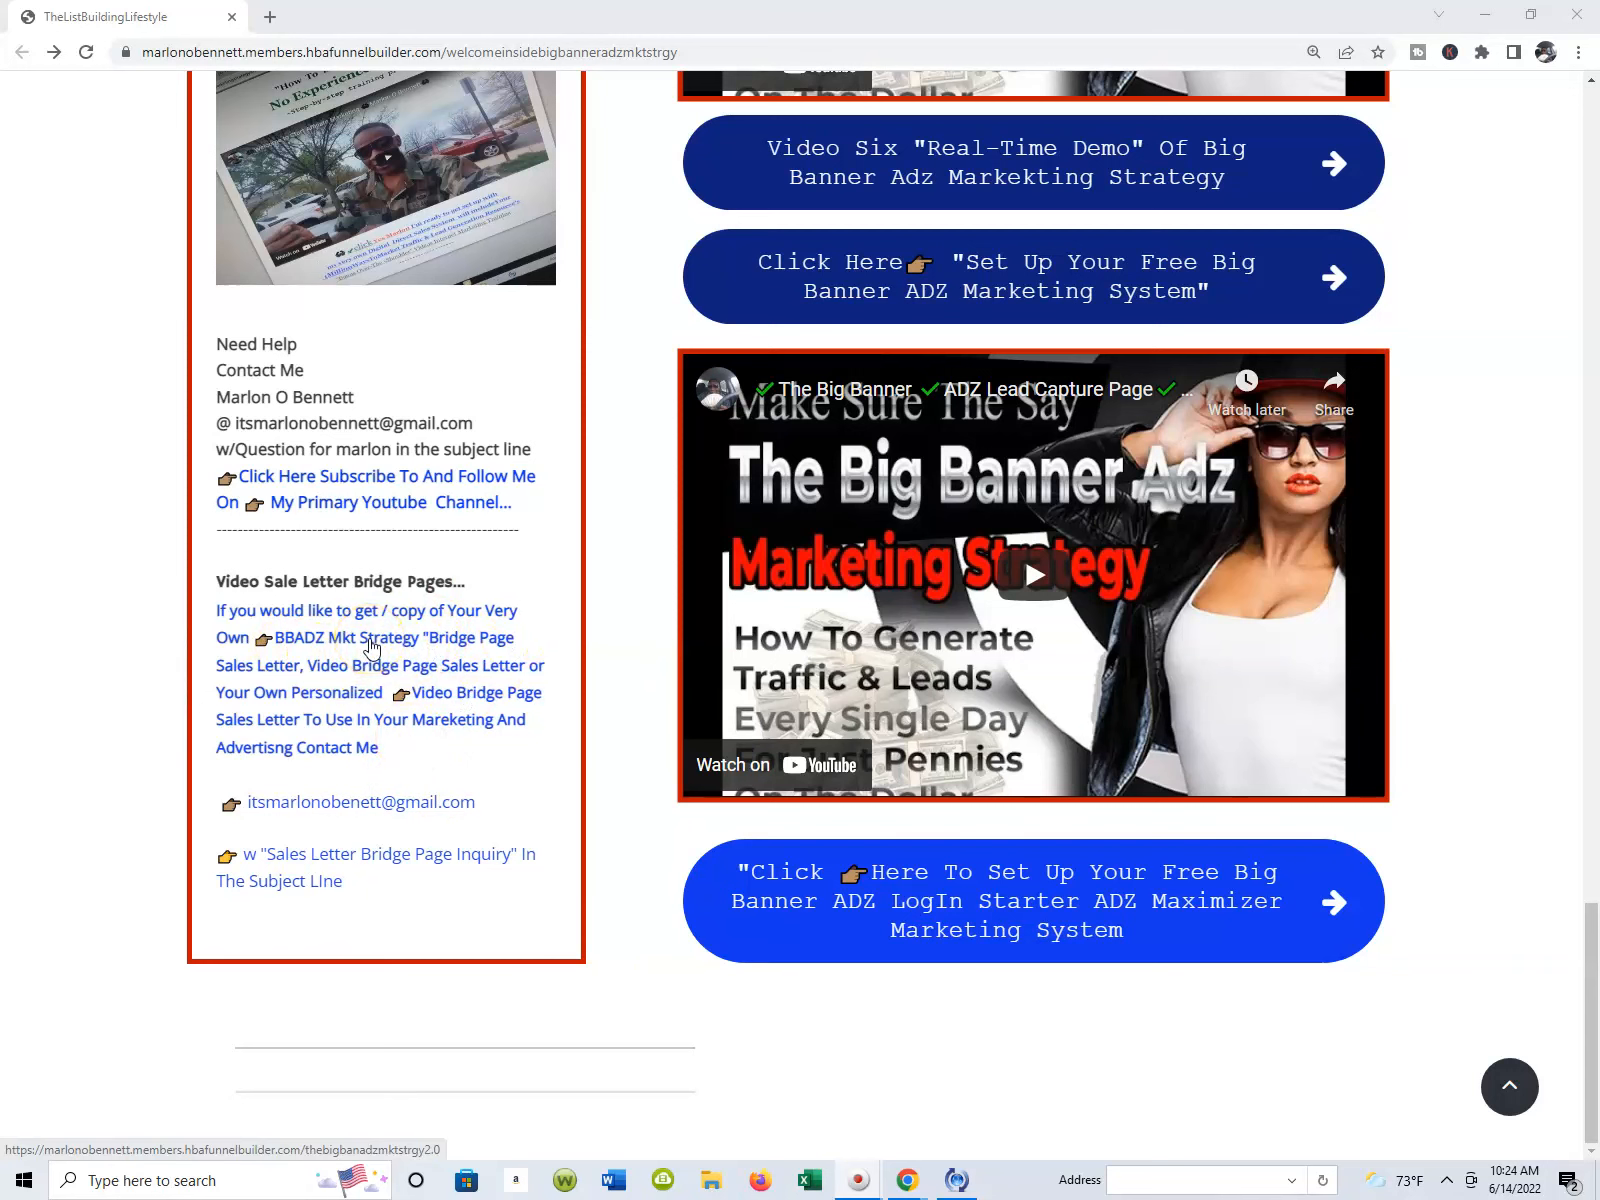
left_click(370, 636)
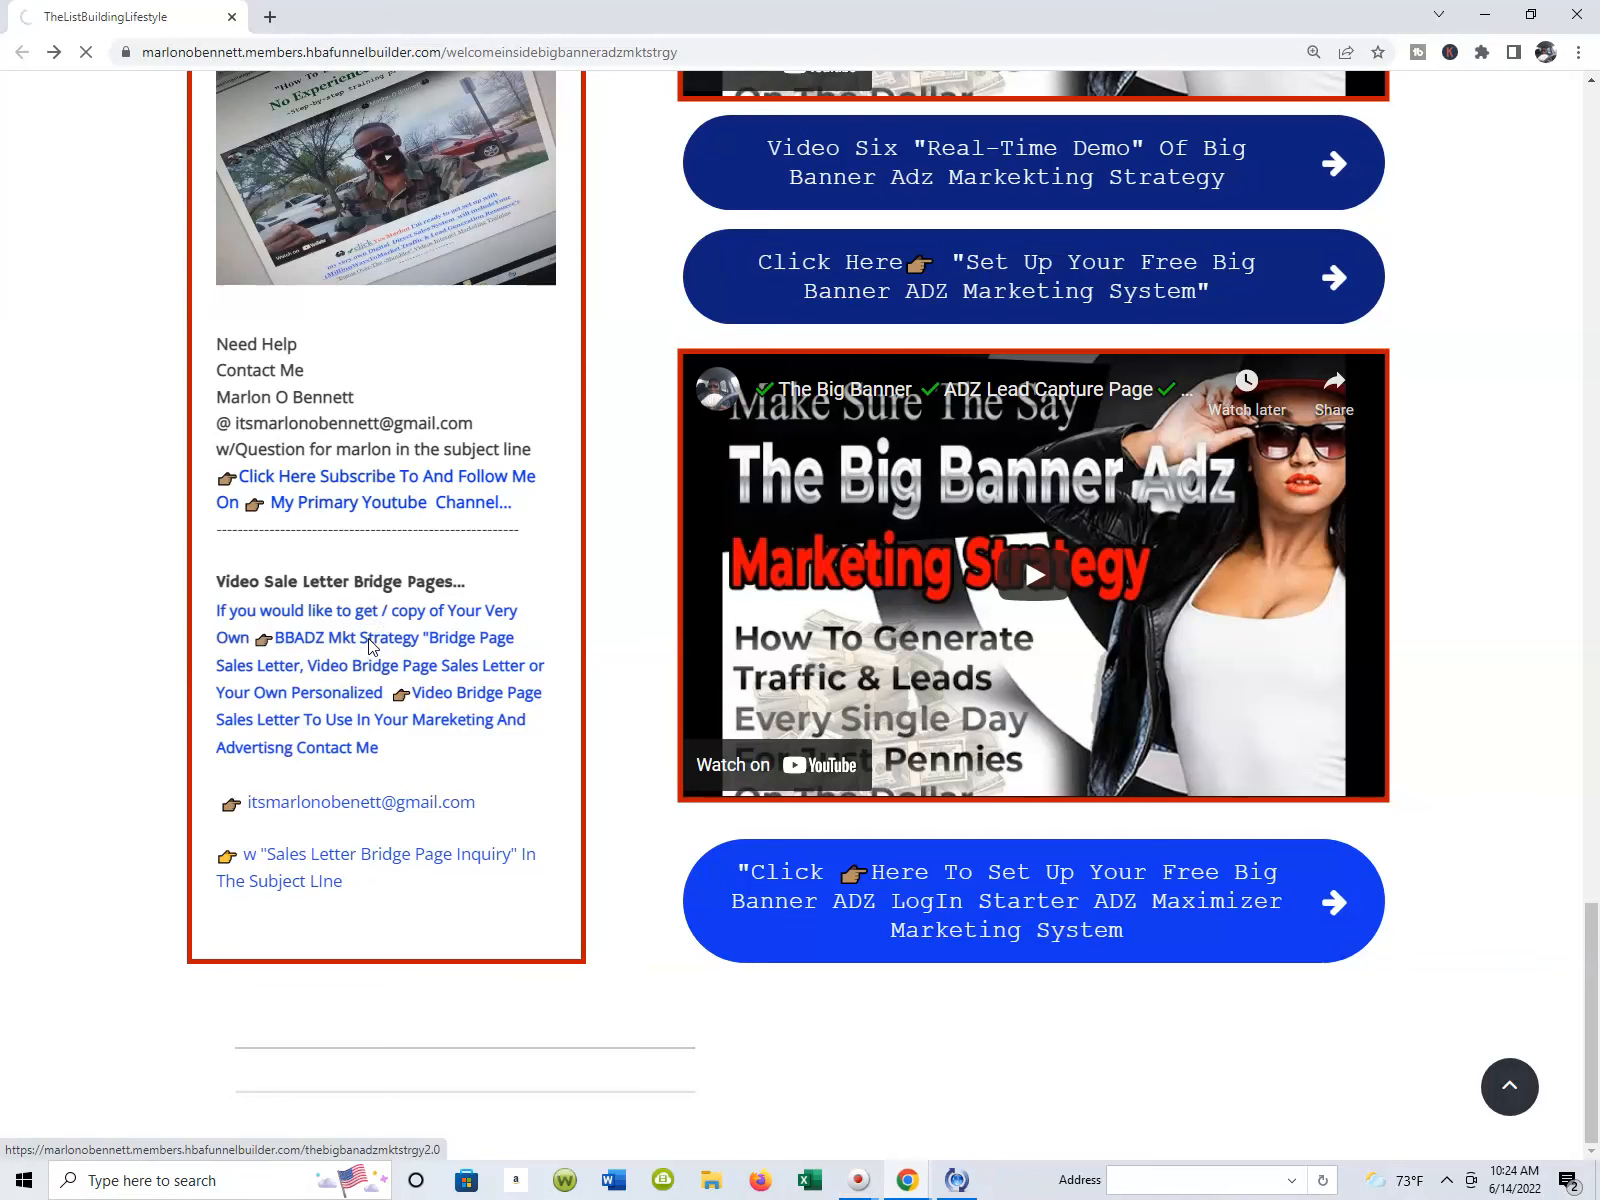
- Browse the Big Banner Adz bridge page down through its benefits list and free bonuses
left_click(380, 638)
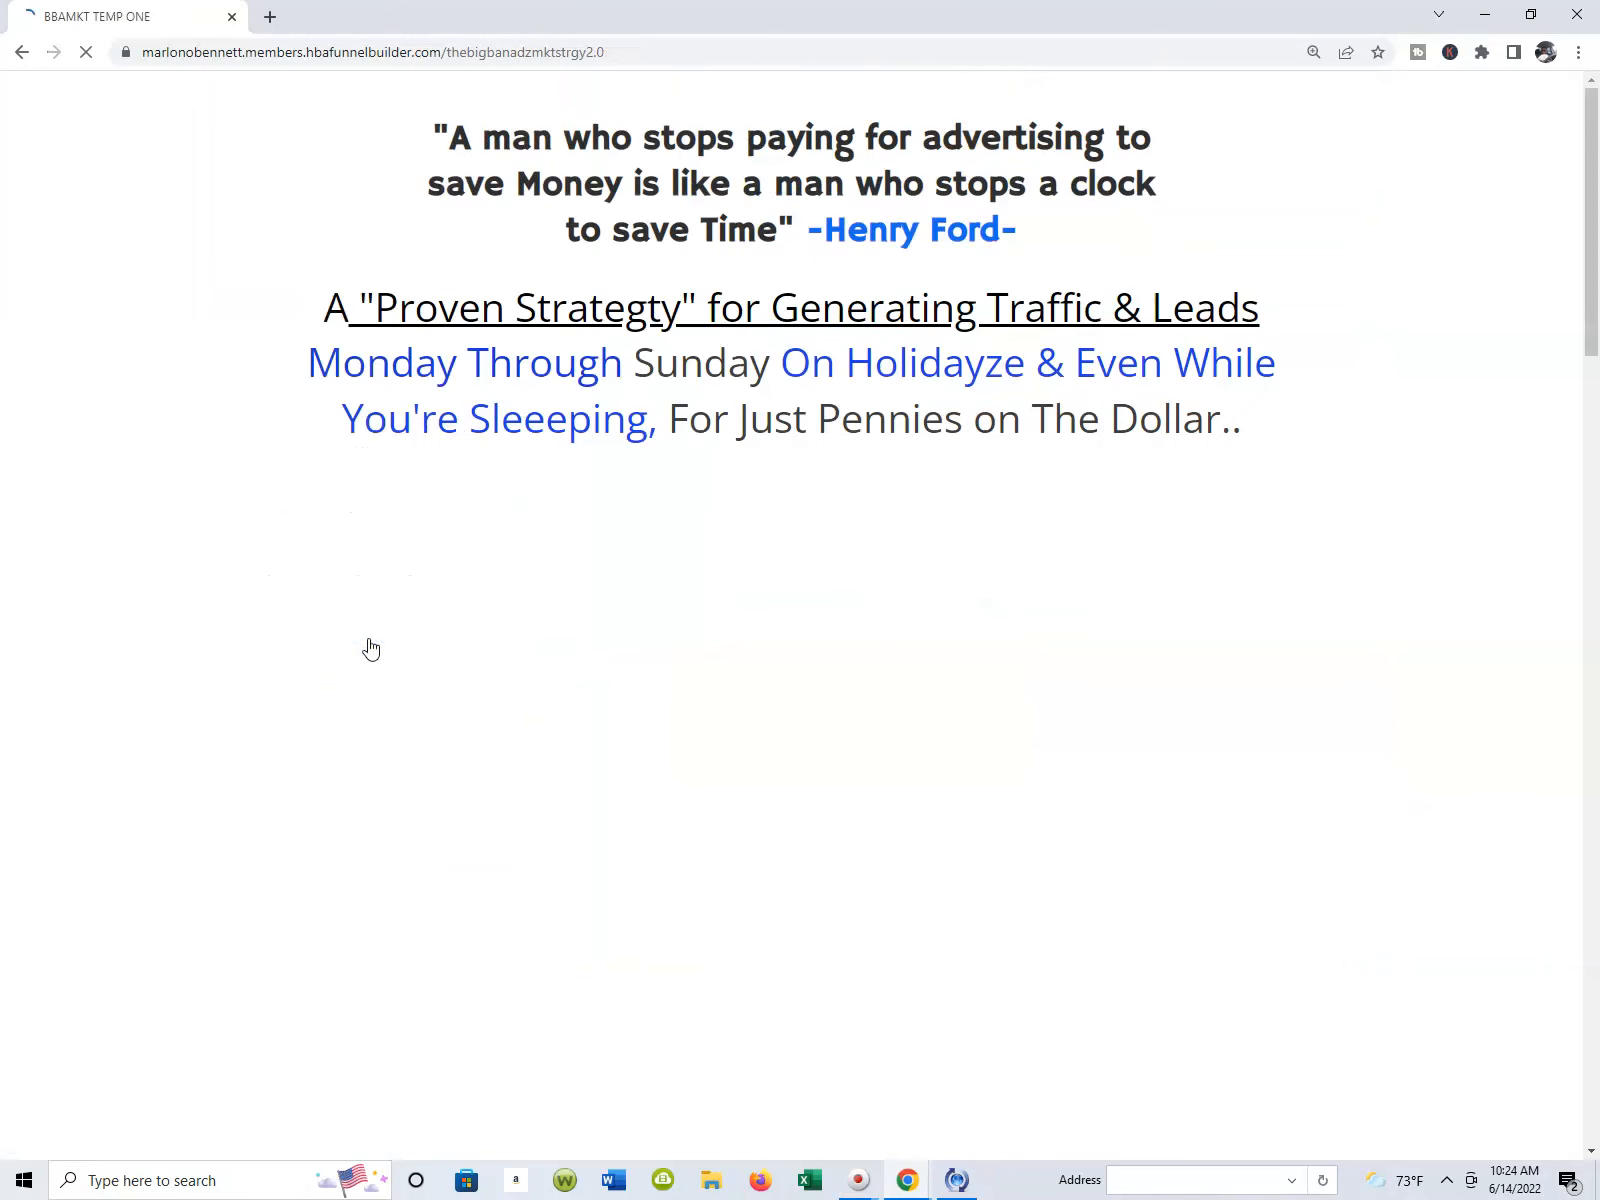
scroll("down", 3)
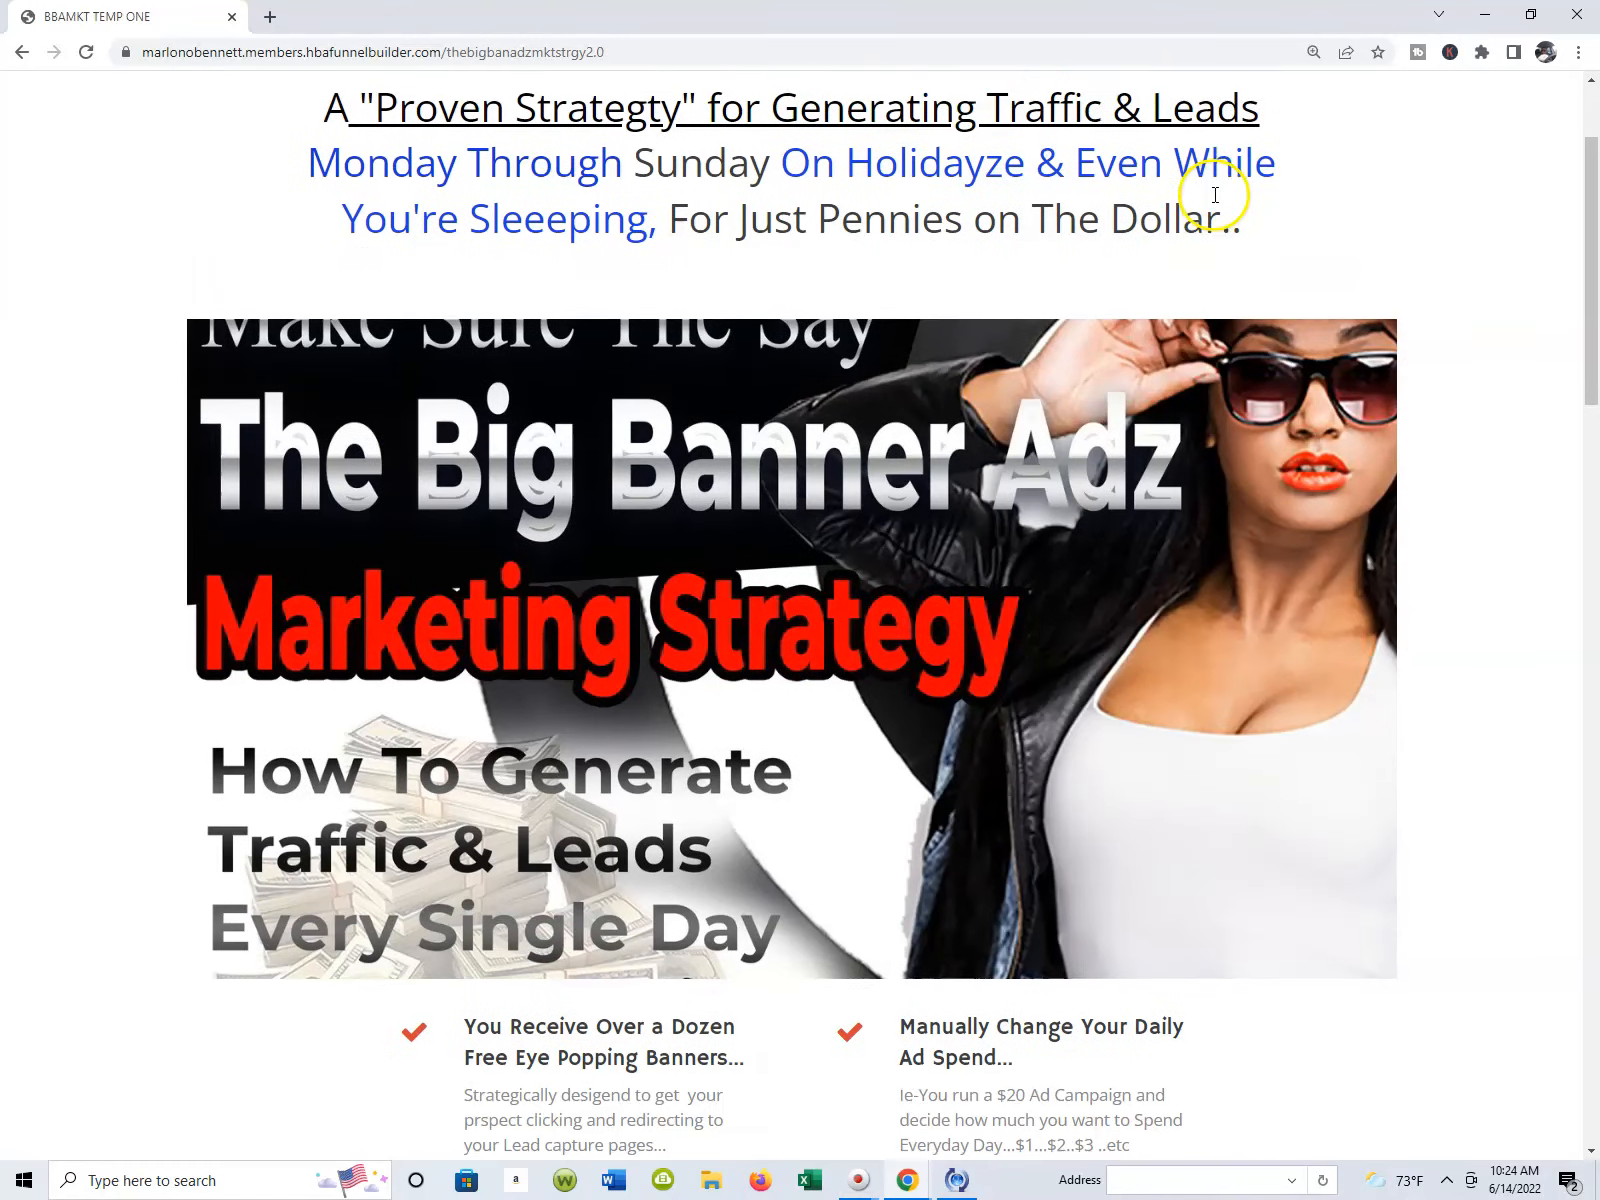
scroll("down", 3)
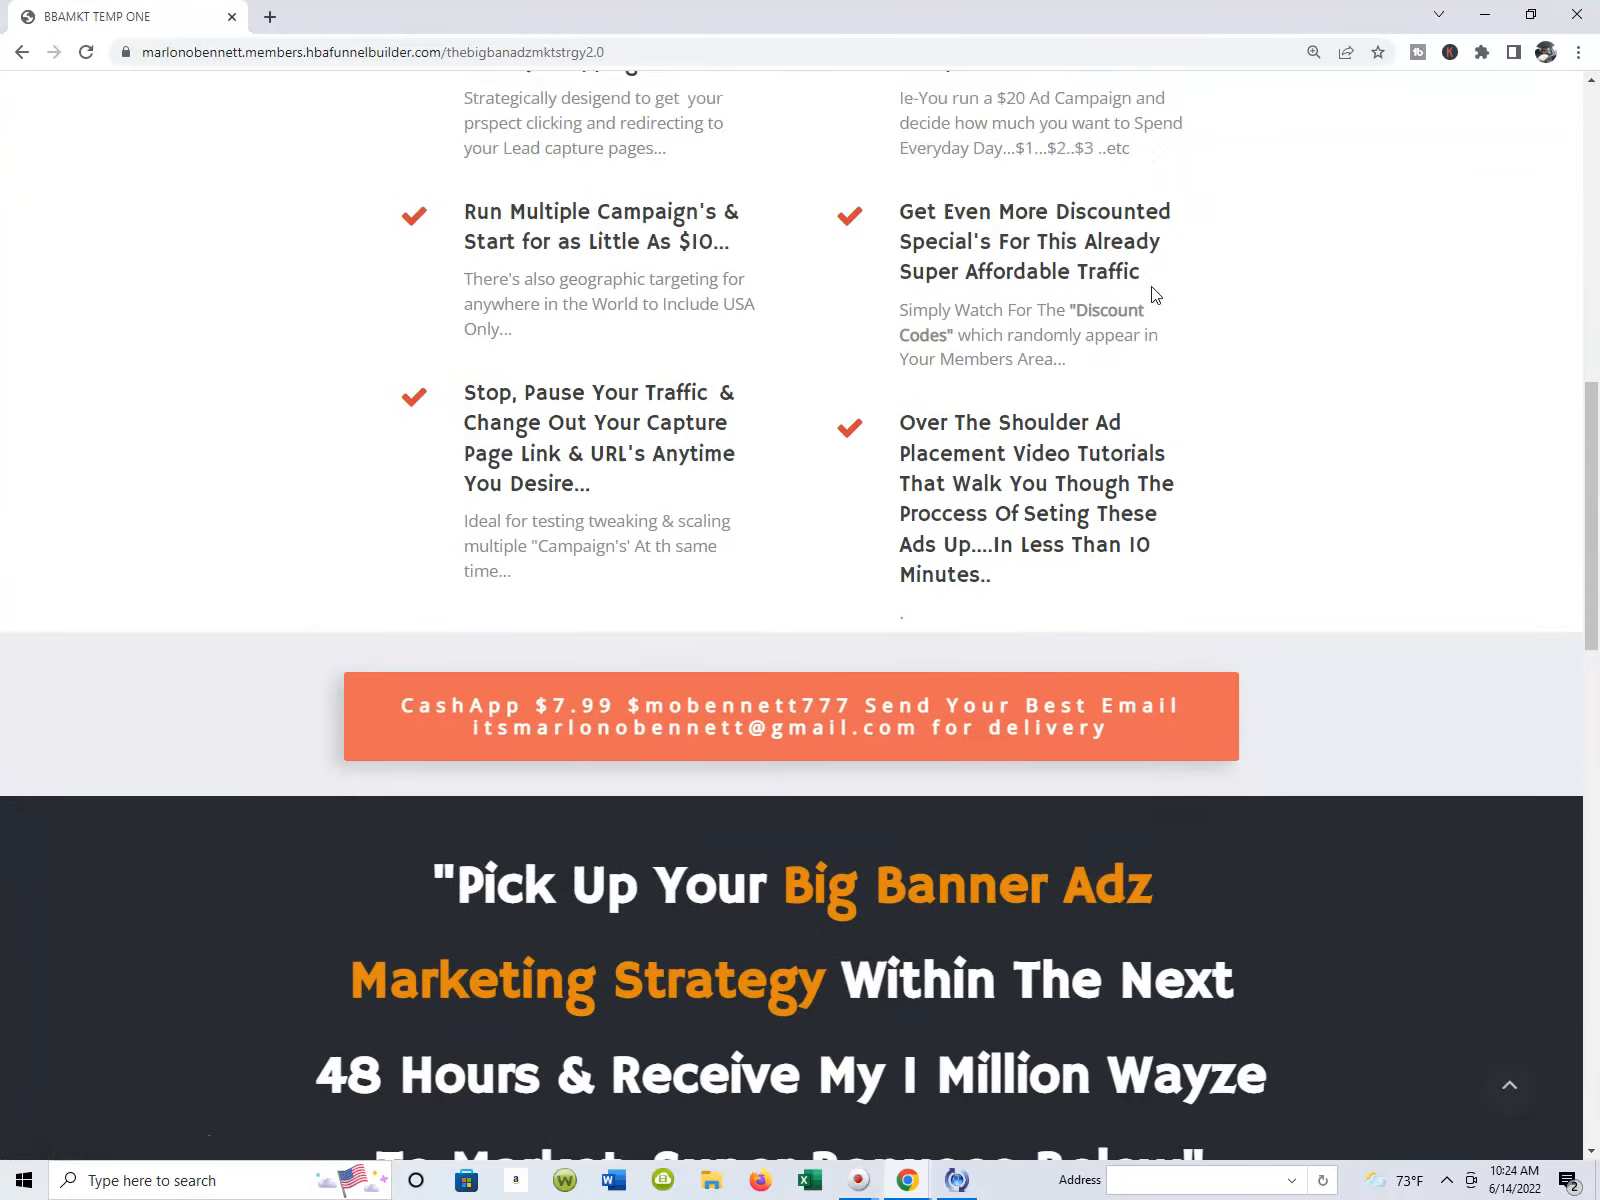
scroll("down", 3)
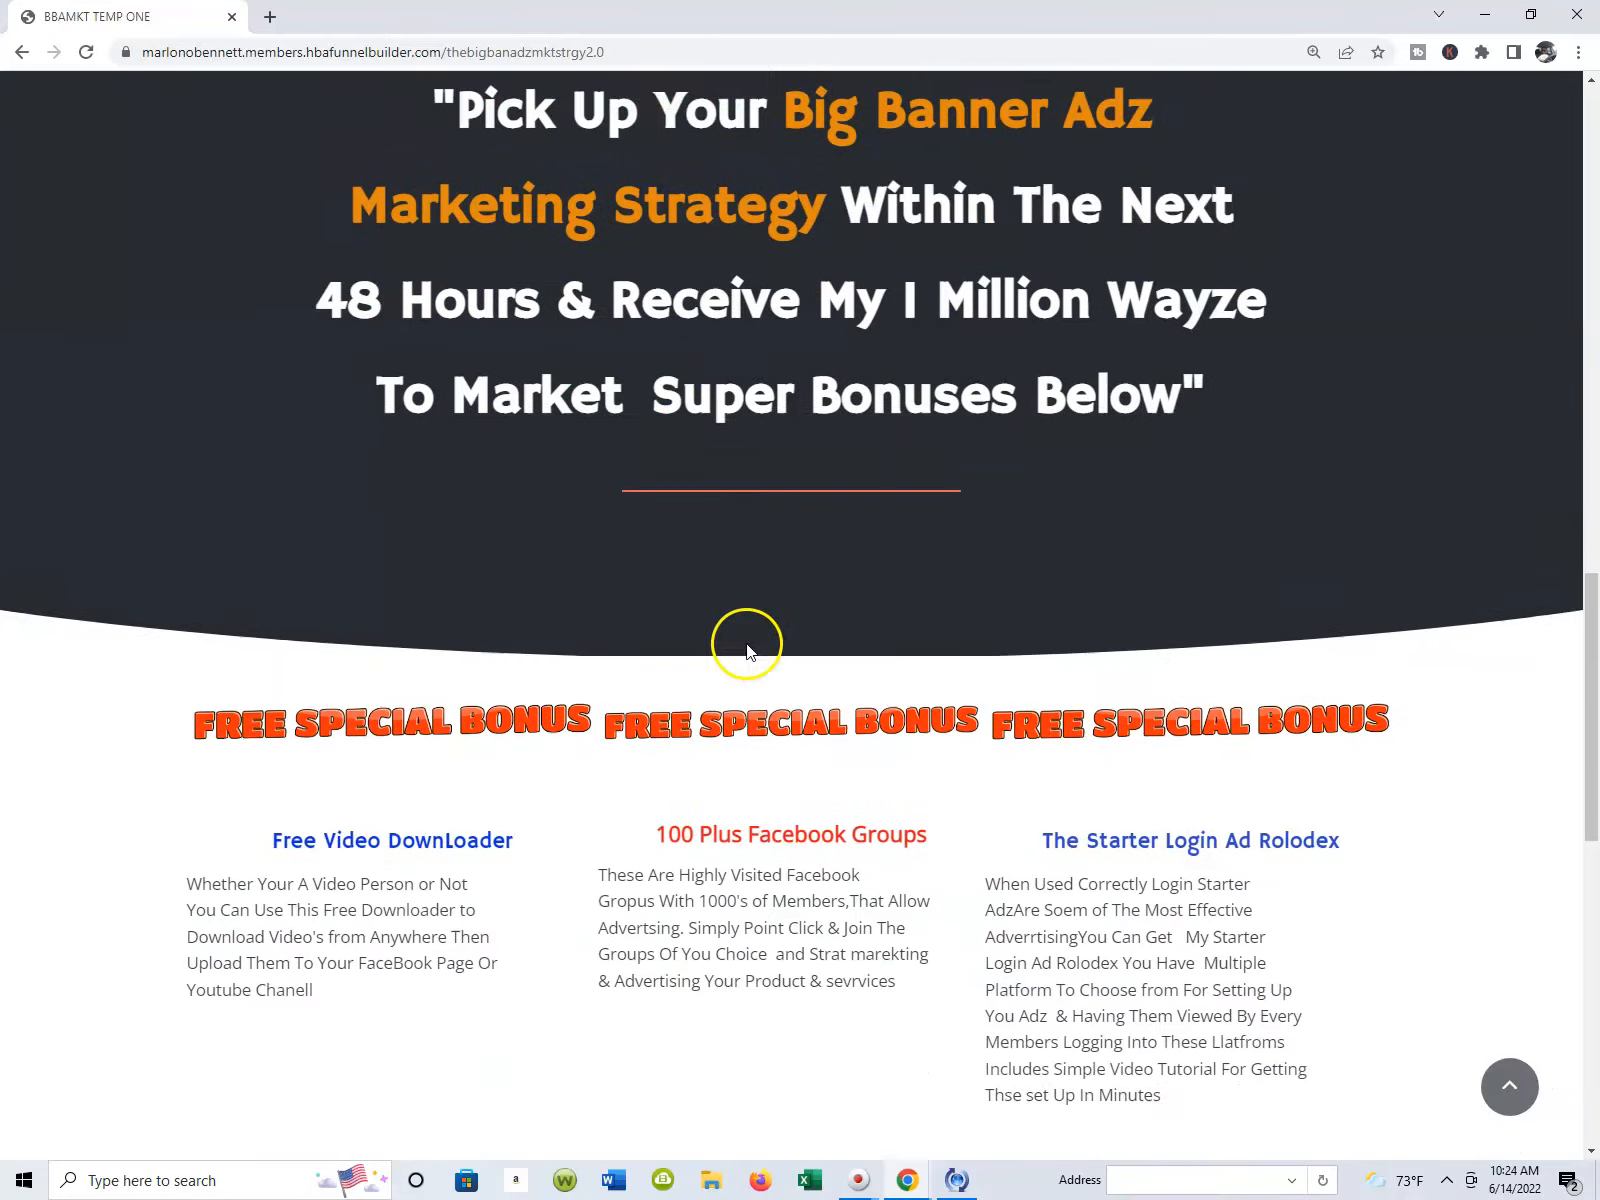
scroll("down", 3)
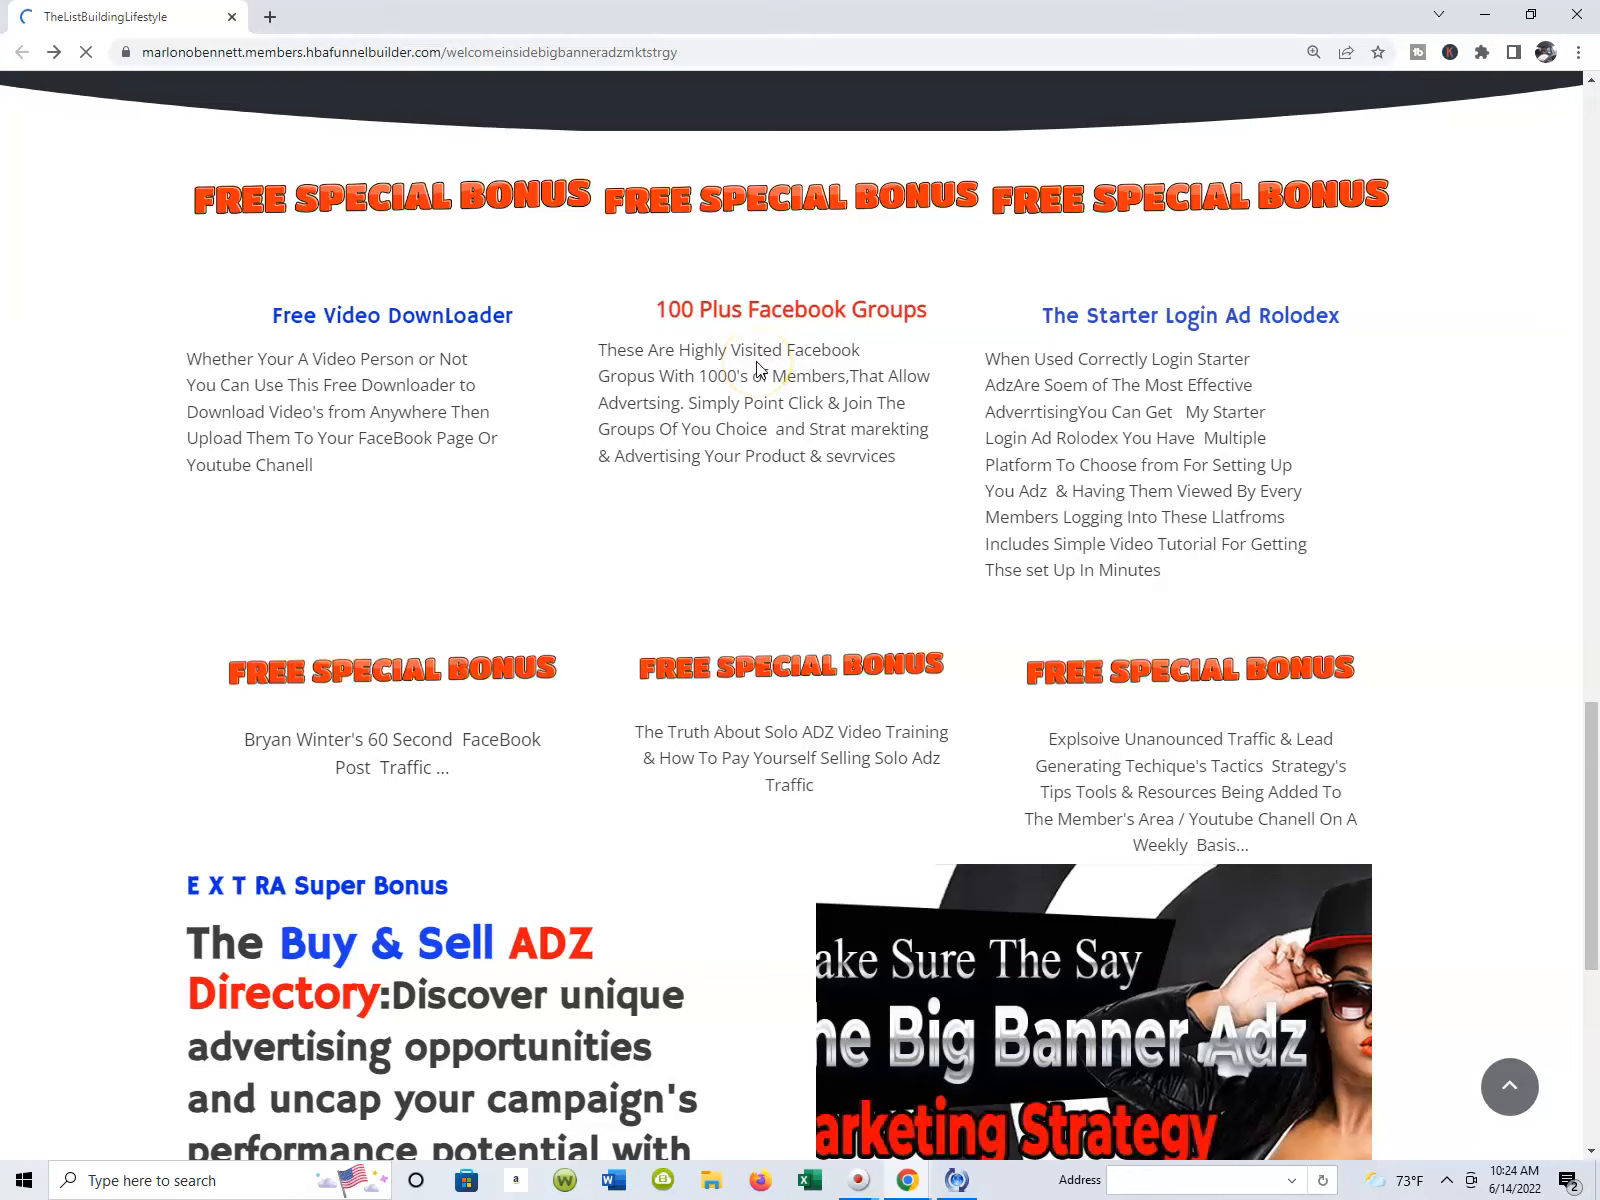
scroll("down", 3)
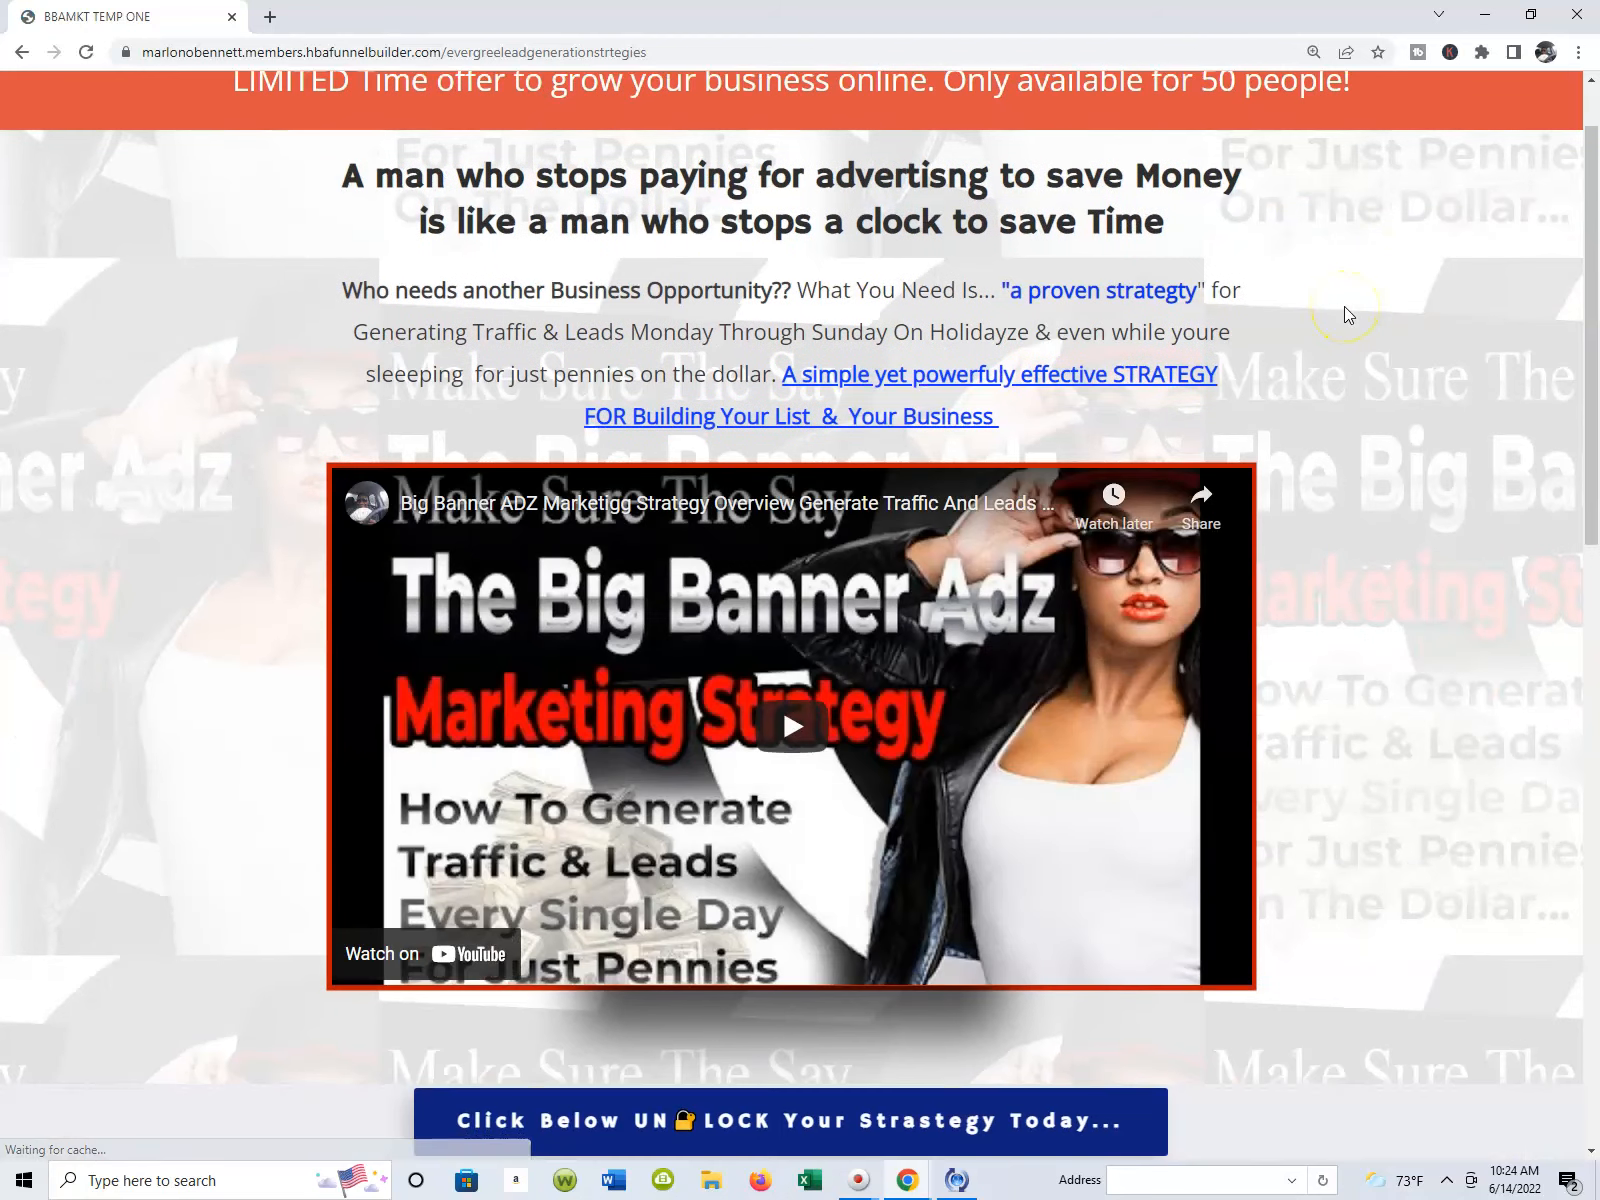
- Scroll the sales letter page down to its free bonuses and order banner, then back up
scroll("down", 3)
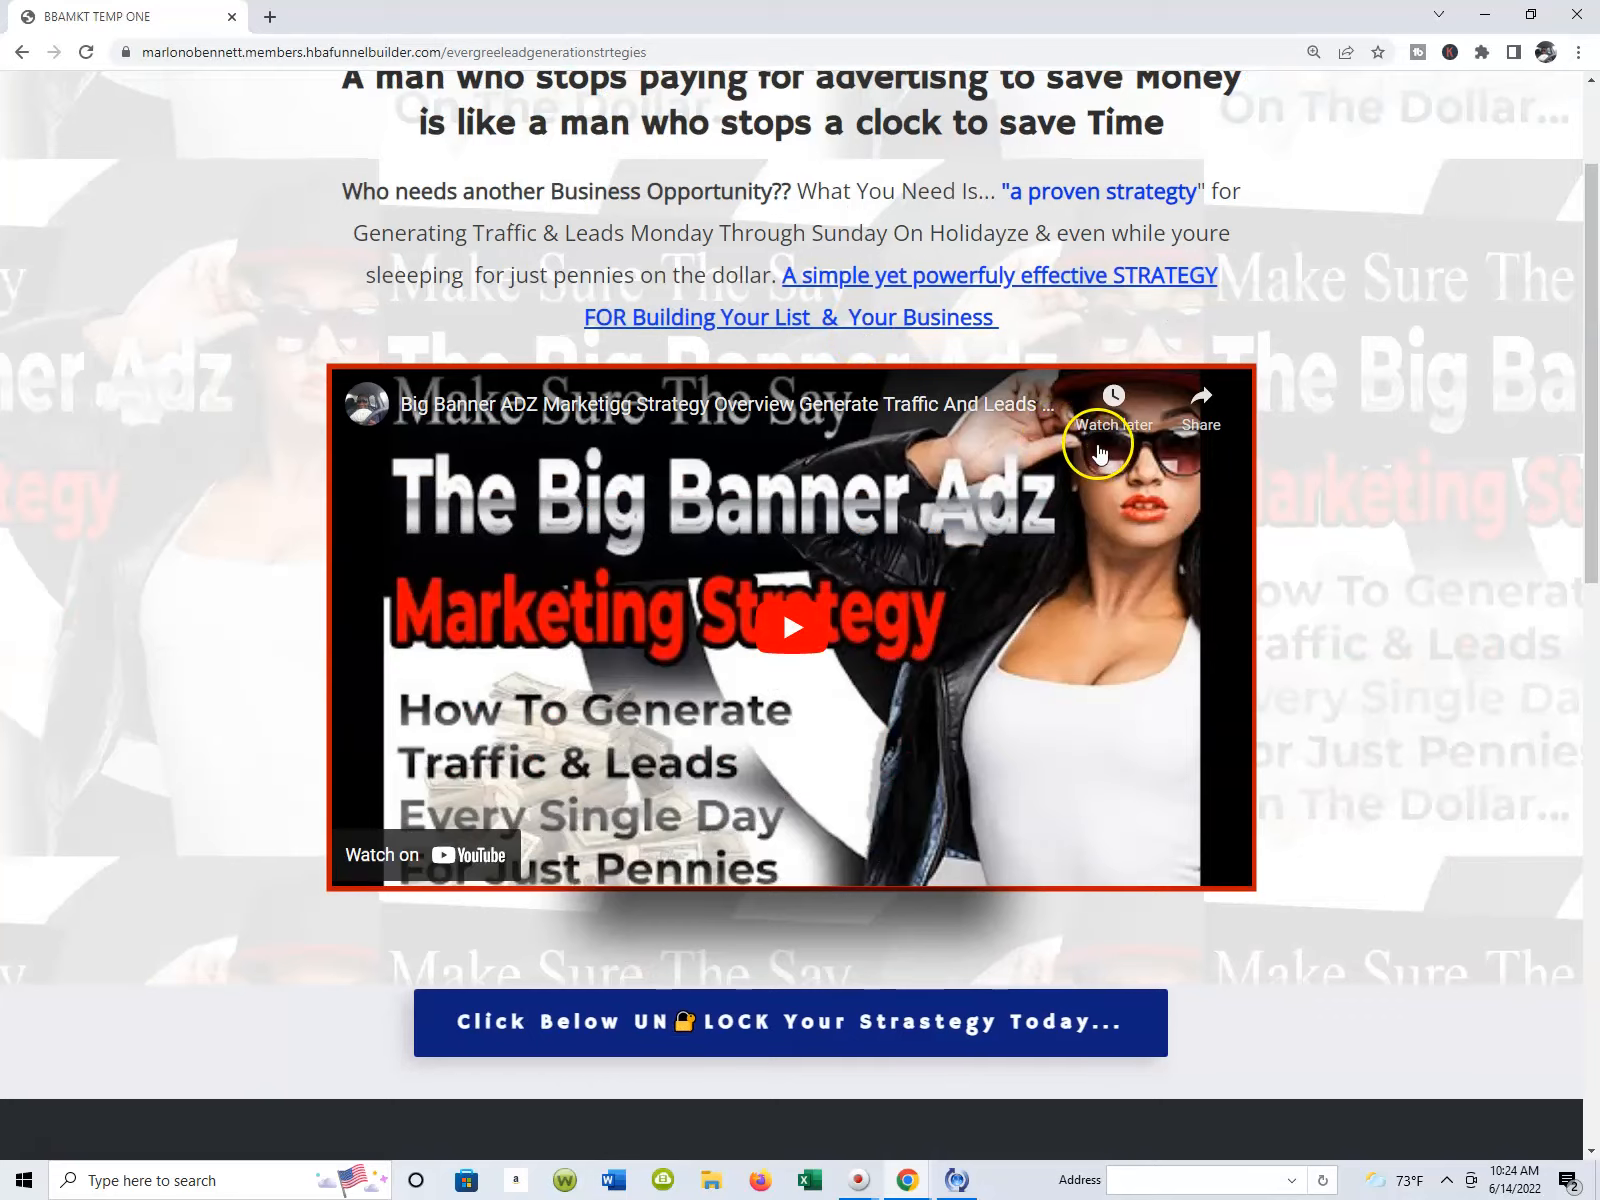
scroll("down", 3)
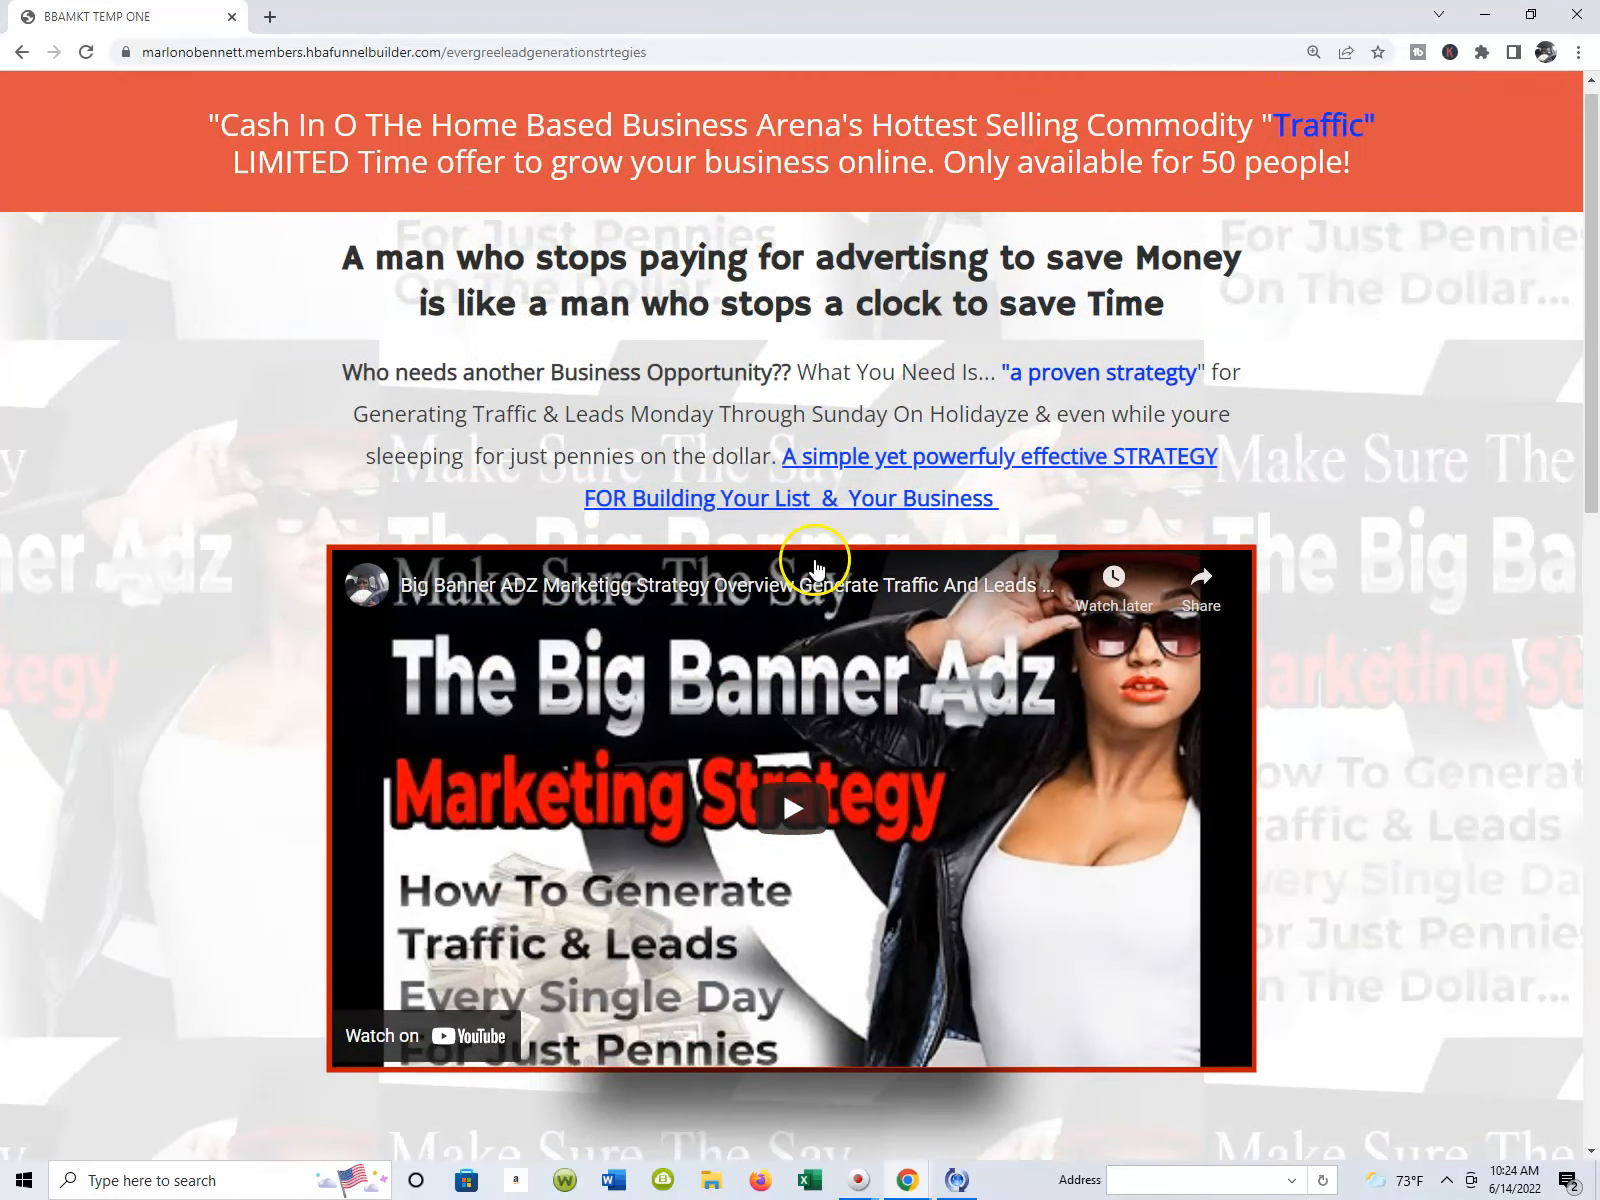
scroll("down", 3)
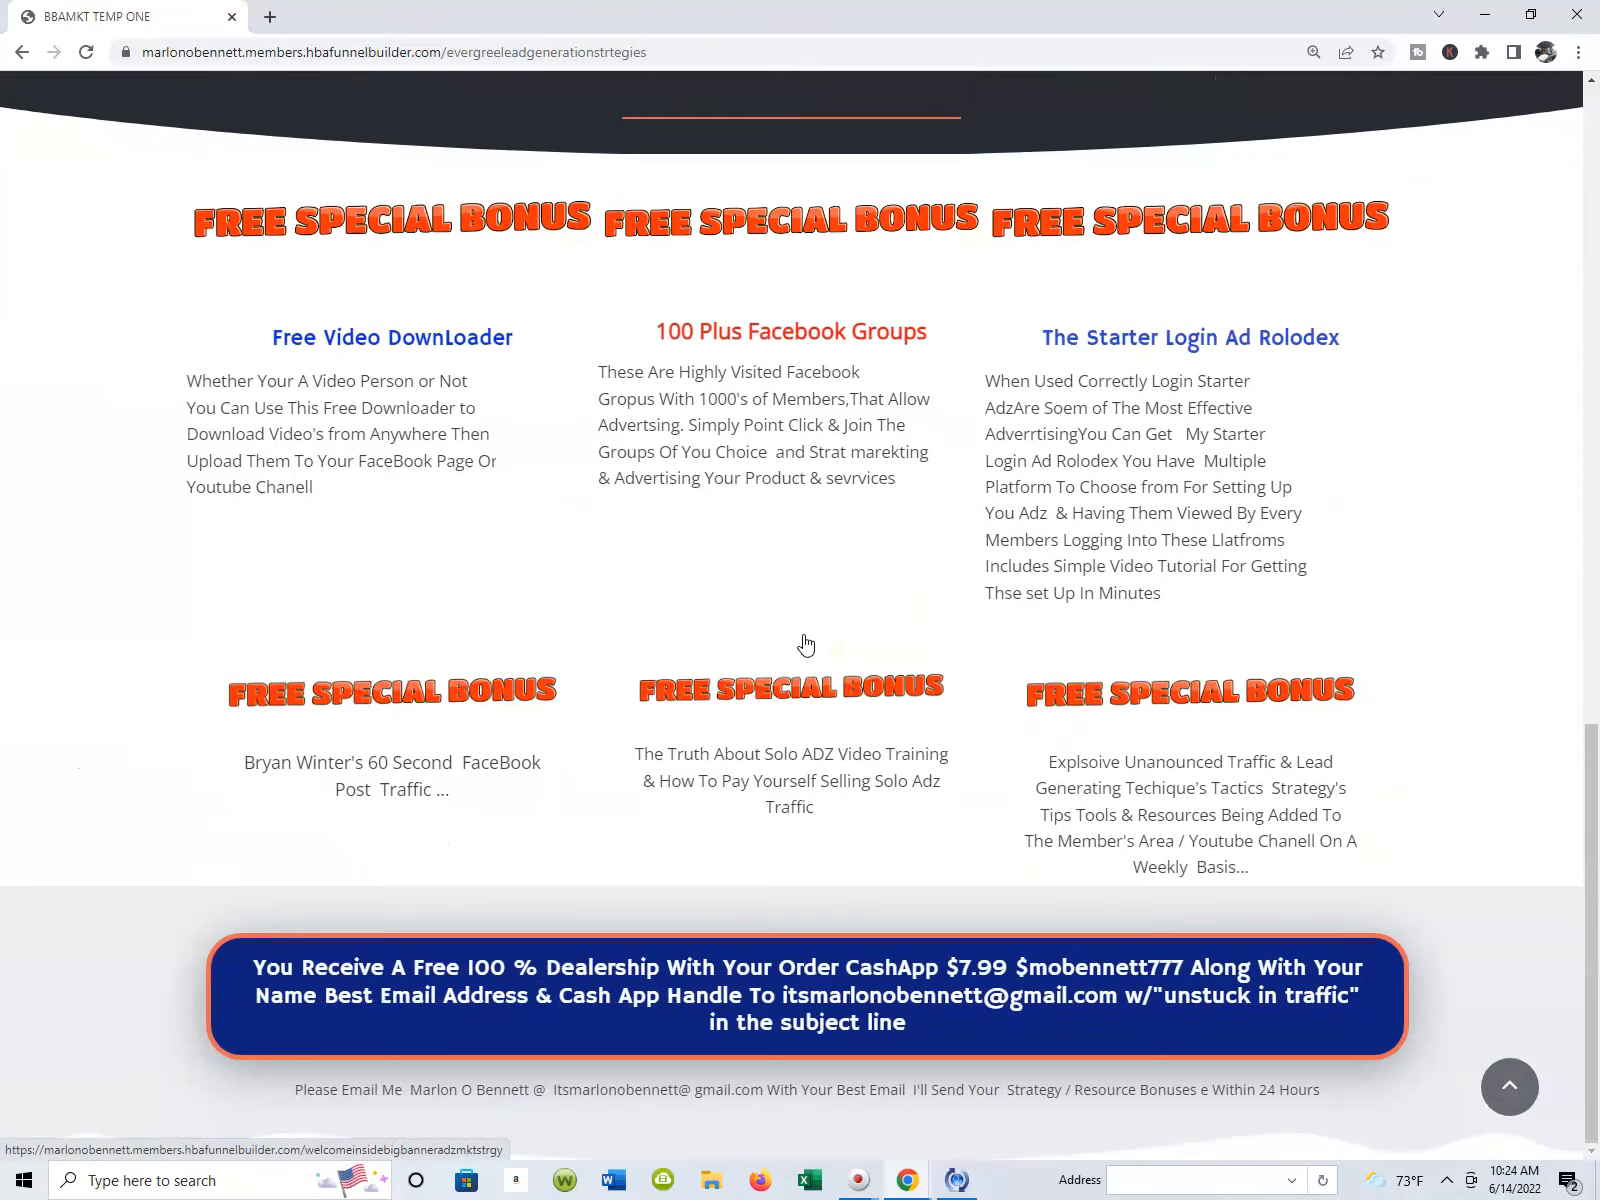
scroll("up", 3)
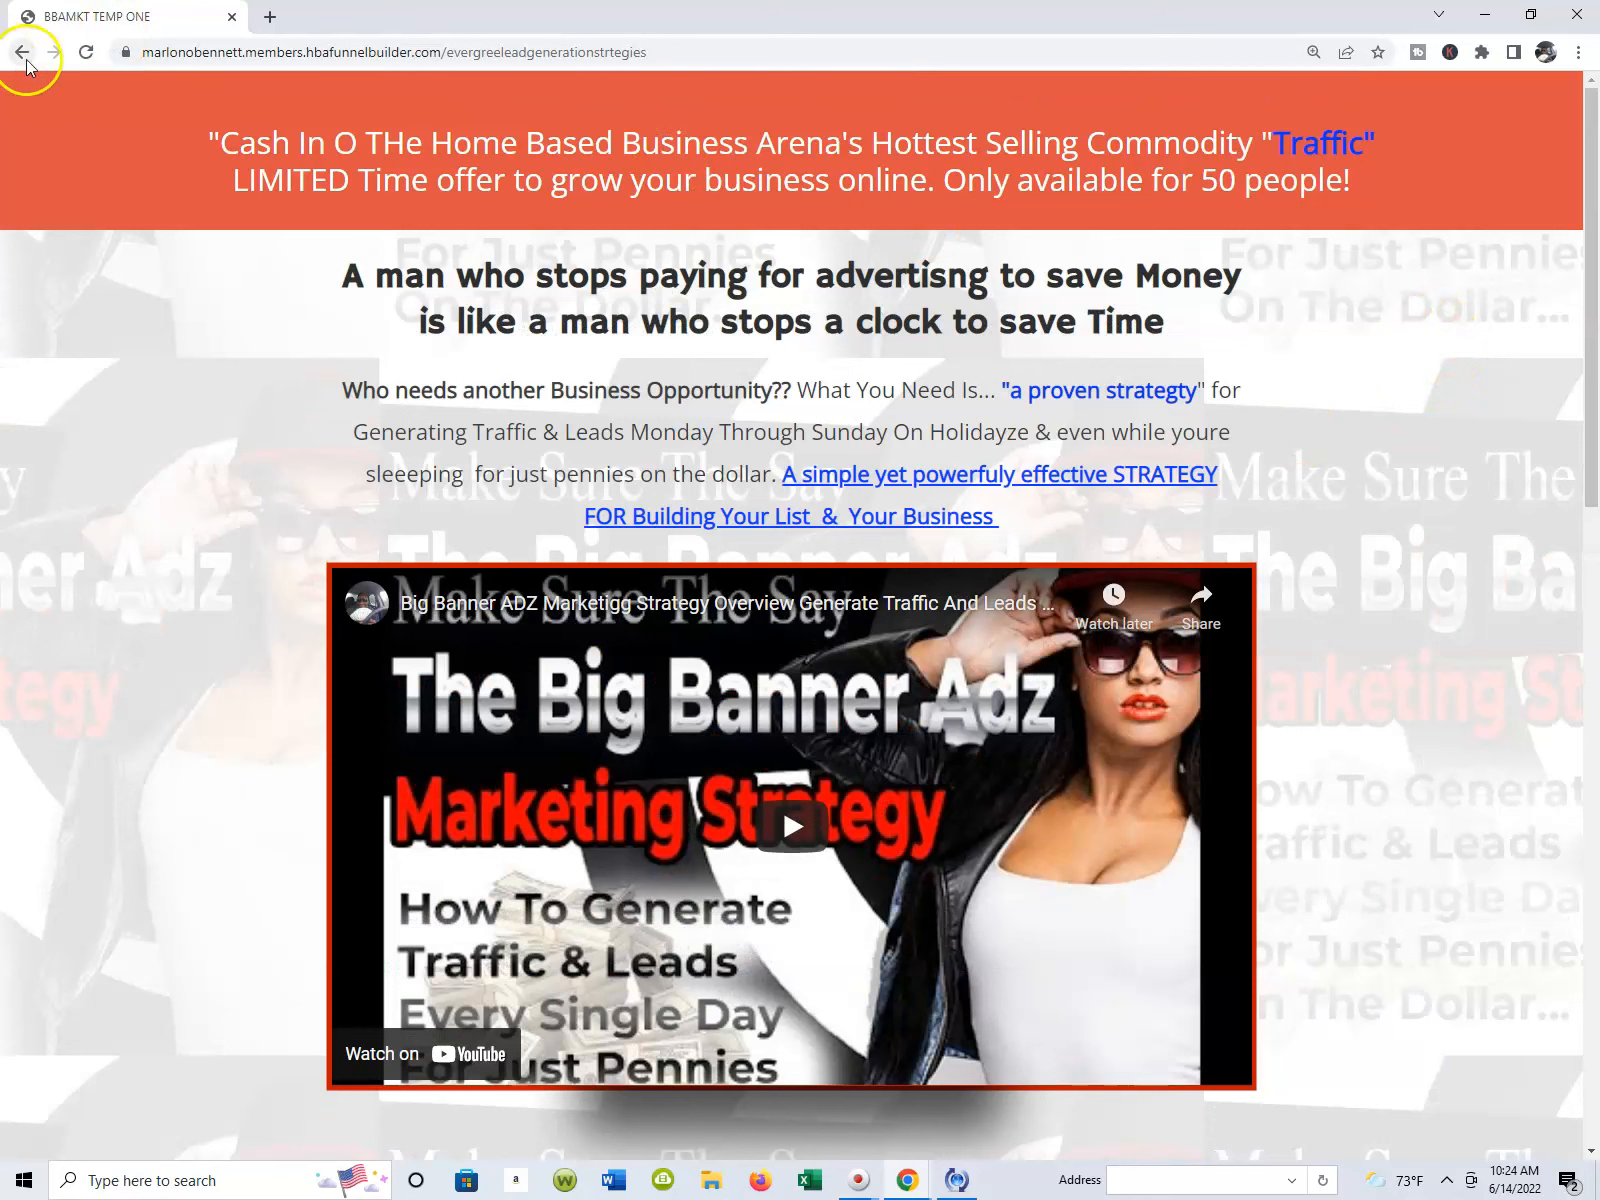
- Go back to the Big Banner Adz membership welcome page and settle near its first videos
left_click(20, 52)
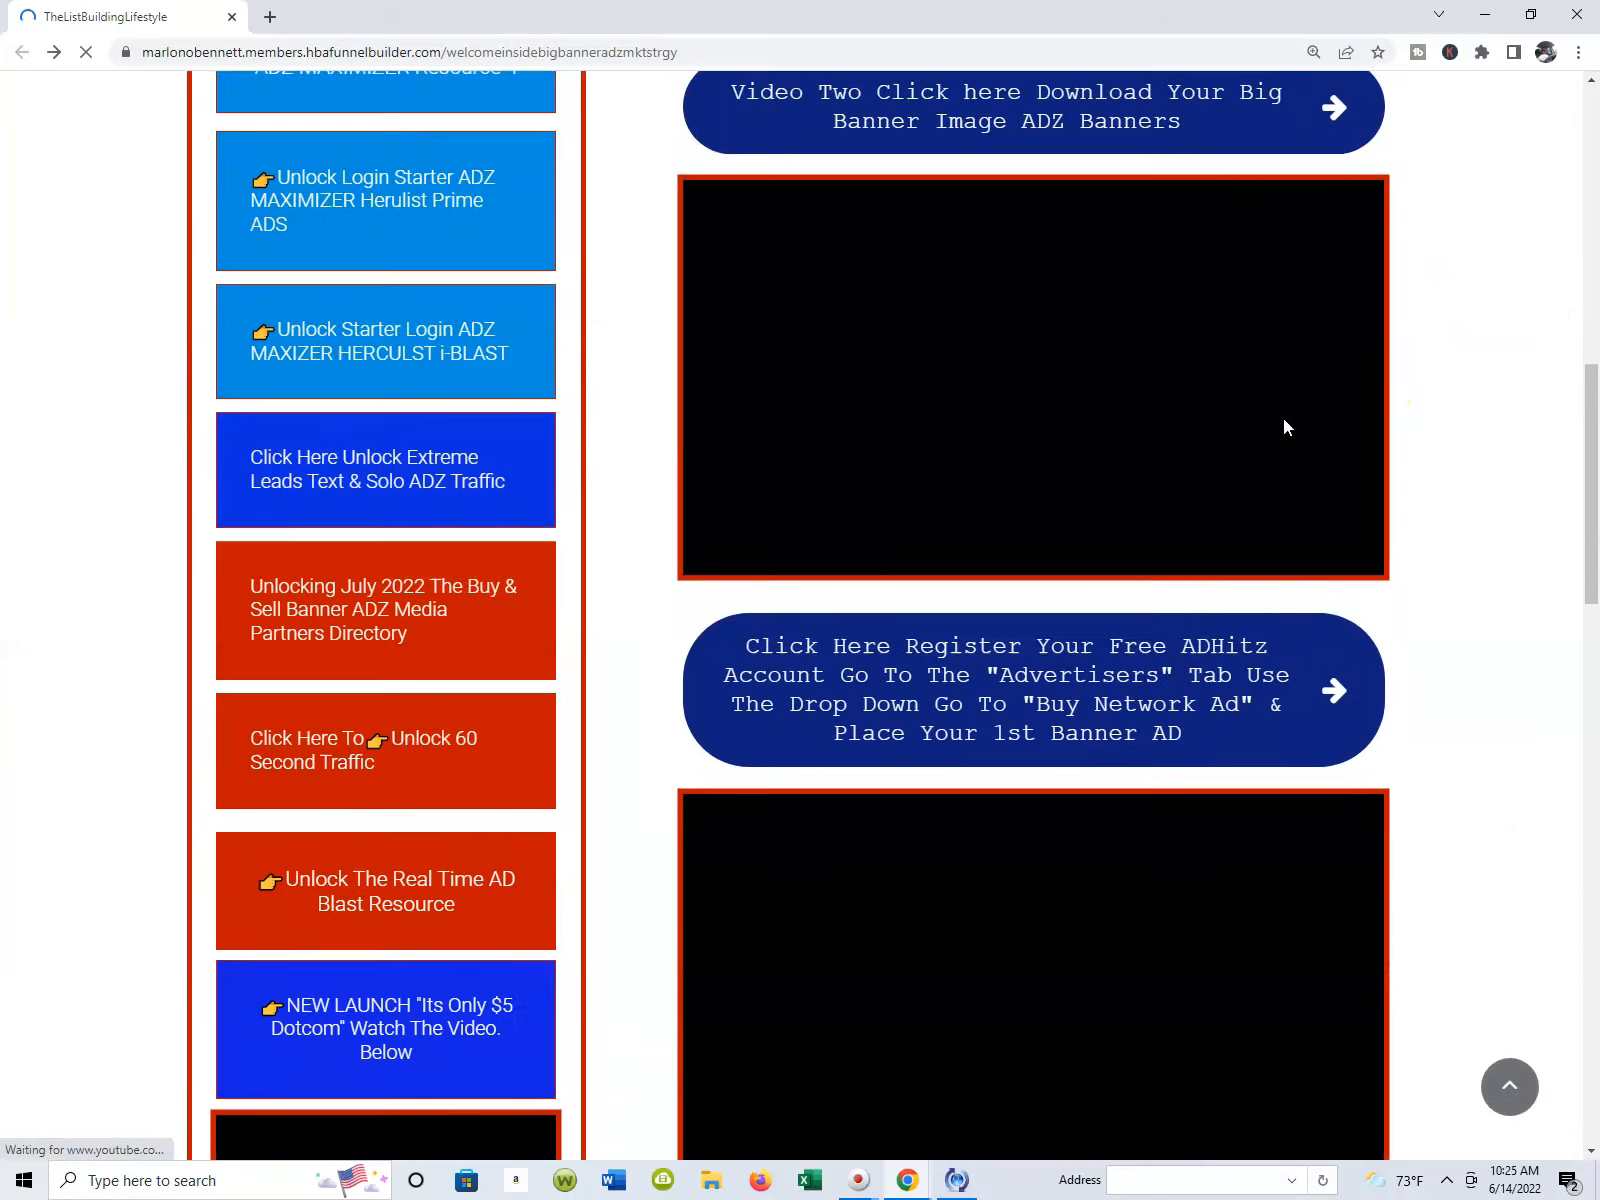
scroll("up", 3)
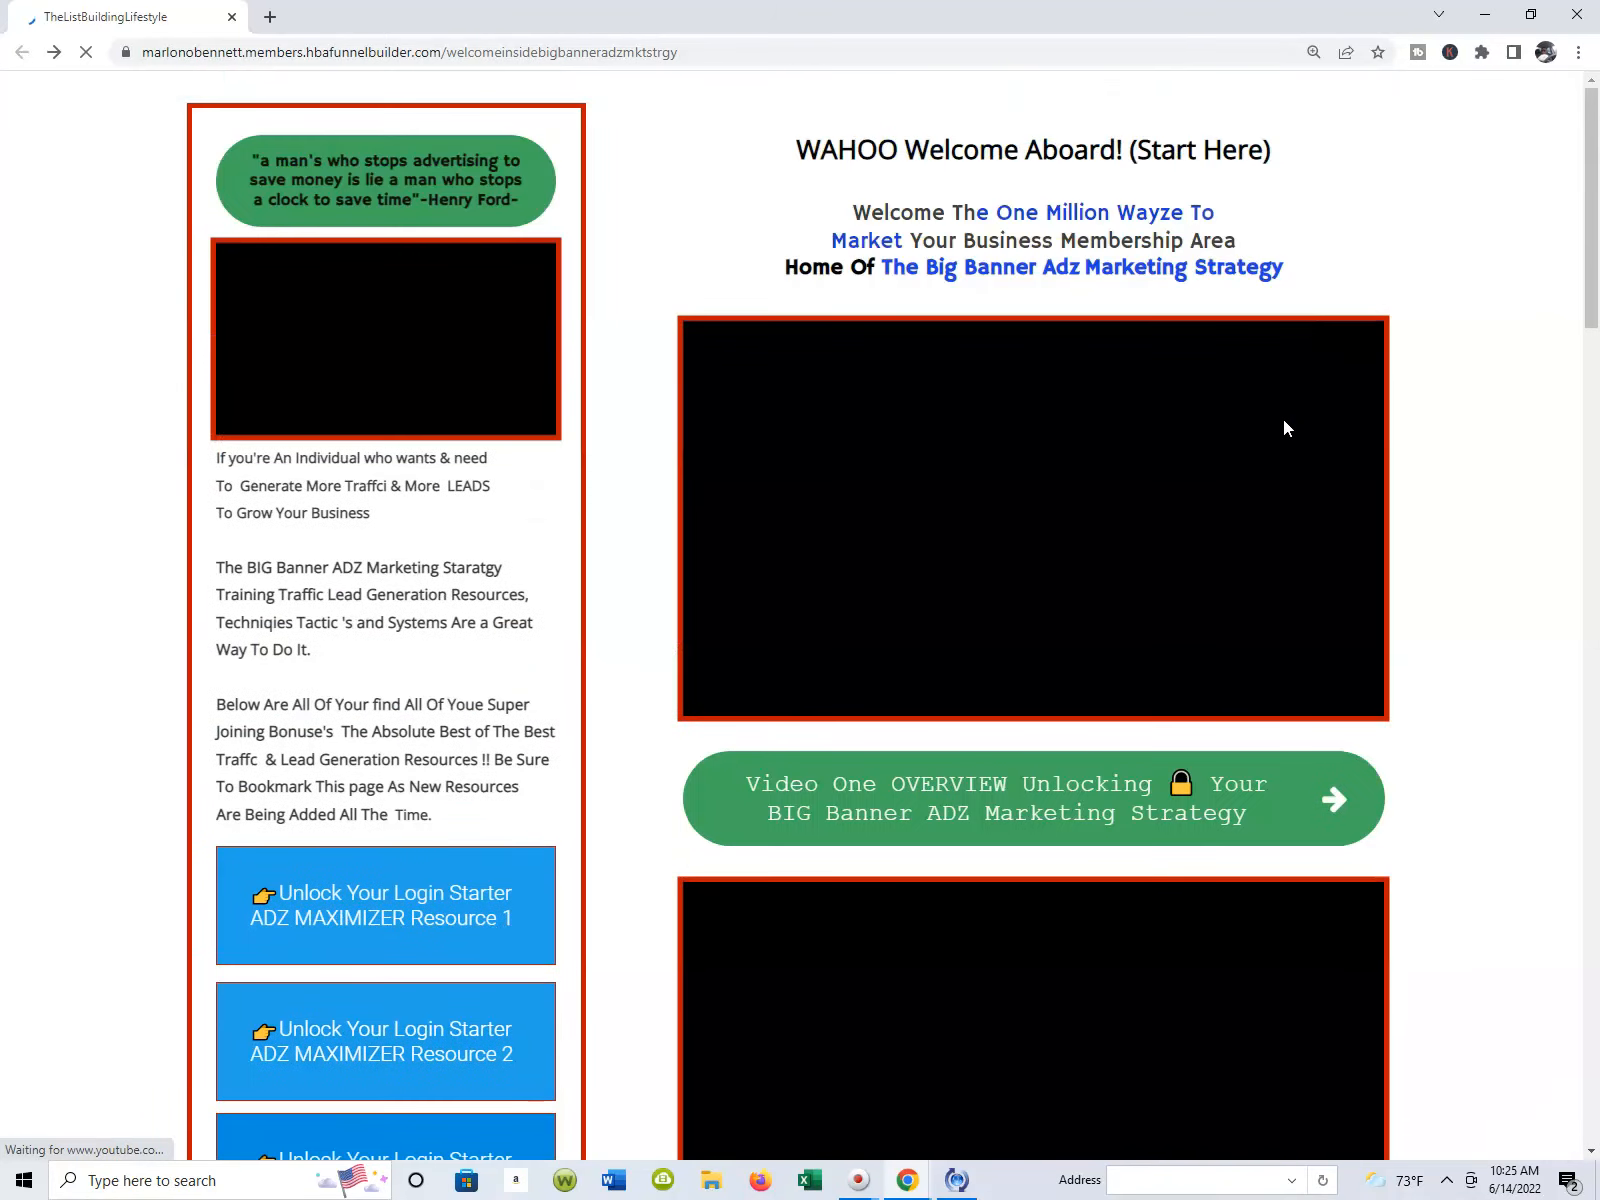
scroll("down", 3)
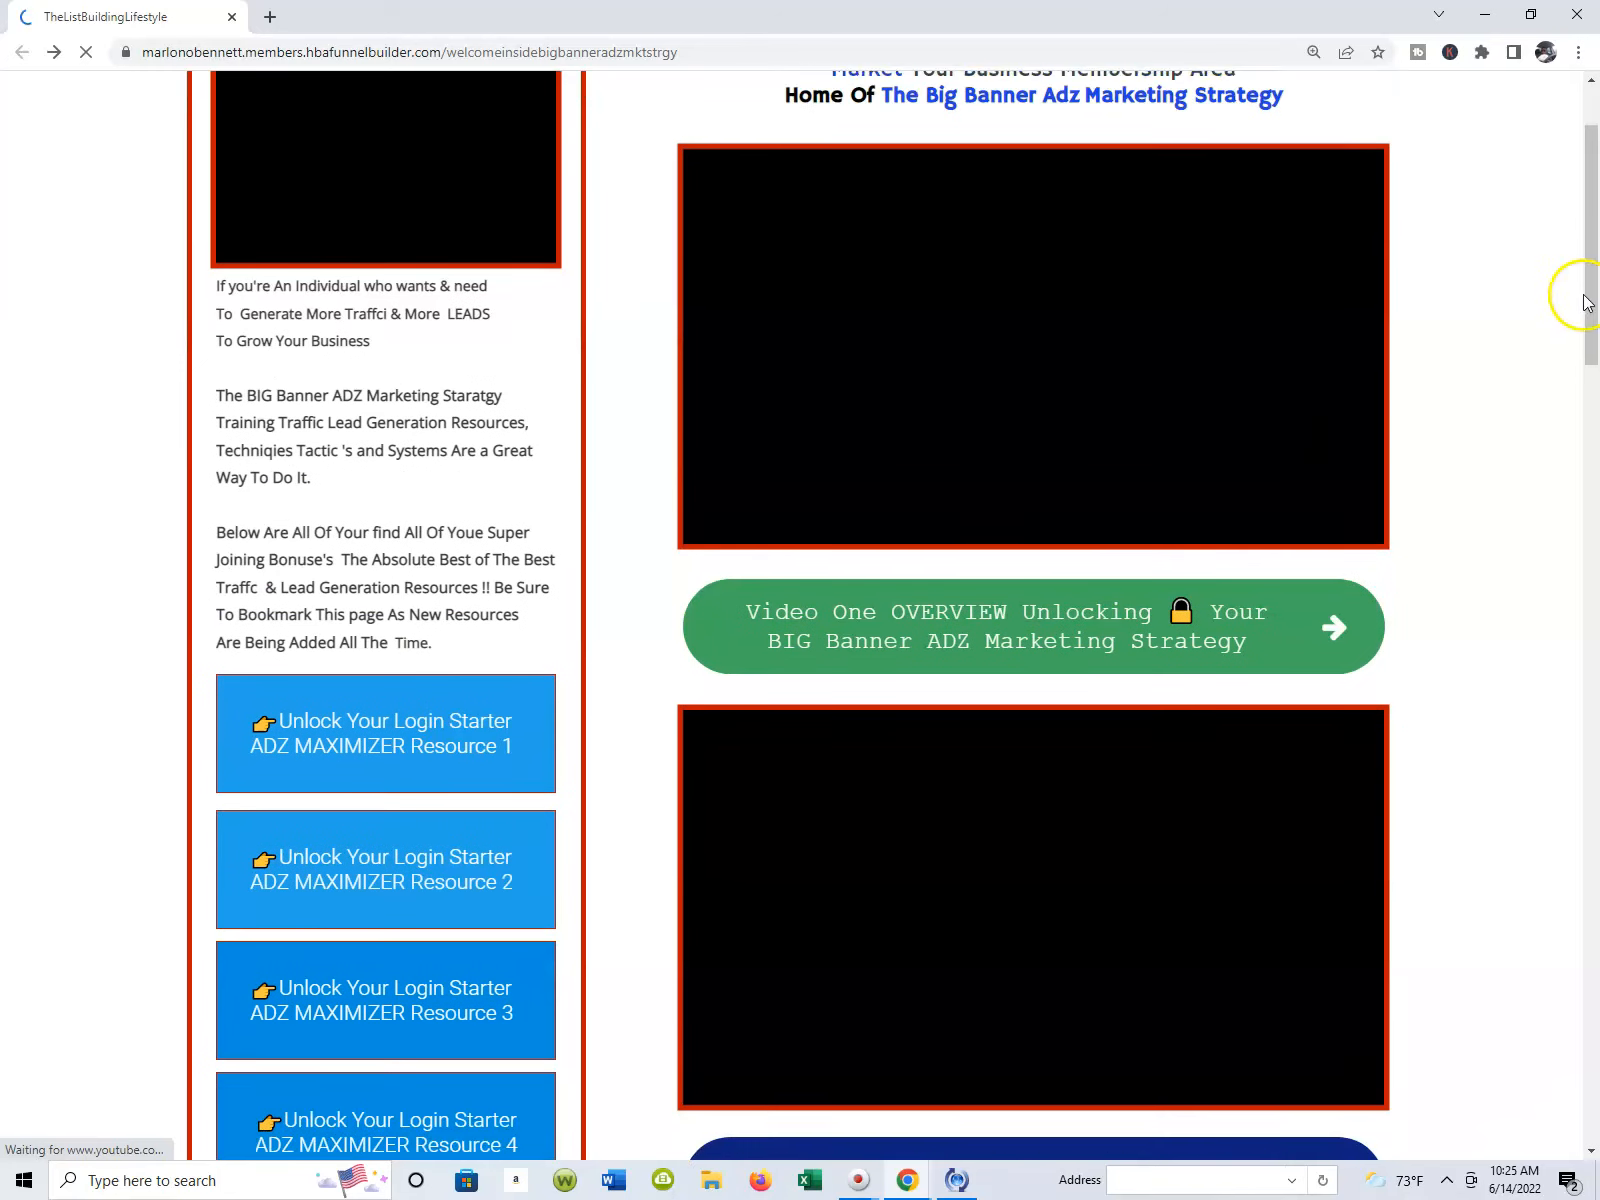